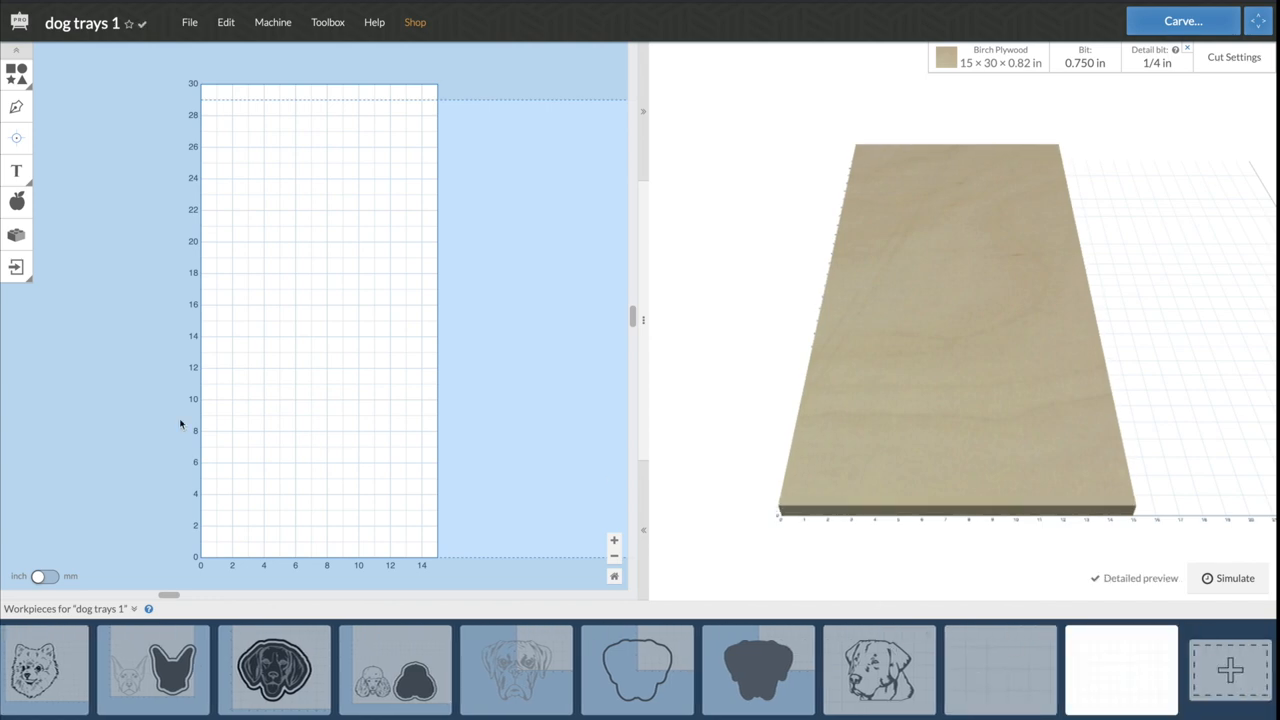
# - Place a circle from the basic shapes and set its width to 6.000 inches
pyautogui.click(16, 74)
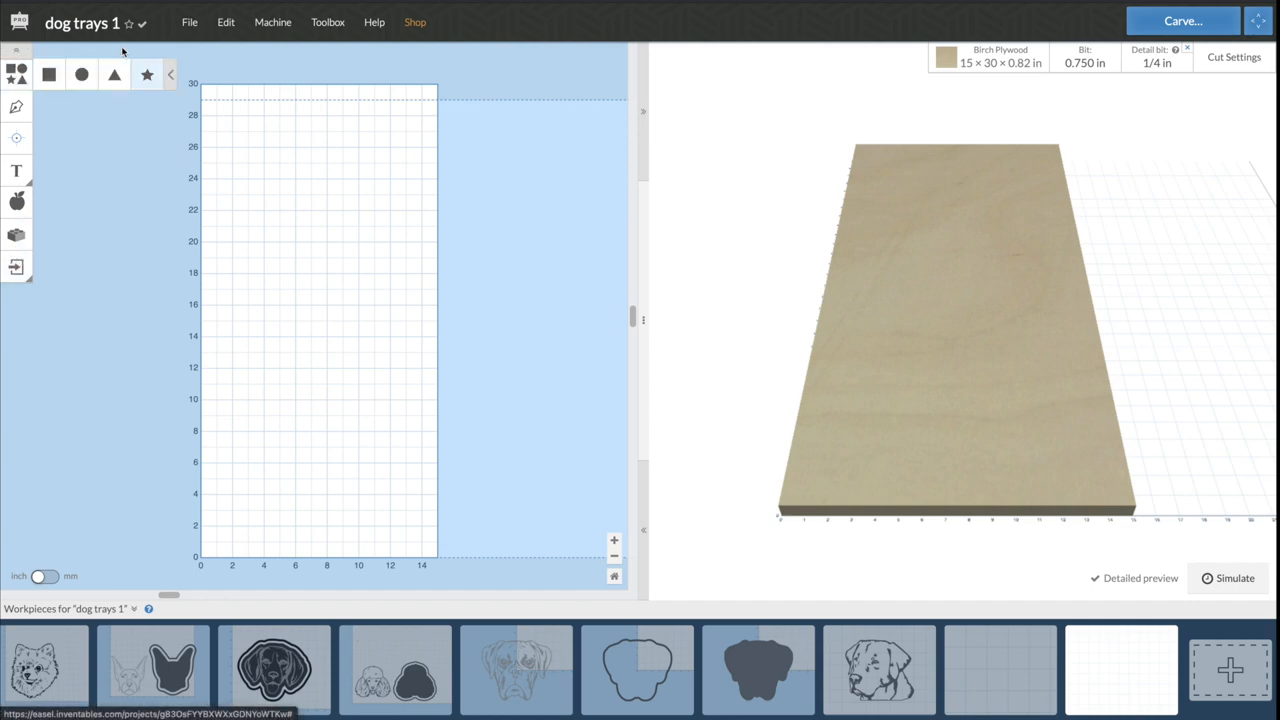
pyautogui.click(81, 75)
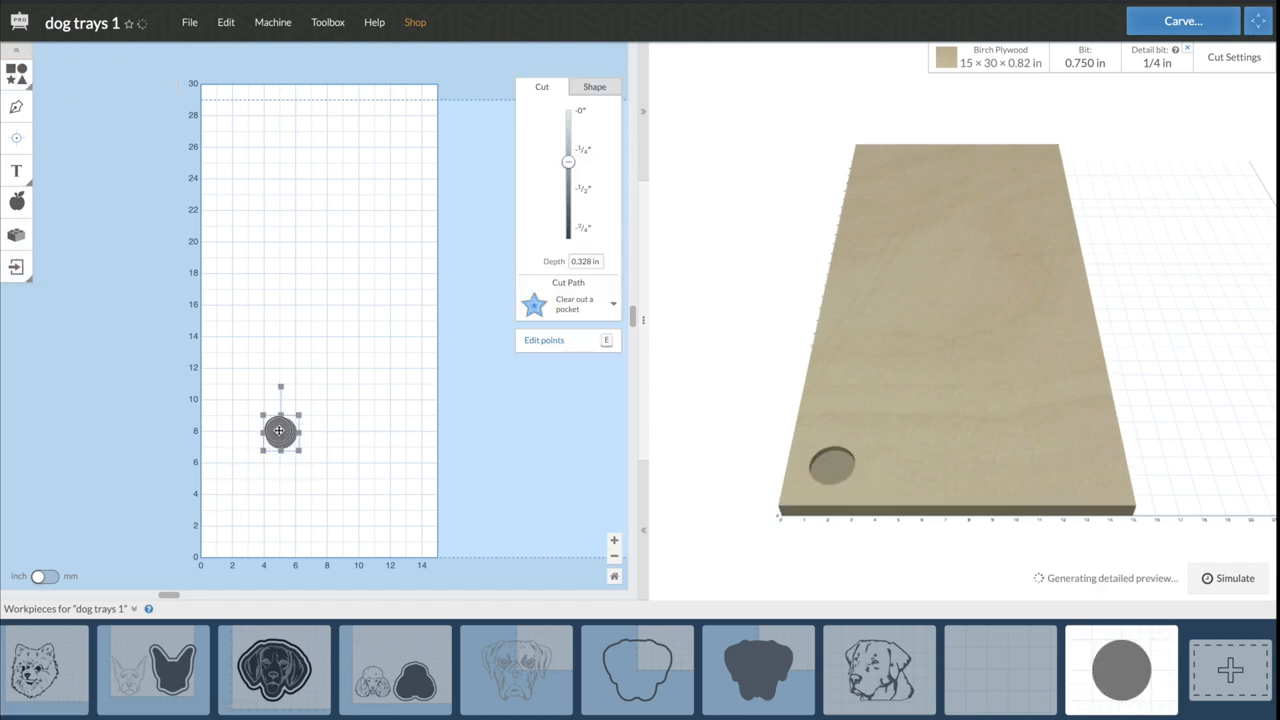
pyautogui.click(594, 86)
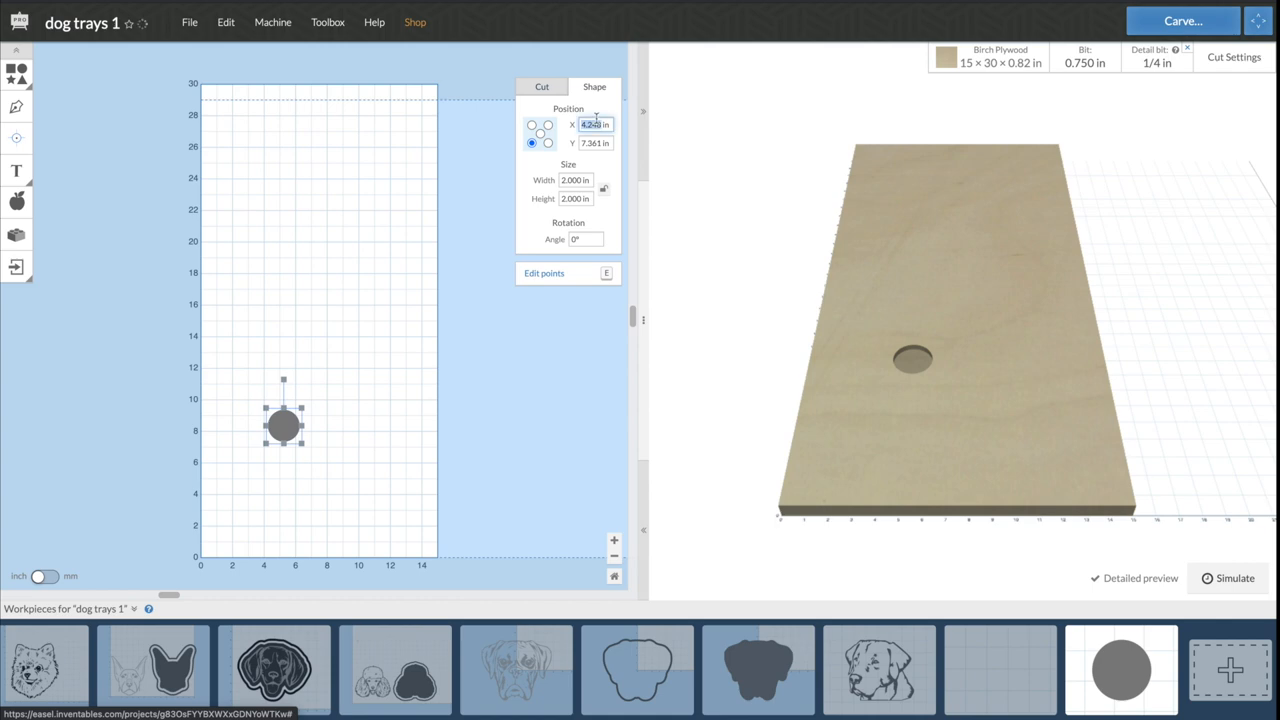
pyautogui.click(576, 180)
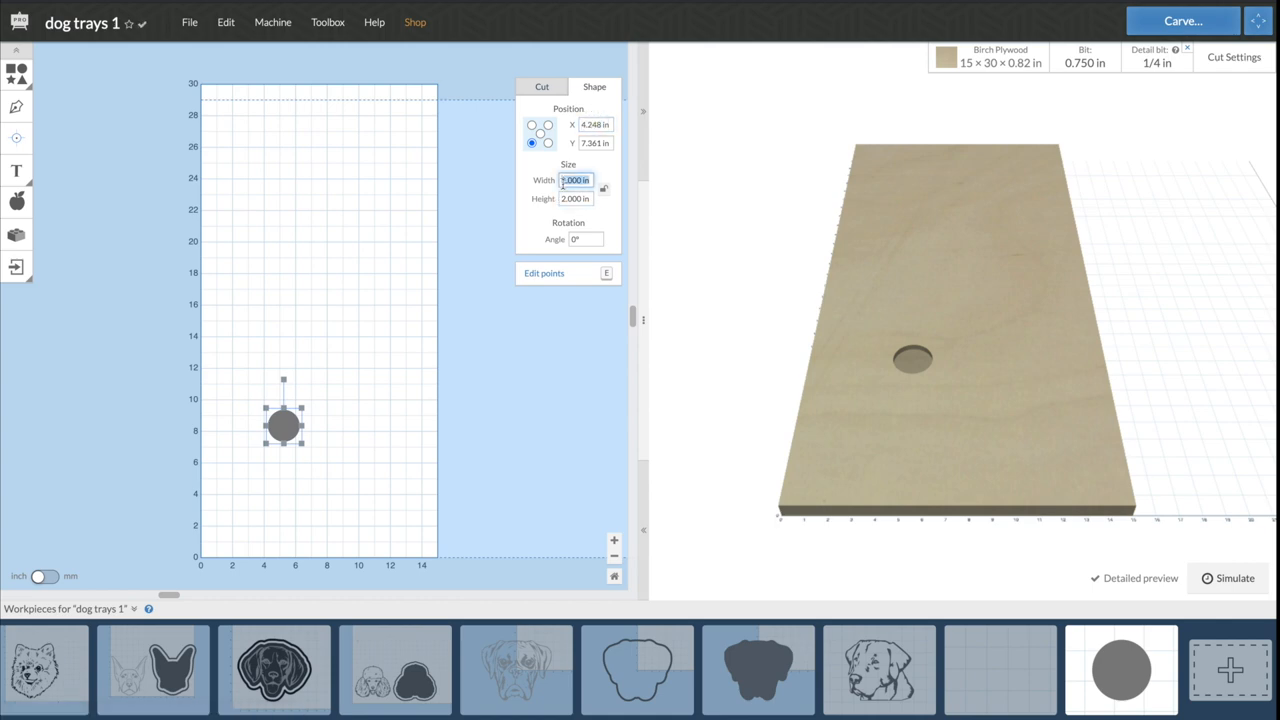
pyautogui.write('6.000')
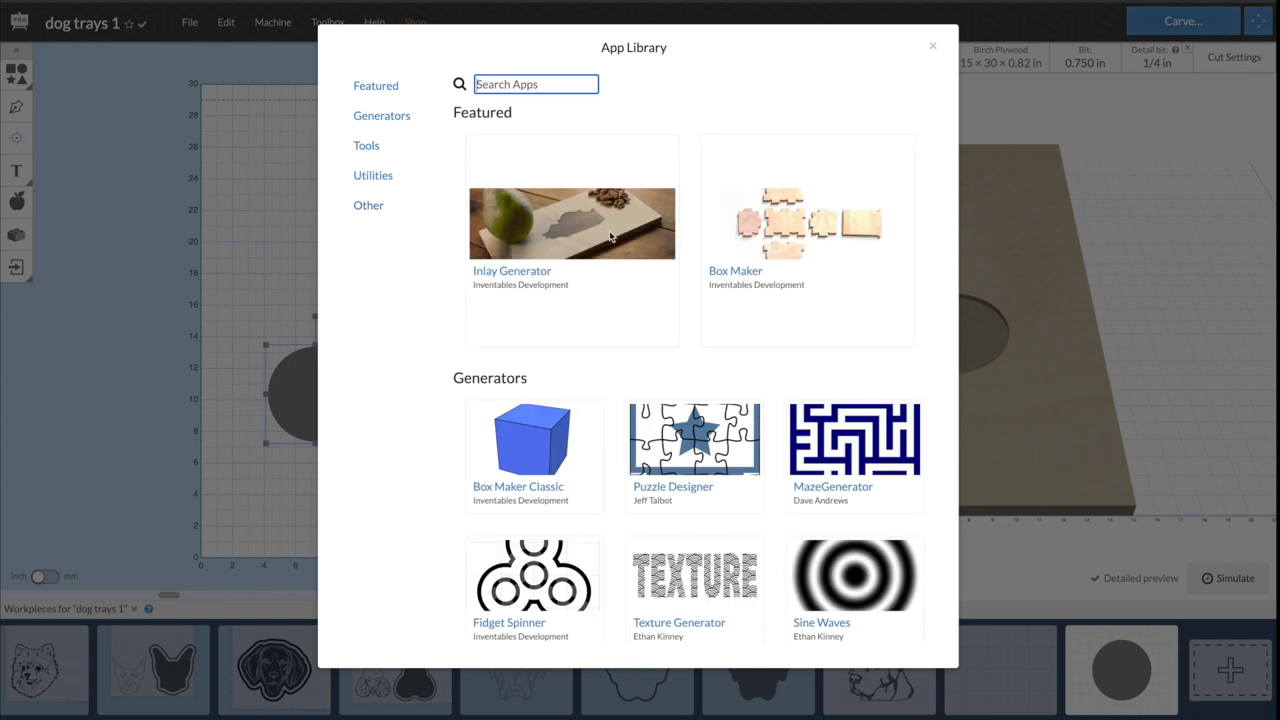
# - Import a 0.45 in outward Offsetter ring around the circle, keeping the original
pyautogui.click(373, 175)
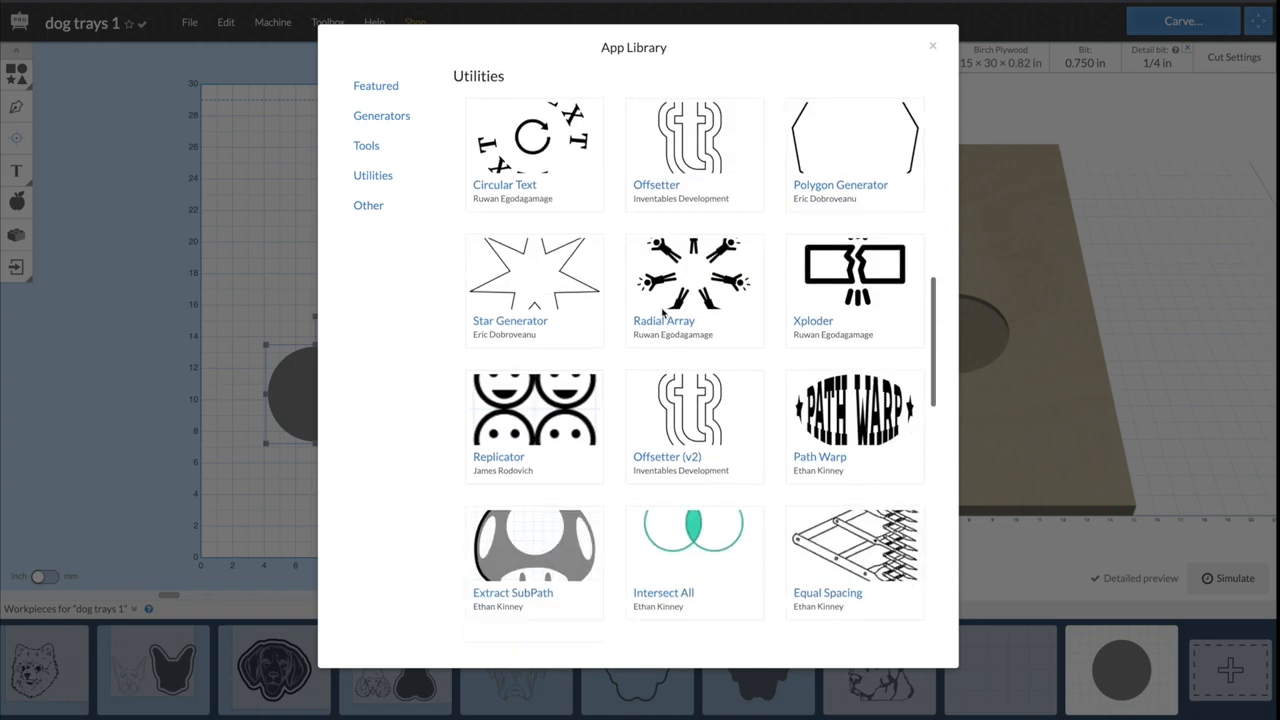
pyautogui.click(694, 140)
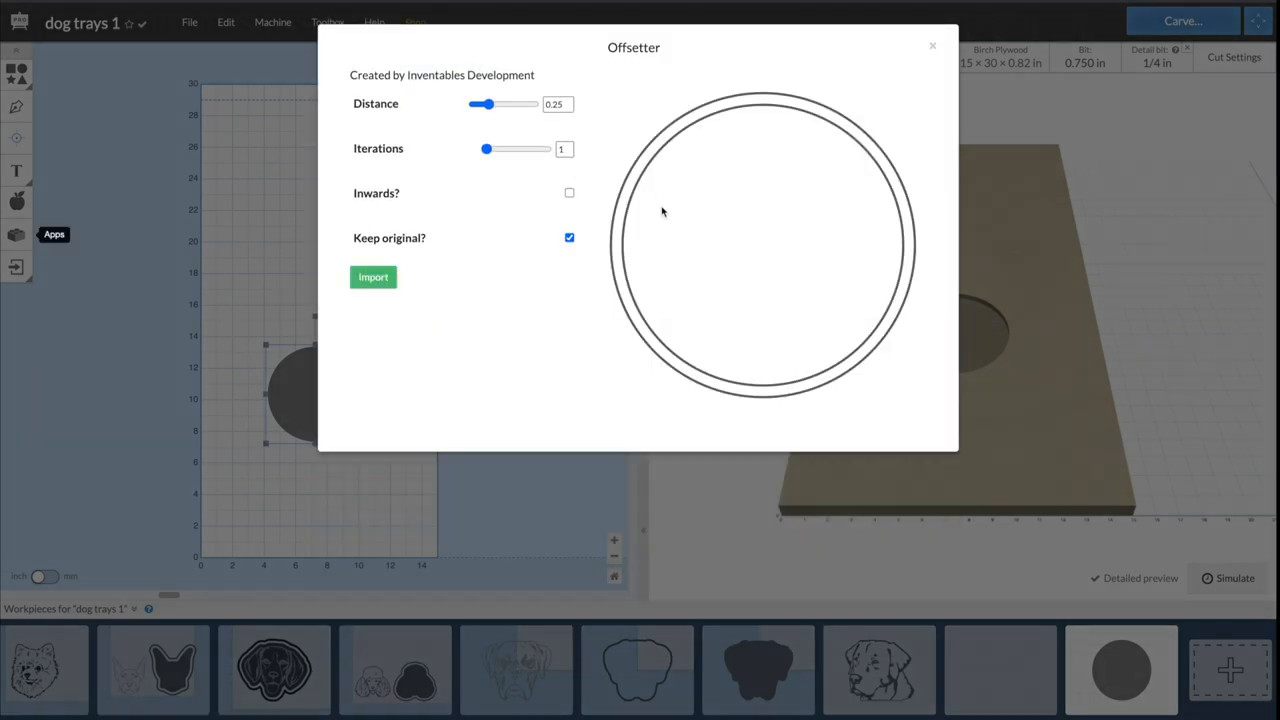
pyautogui.moveTo(630, 163)
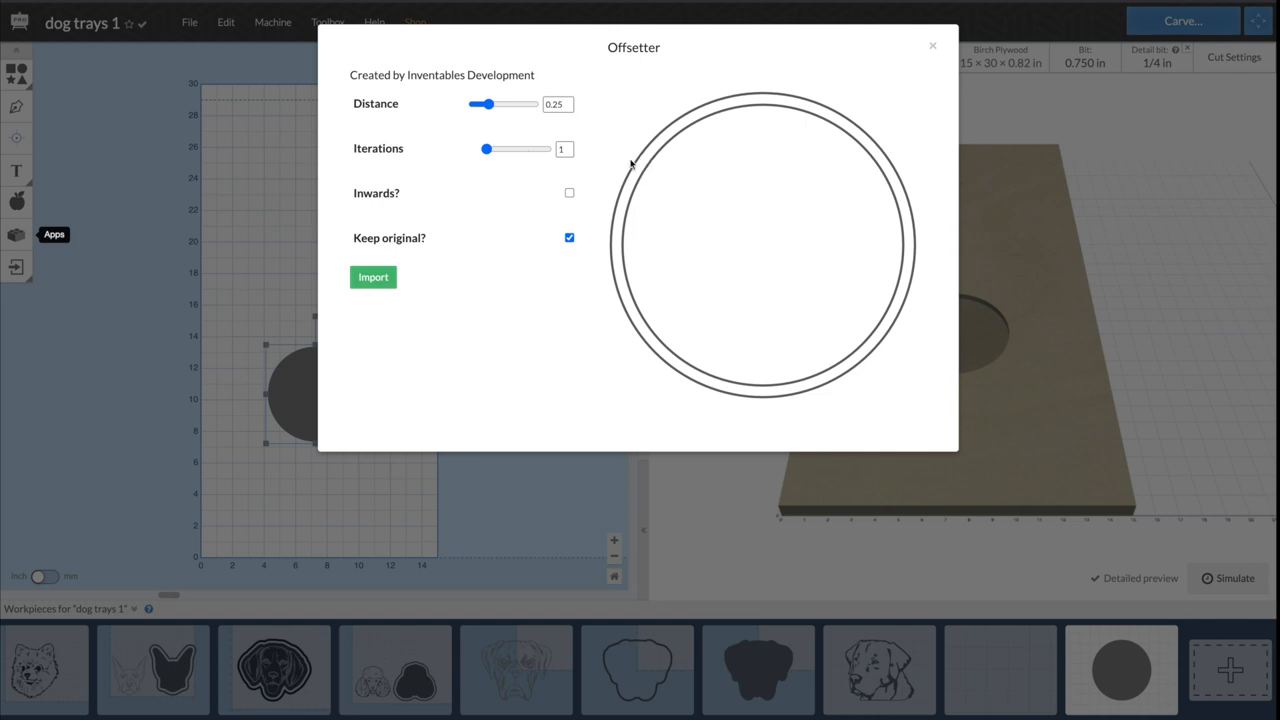
pyautogui.moveTo(640, 193)
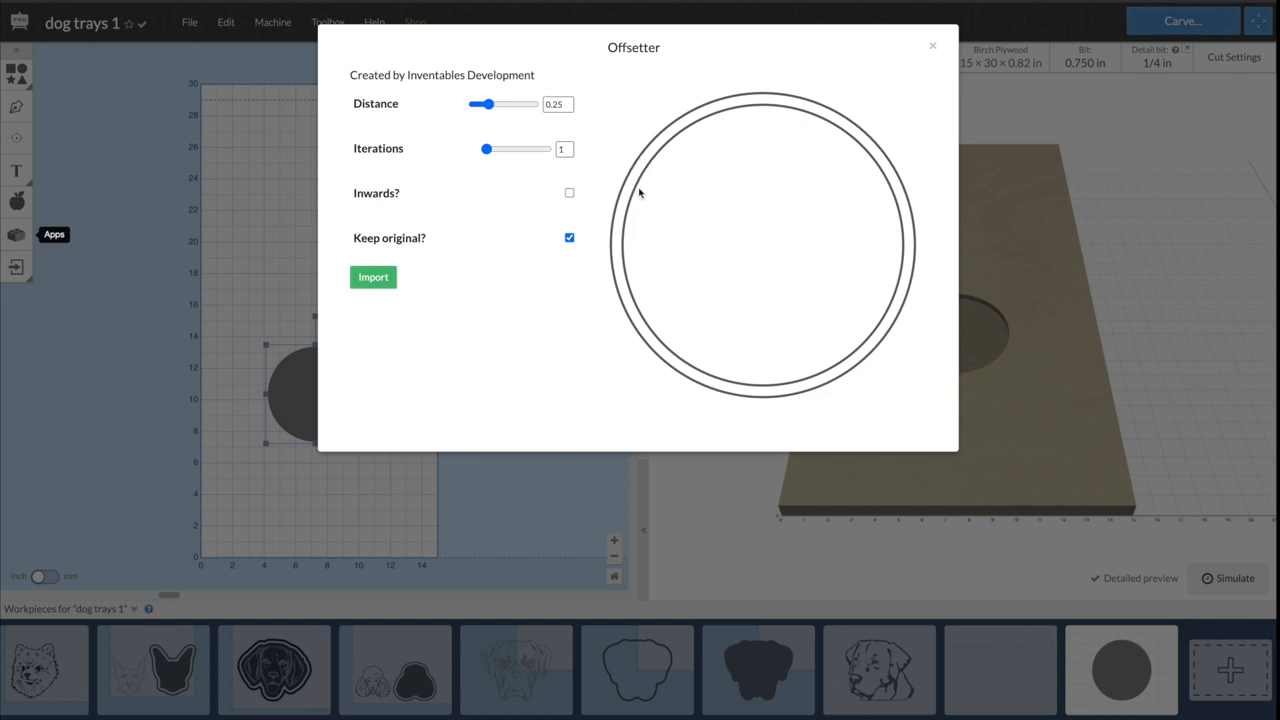
pyautogui.moveTo(566, 118)
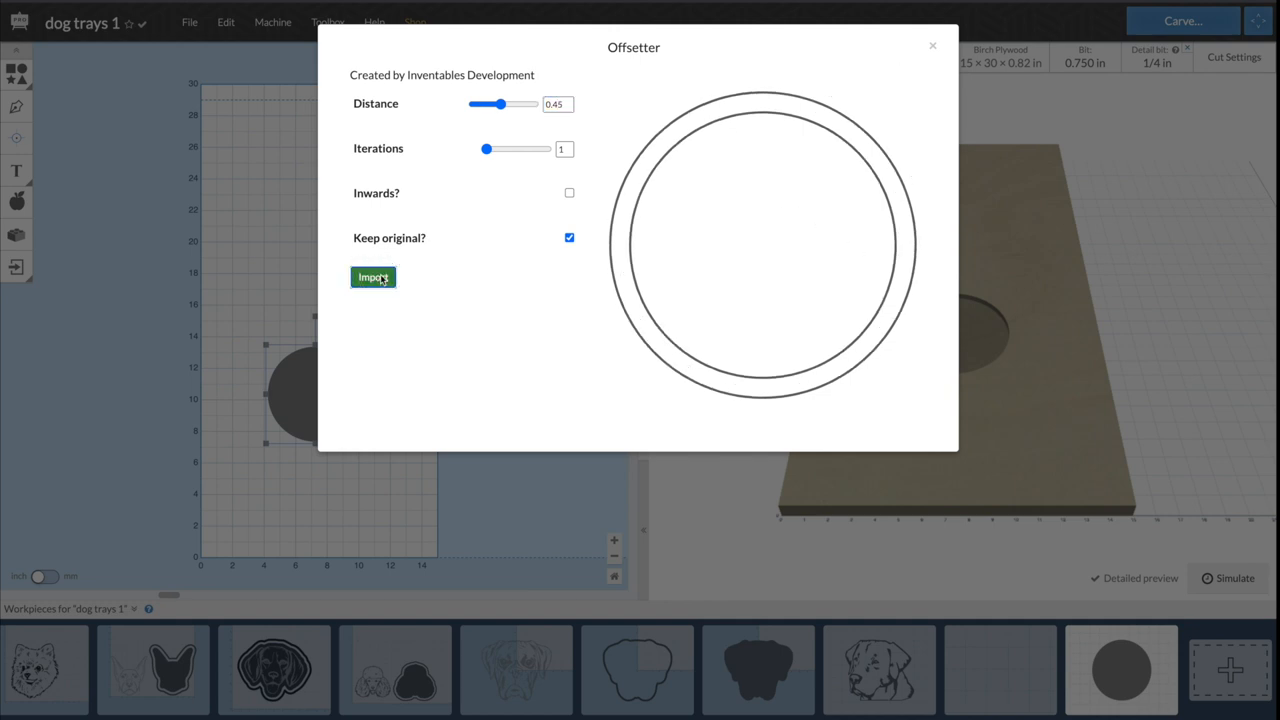
pyautogui.click(373, 277)
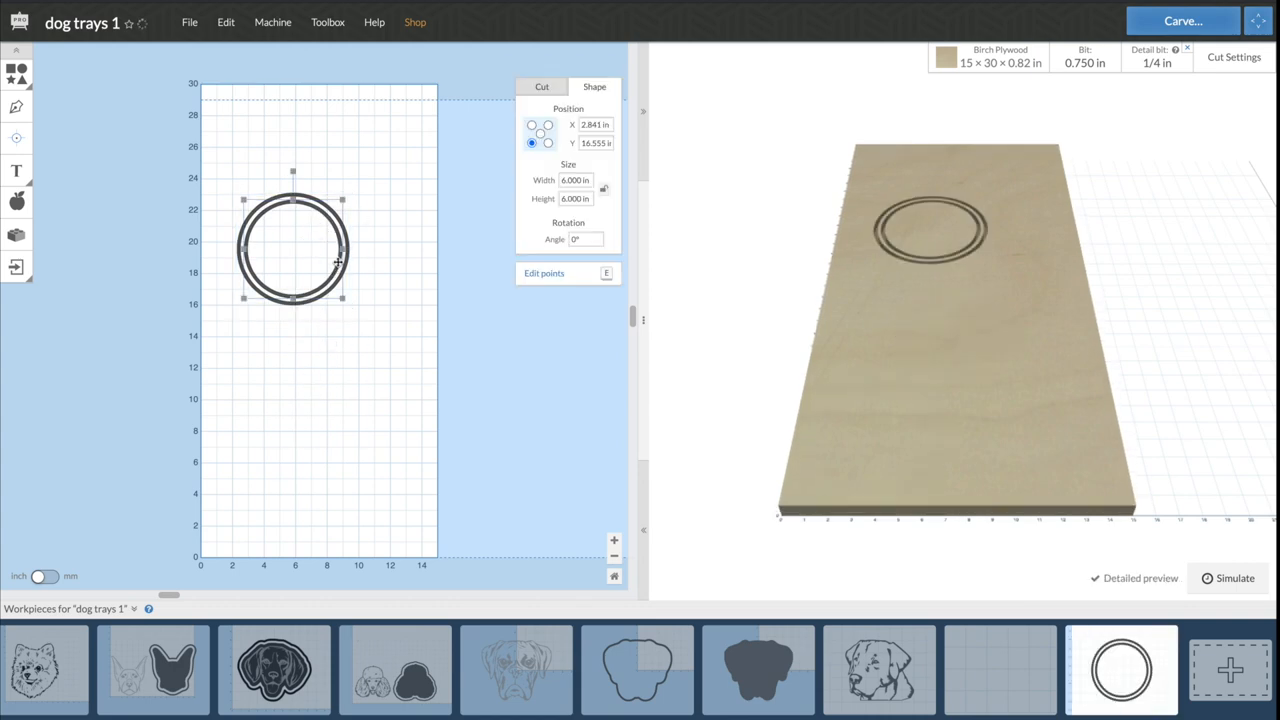
# - Change the inner circle's cut path to Clear out a pocket and review its depth
pyautogui.click(544, 86)
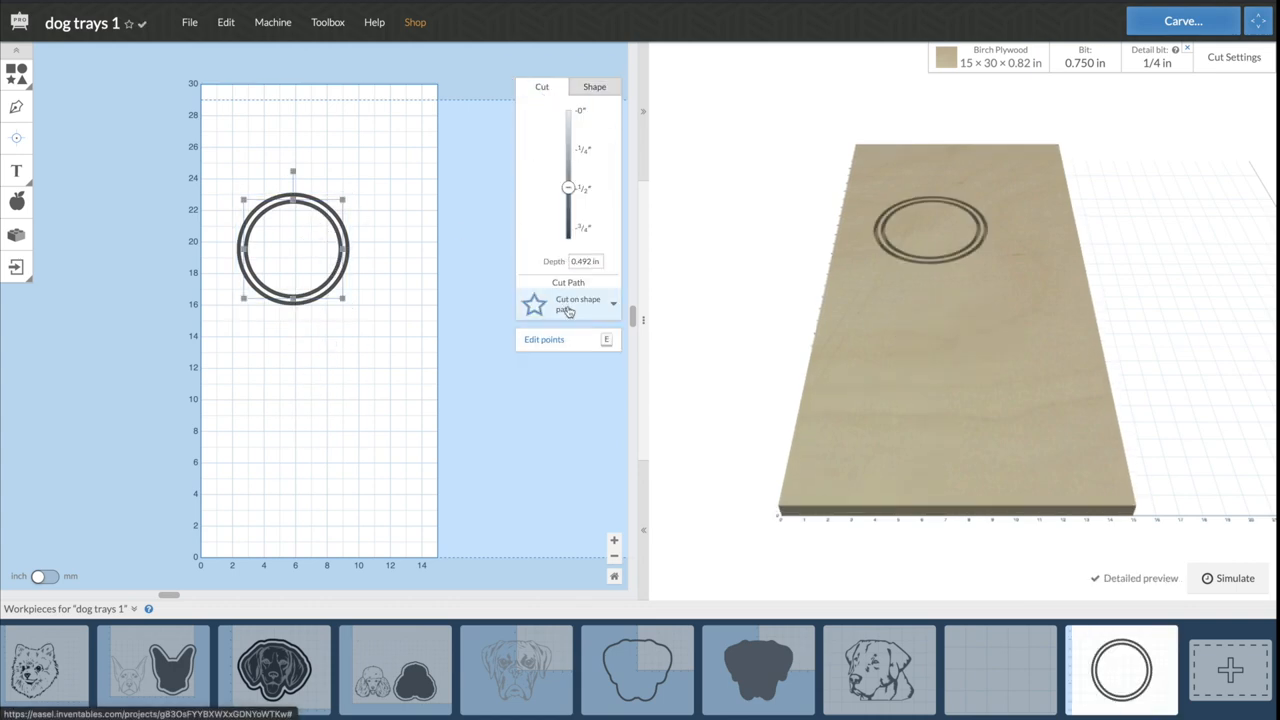
pyautogui.click(569, 303)
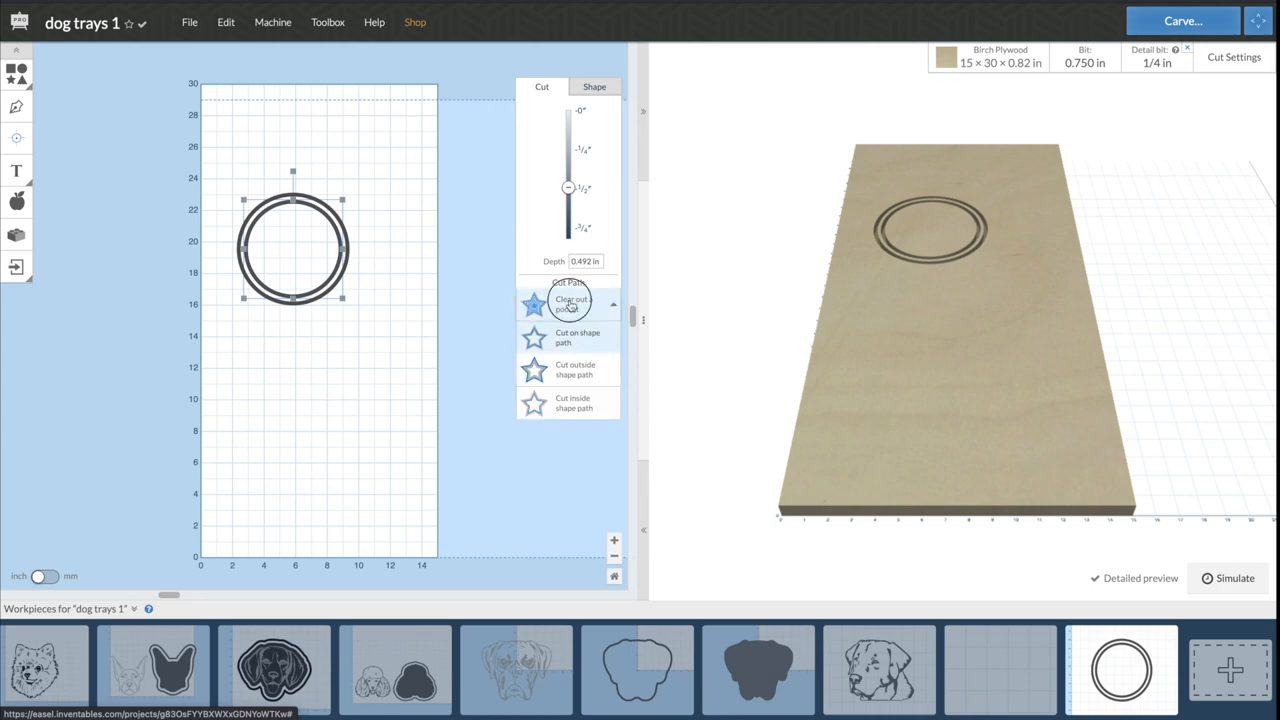
pyautogui.click(570, 303)
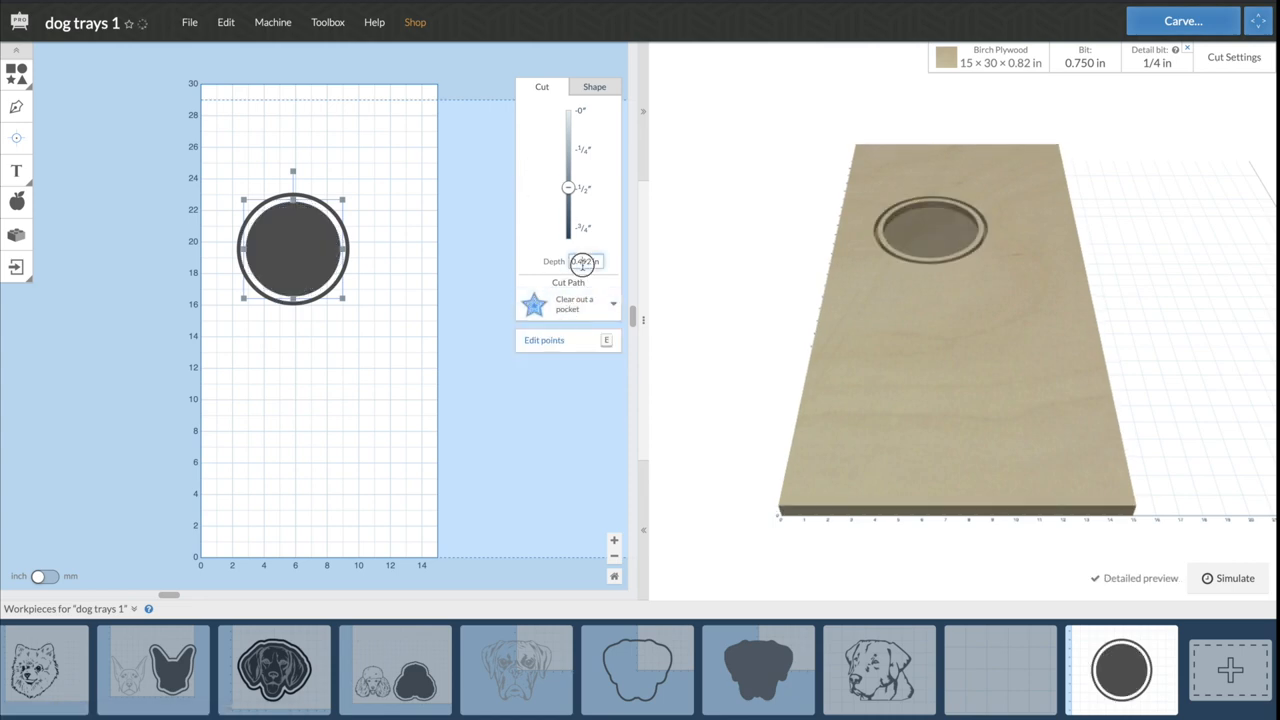
pyautogui.click(582, 261)
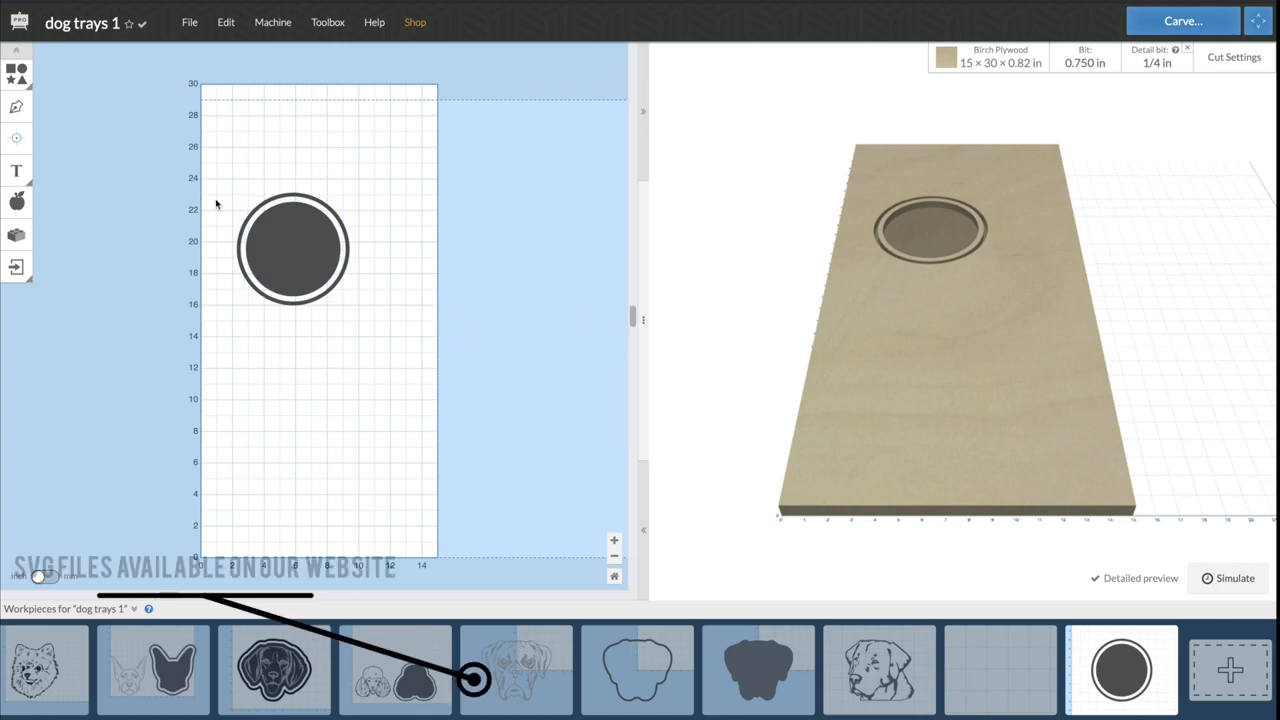
pyautogui.click(290, 248)
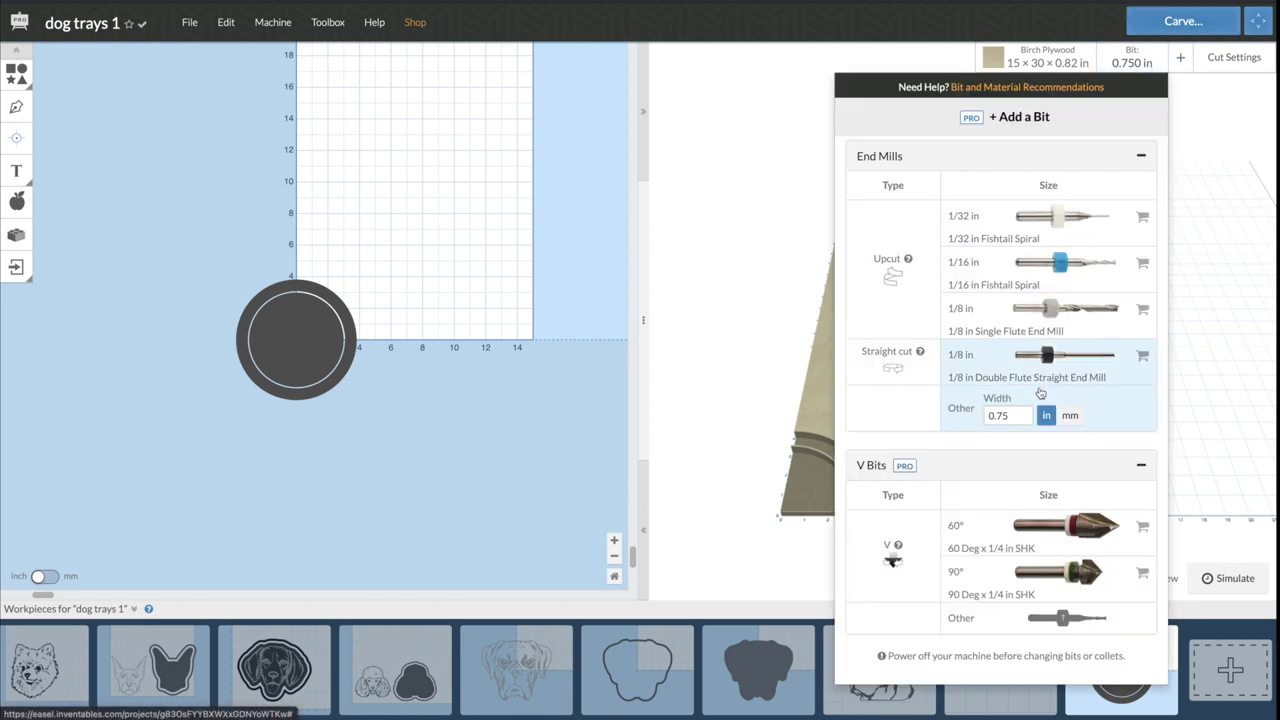
# - Use a custom 0.25 in bit width and set the material thickness to 0.8 in
pyautogui.click(1005, 415)
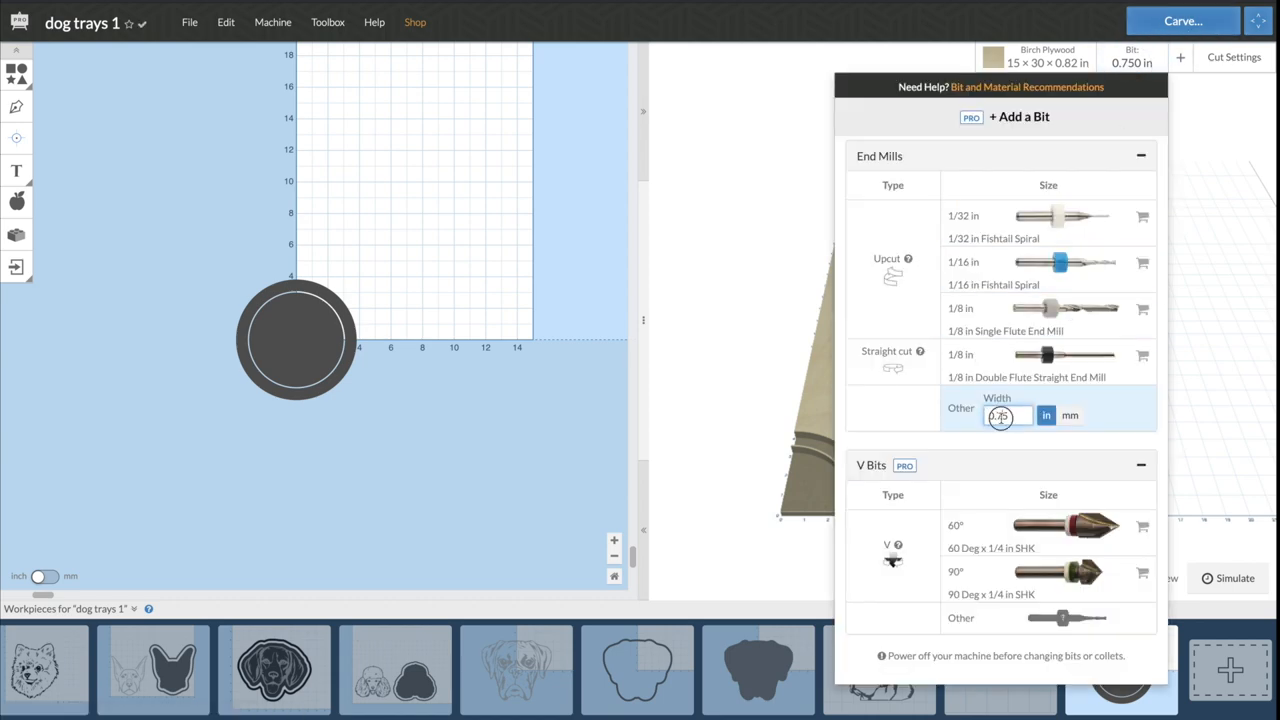
pyautogui.write('0.25')
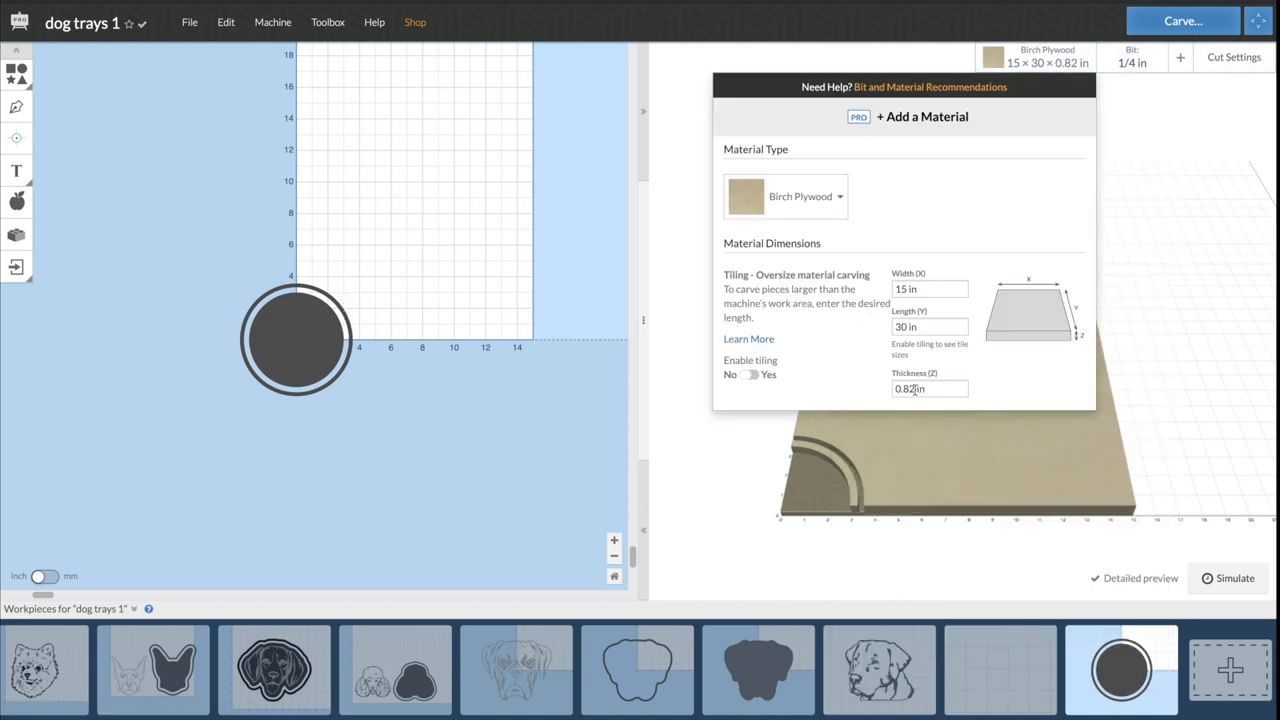
pyautogui.click(929, 388)
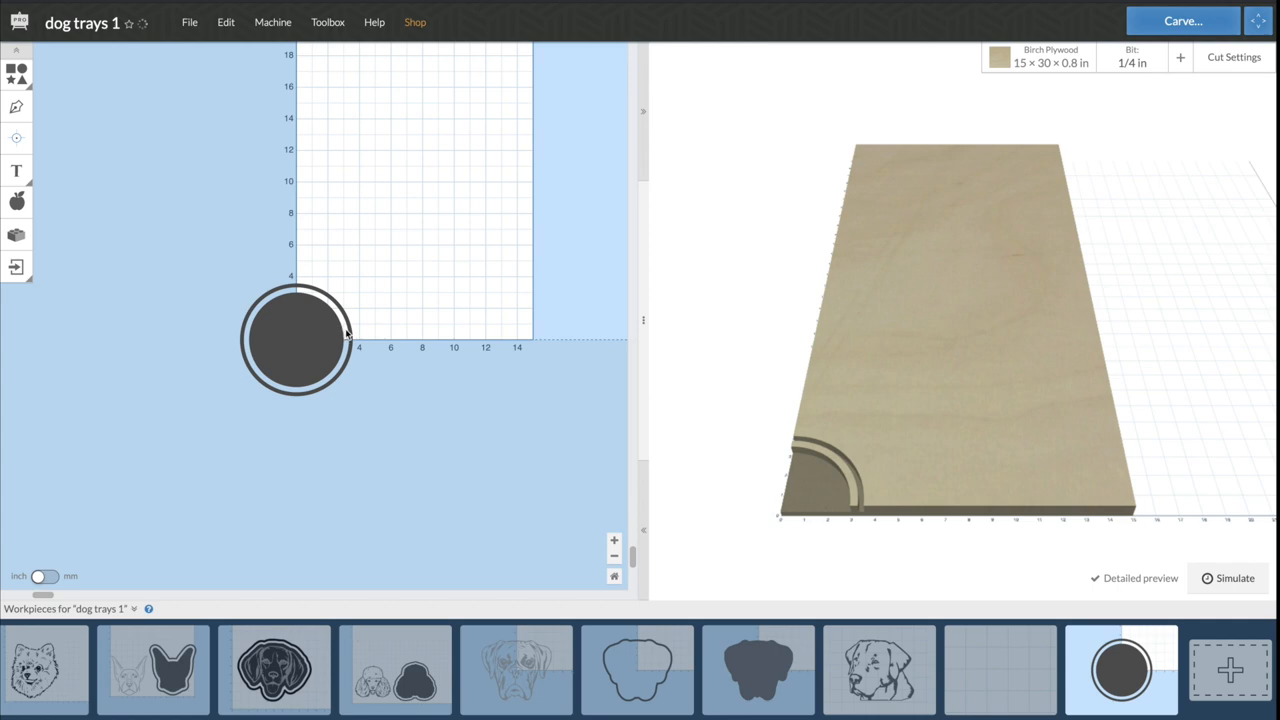
# - Cut the outer ring through without holding tabs and move to the blank workpiece
pyautogui.click(296, 337)
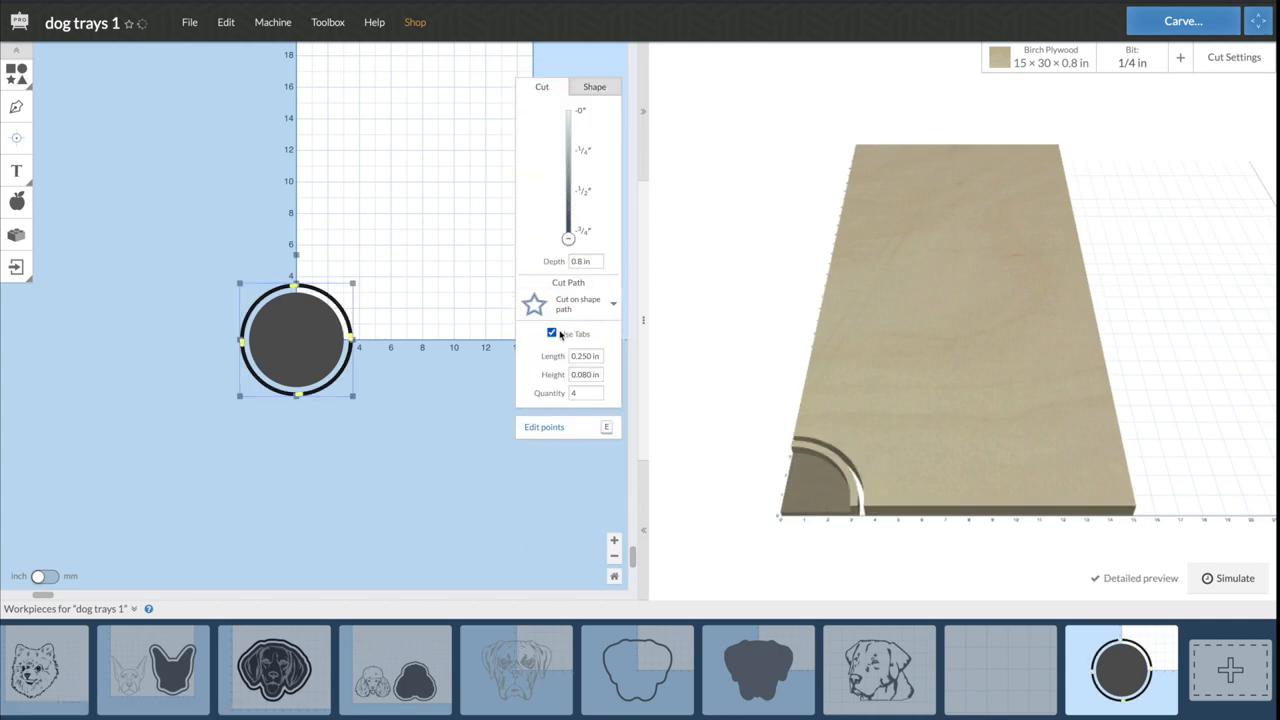
pyautogui.click(551, 333)
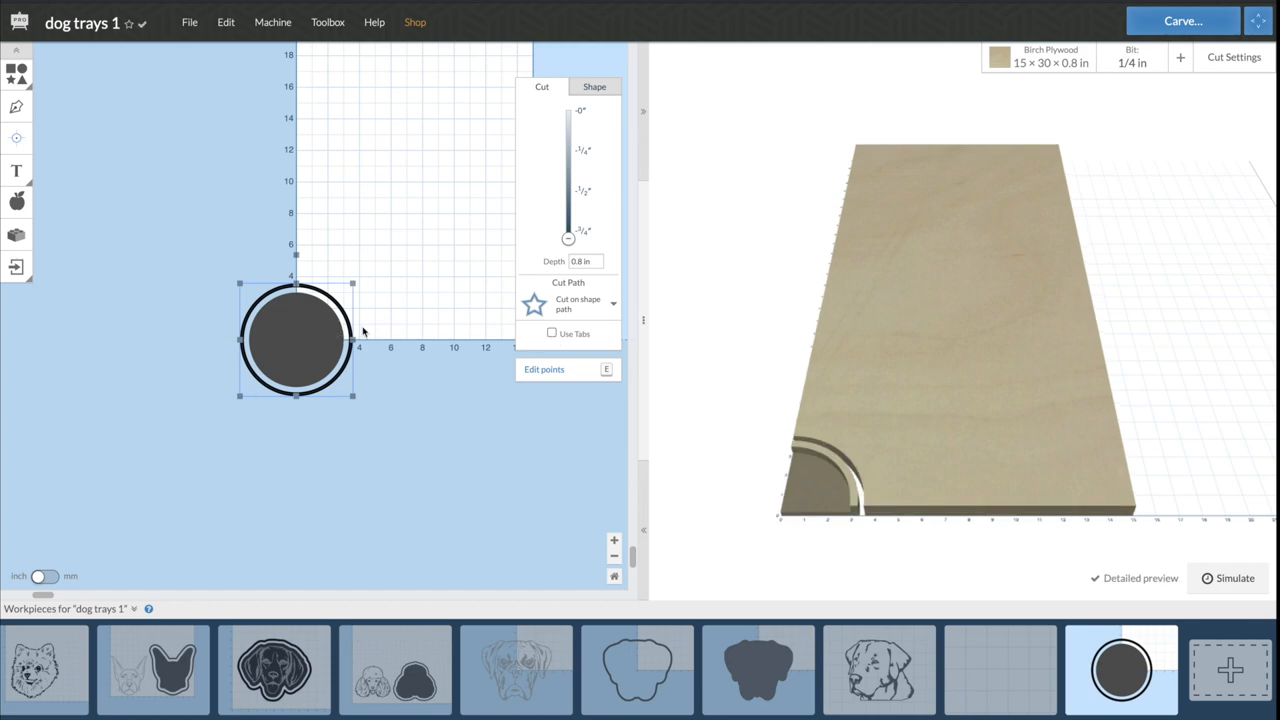
pyautogui.moveTo(456, 370)
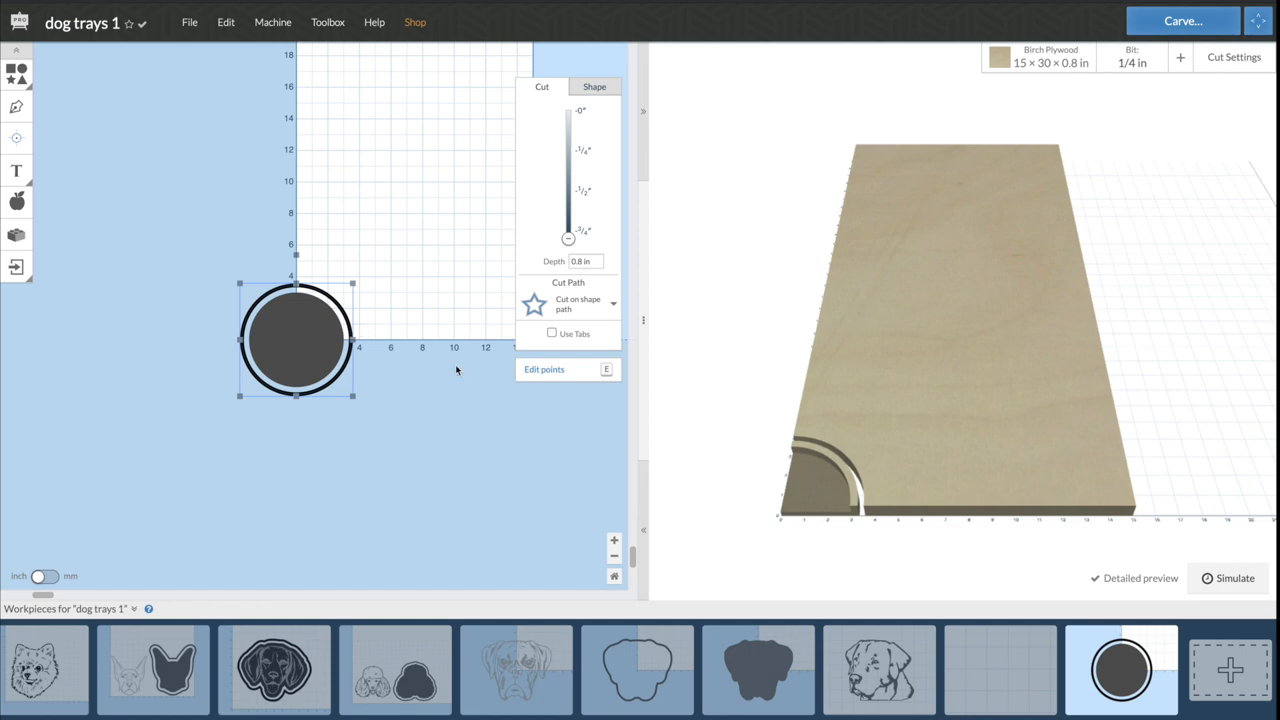
pyautogui.moveTo(568, 238); pyautogui.dragTo(568, 190)
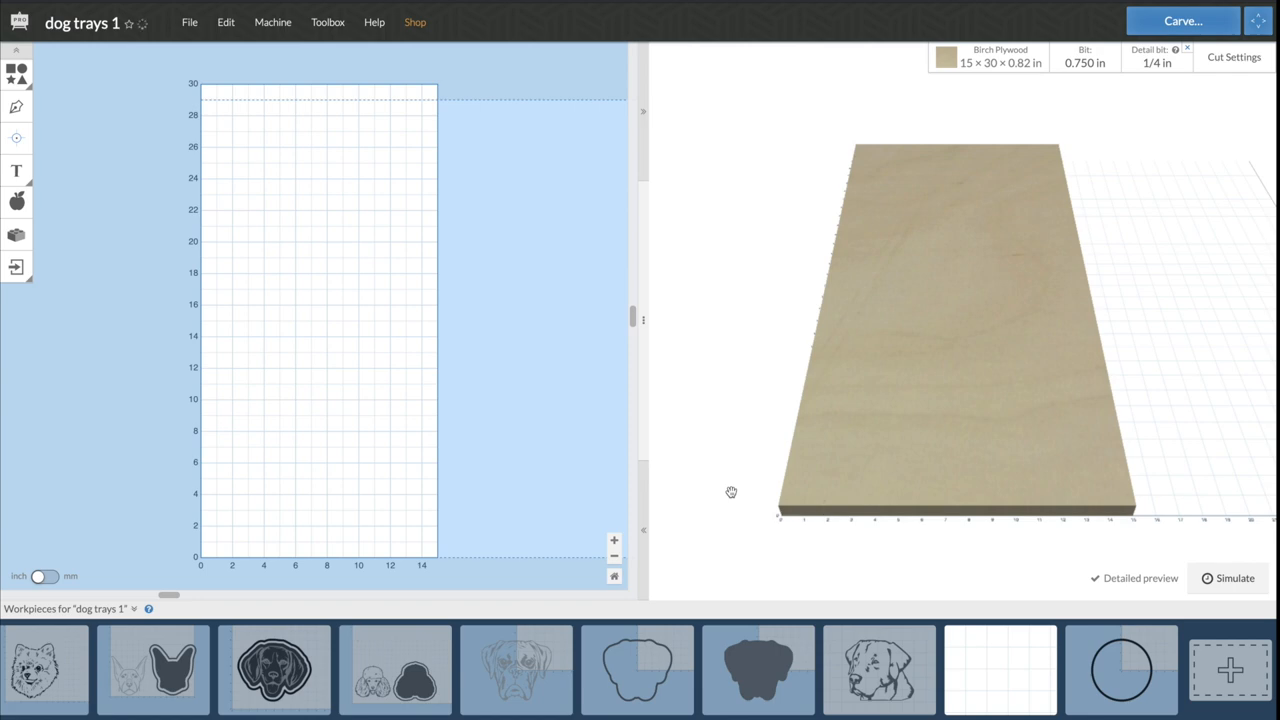
# - Give the pocket workpiece manual cut settings: feed rate 100 in/min and 0.2 in depth per pass
pyautogui.click(1000, 677)
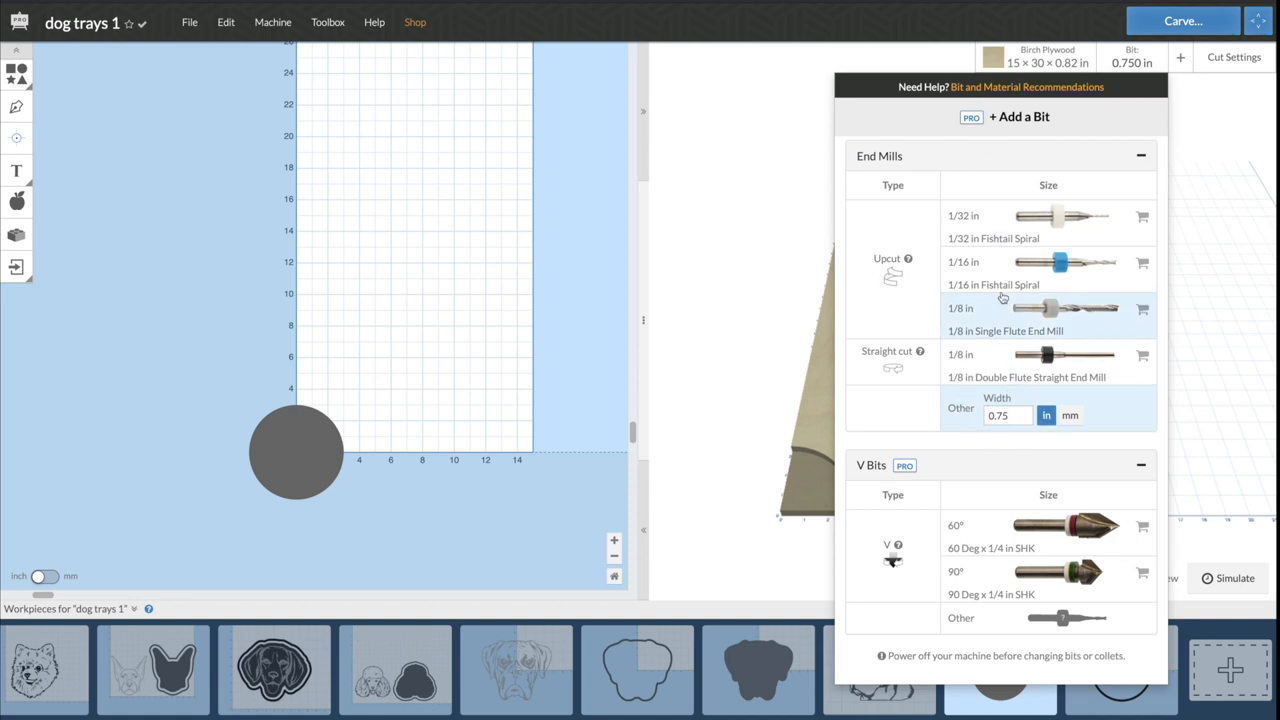
pyautogui.click(1005, 415)
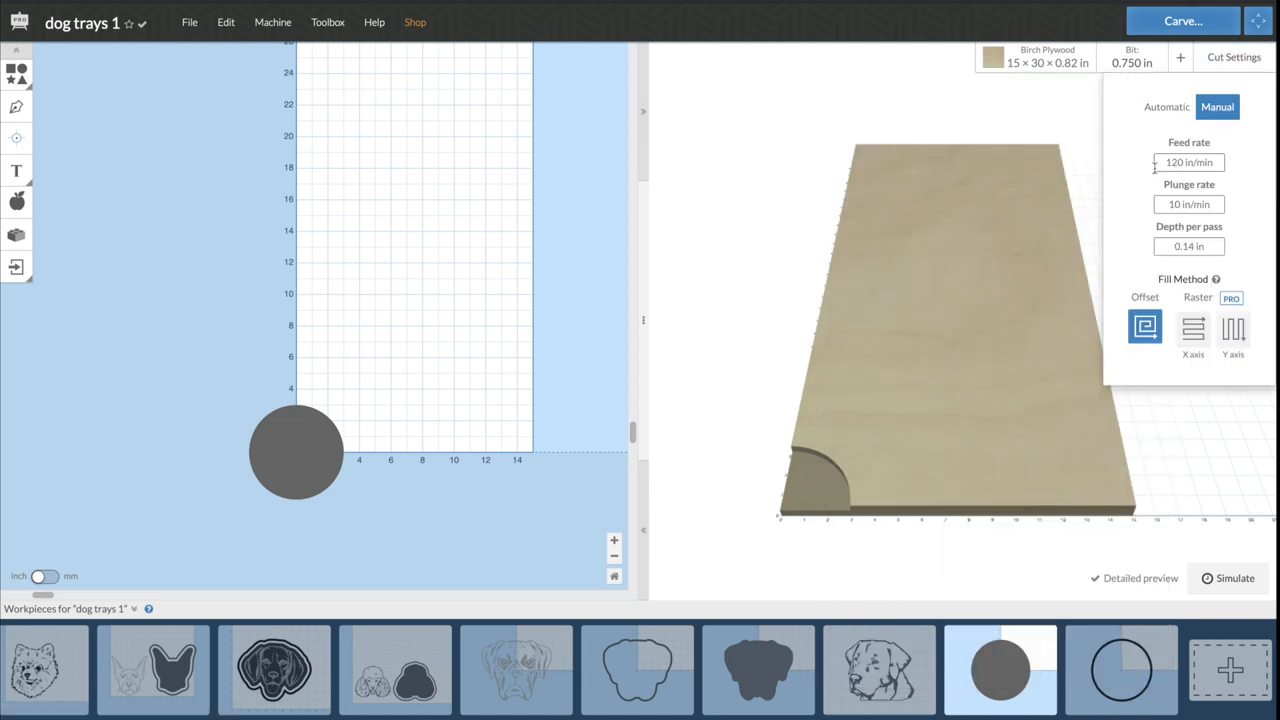
pyautogui.write('100')
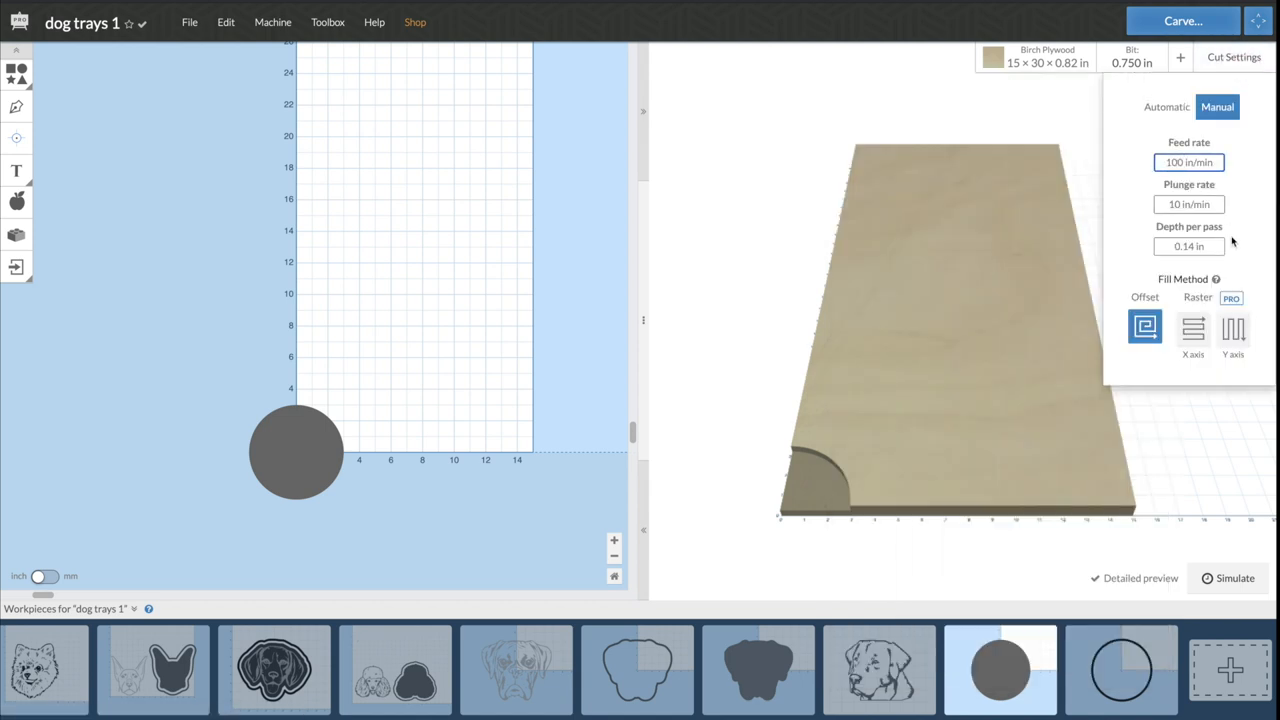
pyautogui.click(1188, 246)
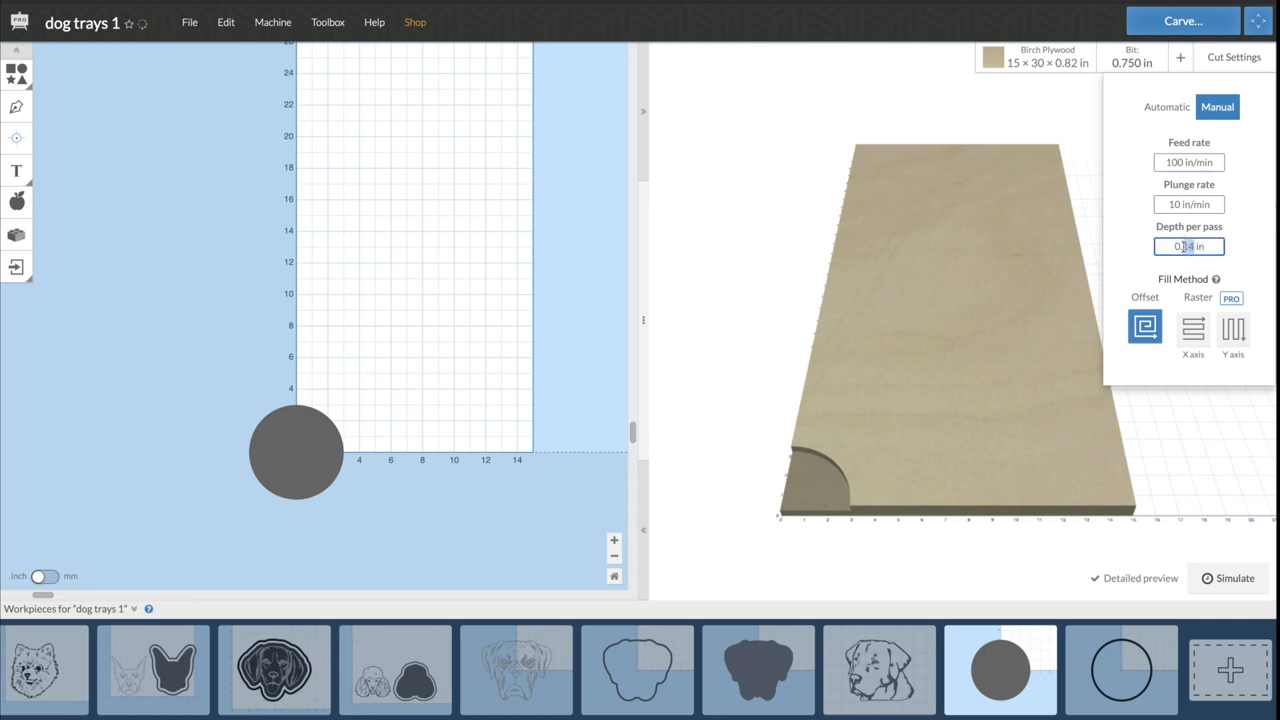
pyautogui.write('0.2 in')
pyautogui.click(1189, 204)
pyautogui.write('8')
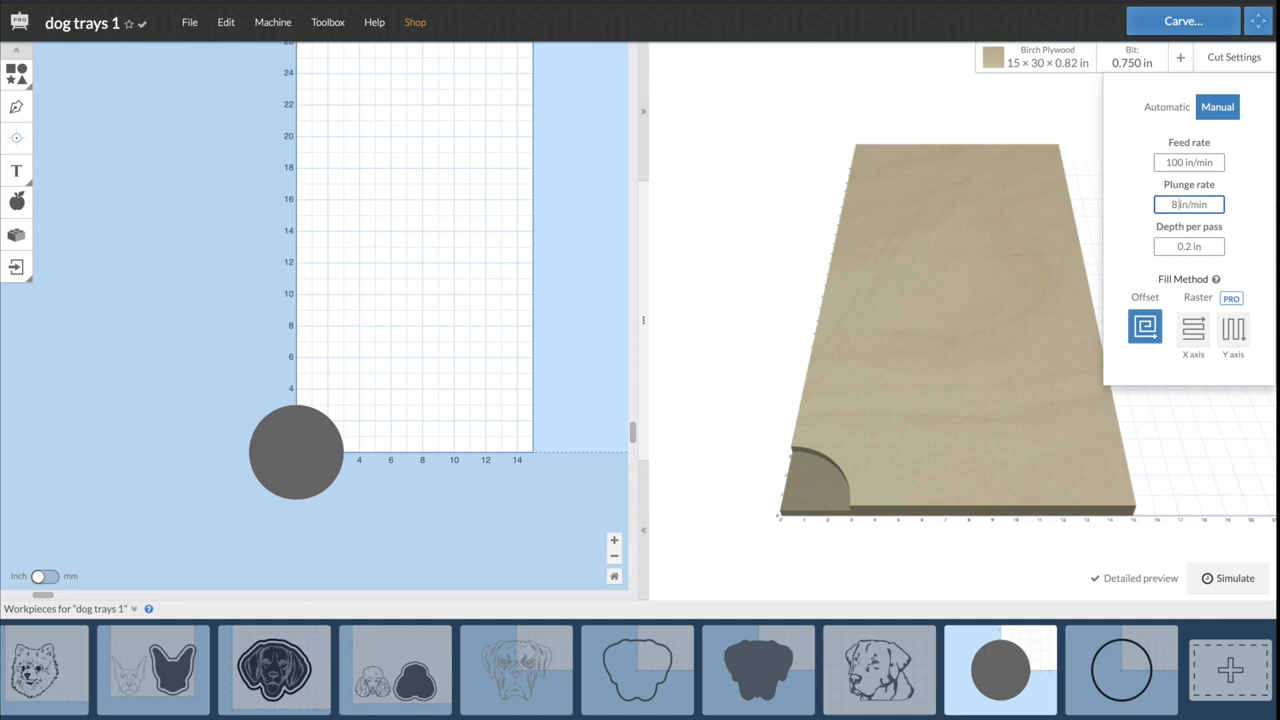
pyautogui.moveTo(1189, 180)
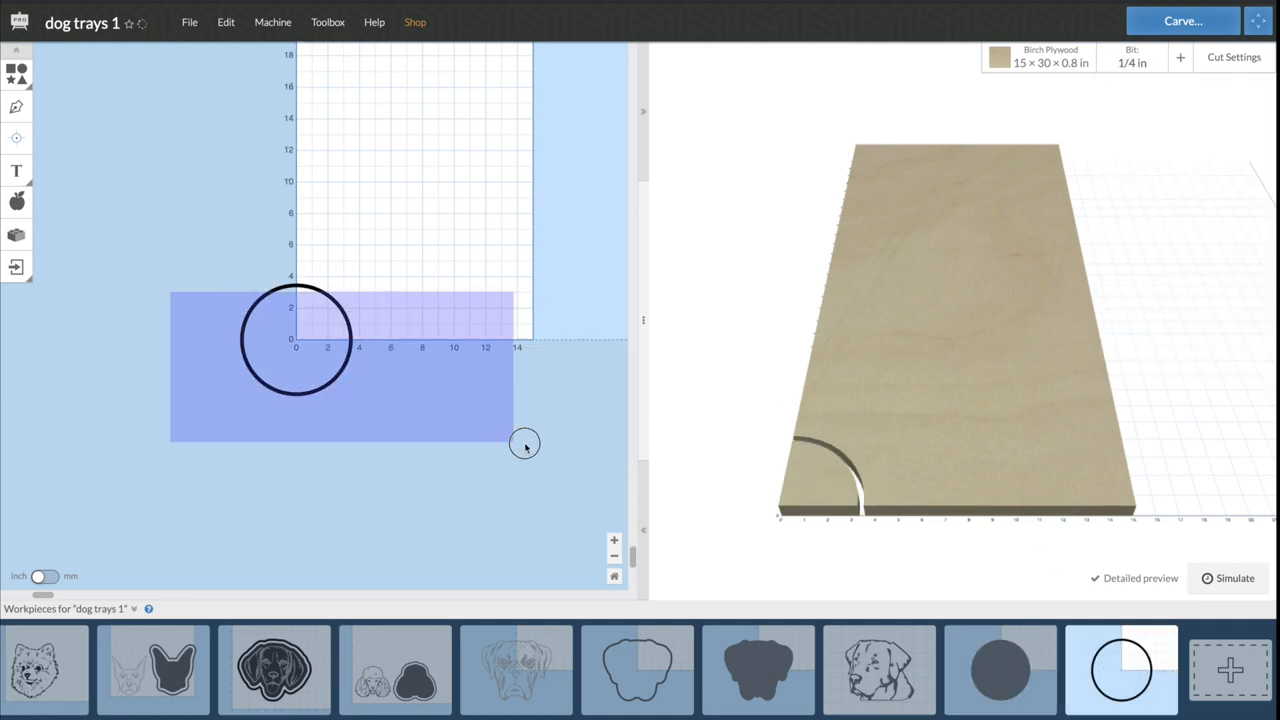
# - Adjust the ring workpiece's feed rate and set a 0.15 in safety height in advanced machine settings
pyautogui.click(295, 340)
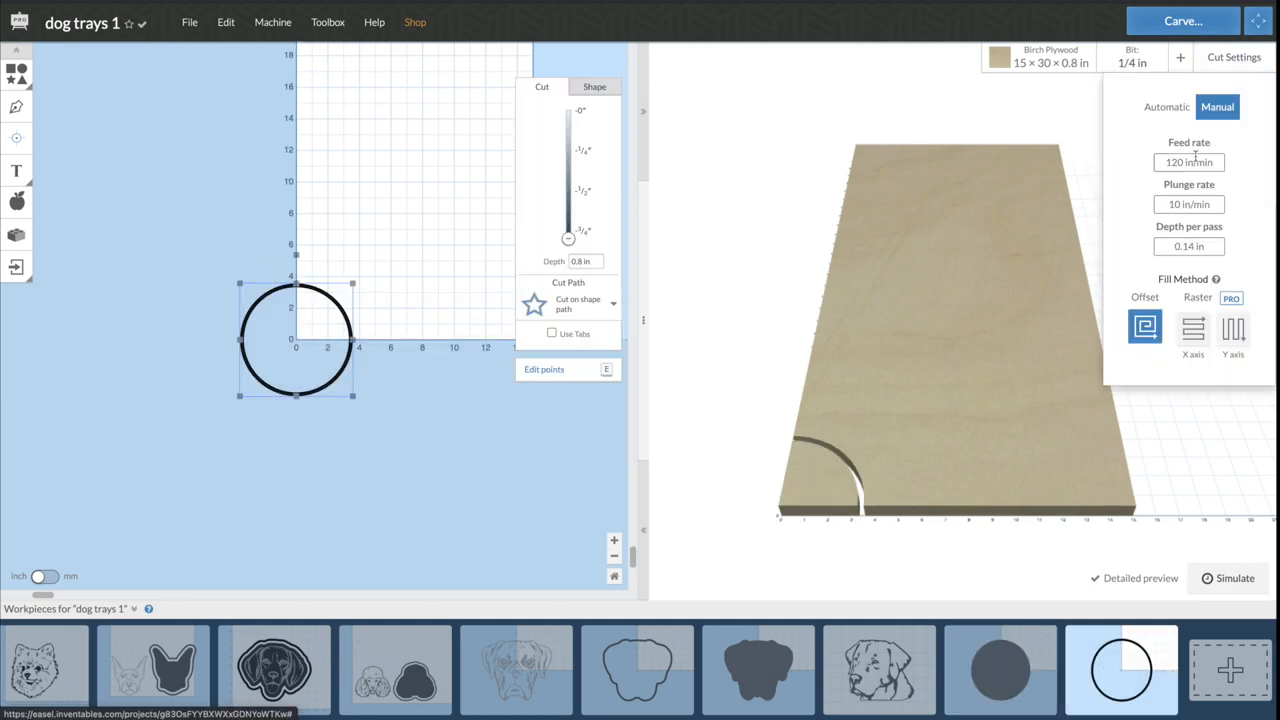
pyautogui.click(1188, 247)
pyautogui.write('2')
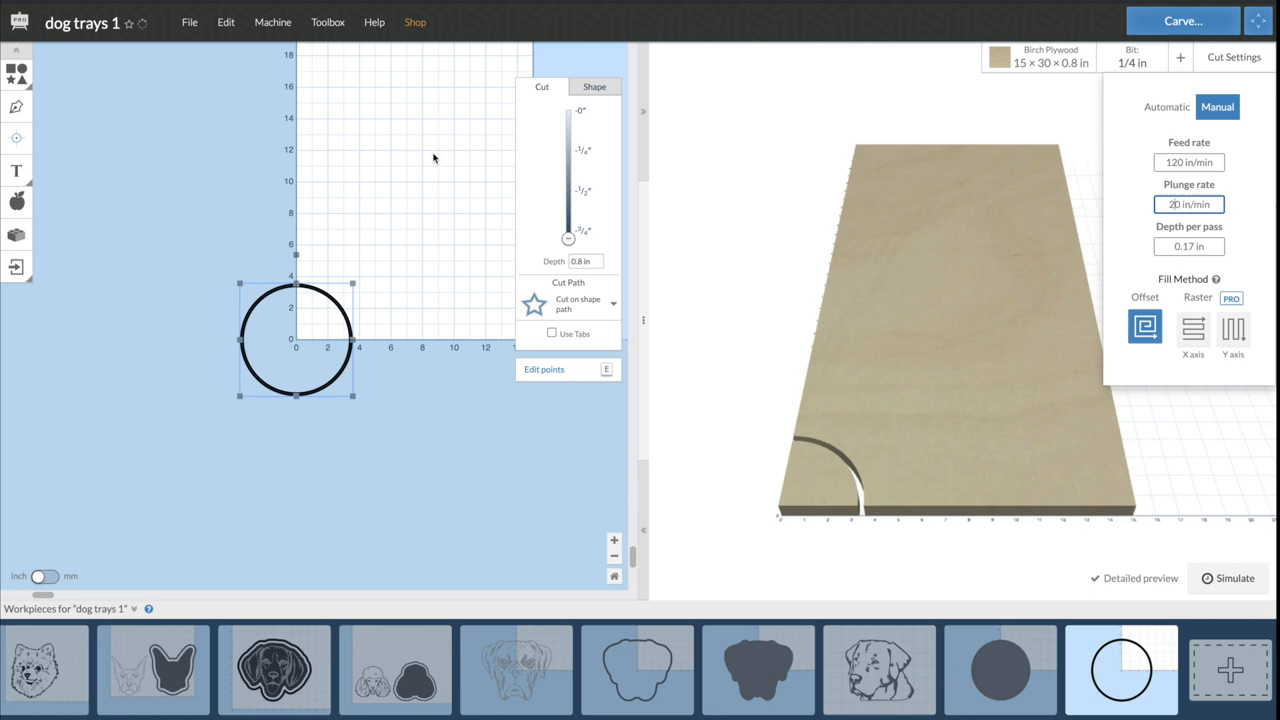
pyautogui.click(272, 22)
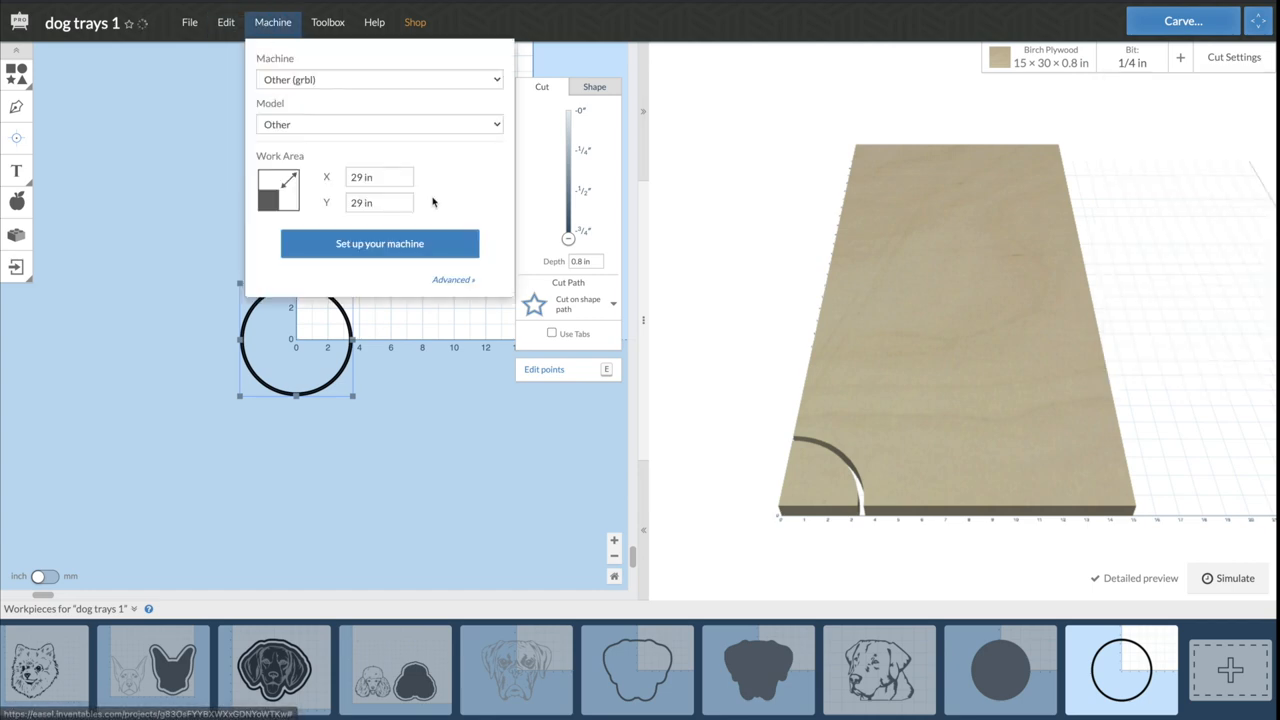
pyautogui.click(454, 279)
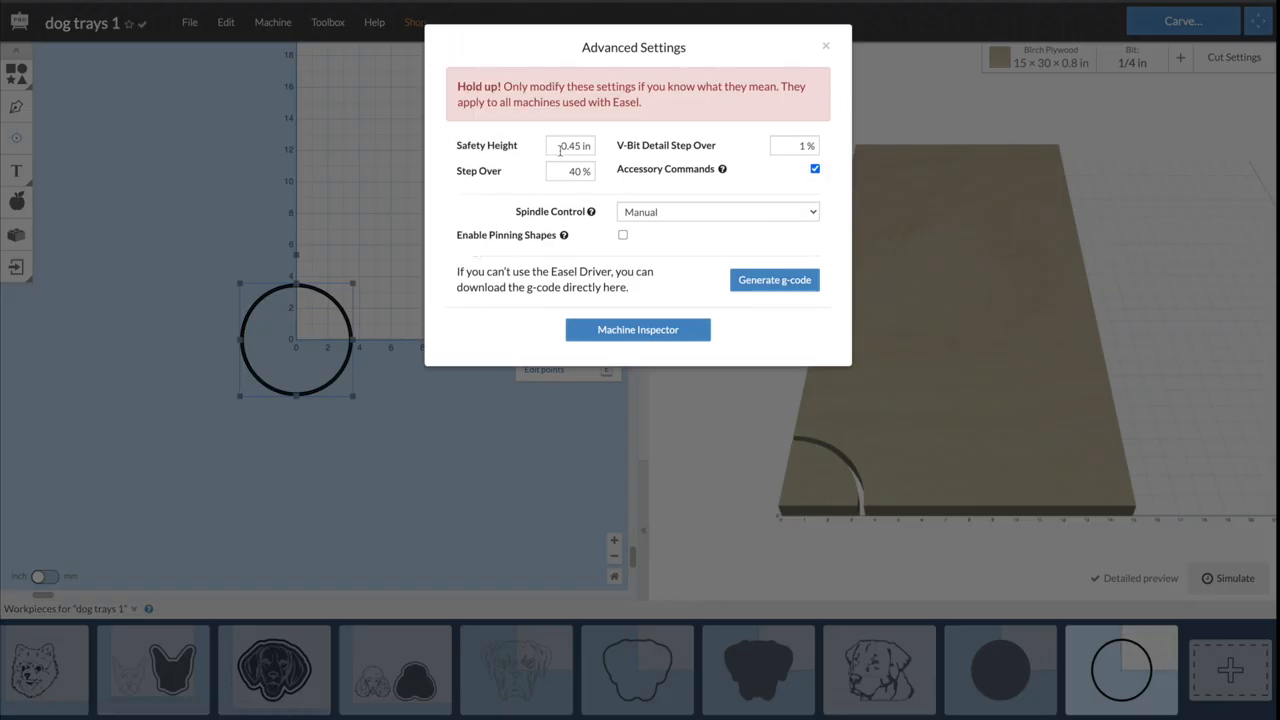
pyautogui.click(570, 145)
pyautogui.write('0.15')
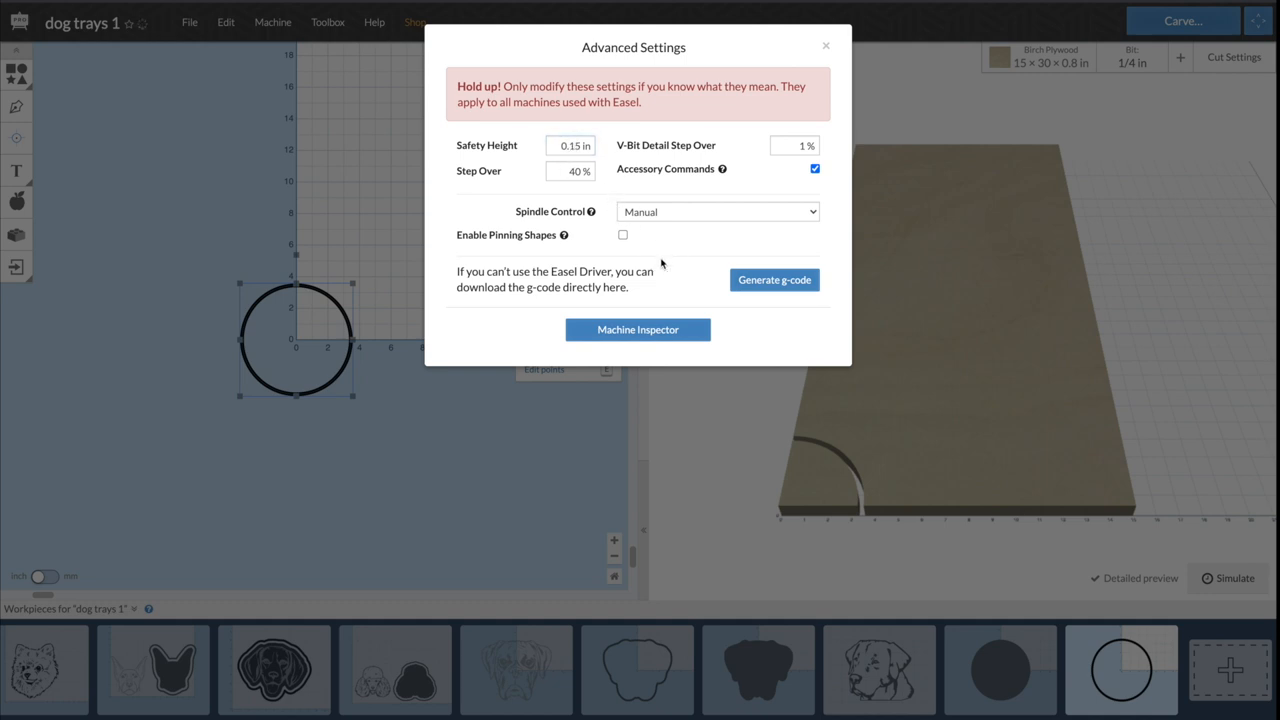
# - Generate the circle workpiece's G-code and download it as dog trays 1.nc
pyautogui.click(774, 280)
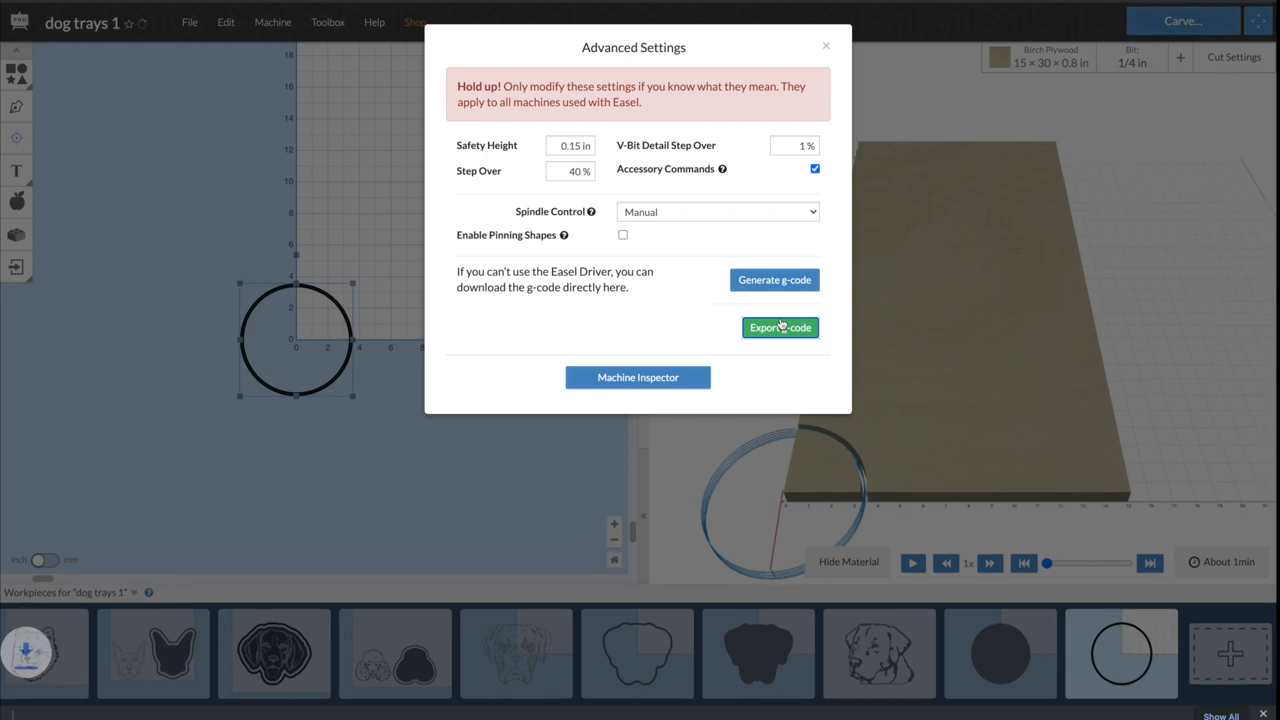
pyautogui.click(780, 327)
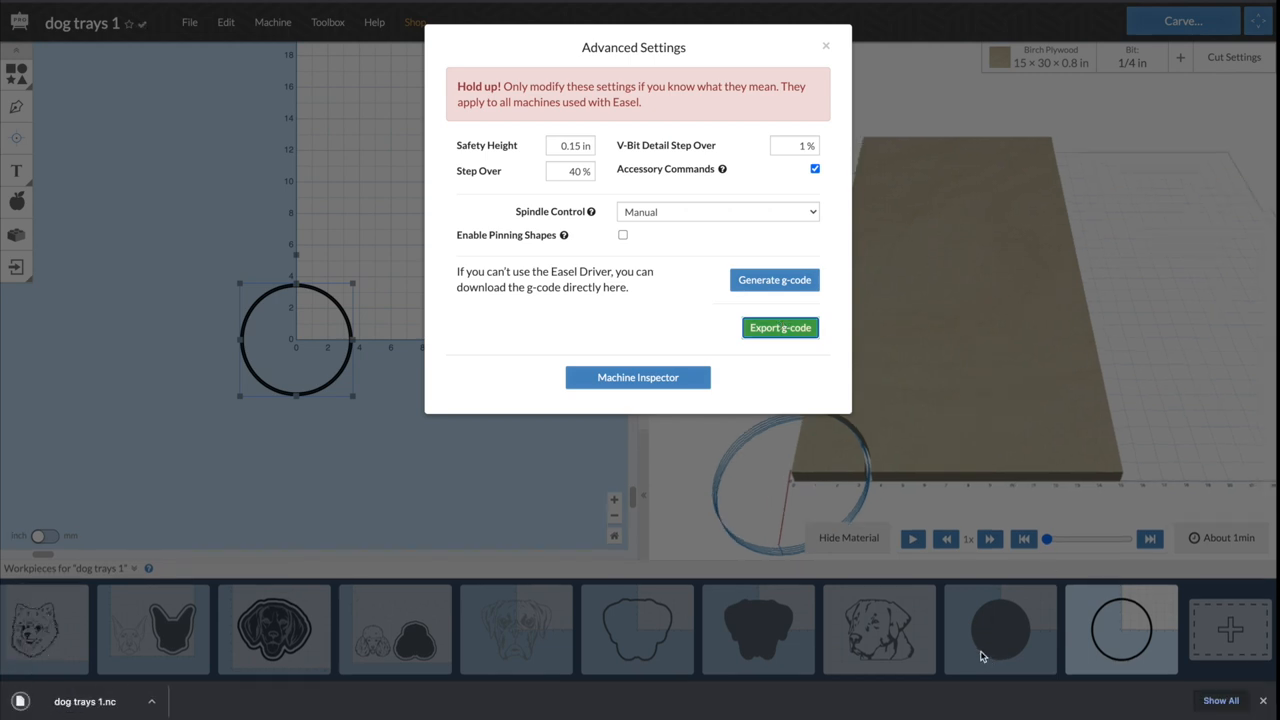
pyautogui.moveTo(828, 300)
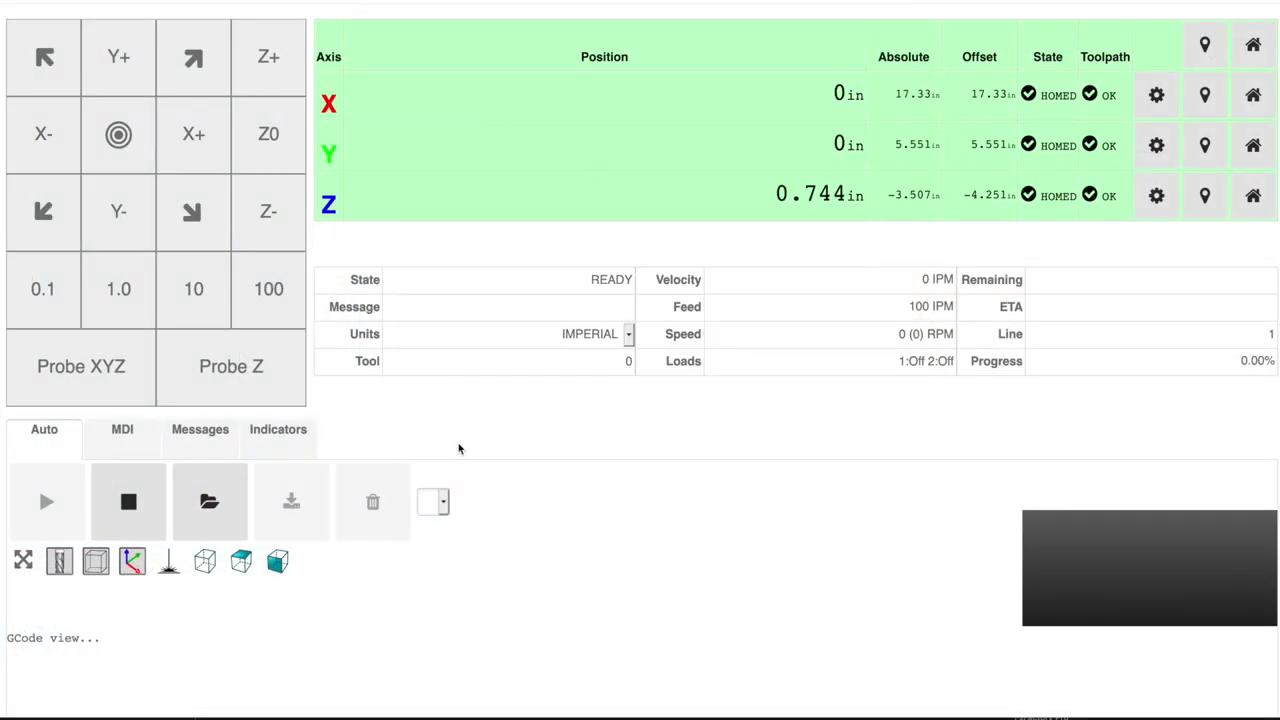
# - Upload MORE trays(1).nc from Downloads into the controller for simulation
pyautogui.click(209, 502)
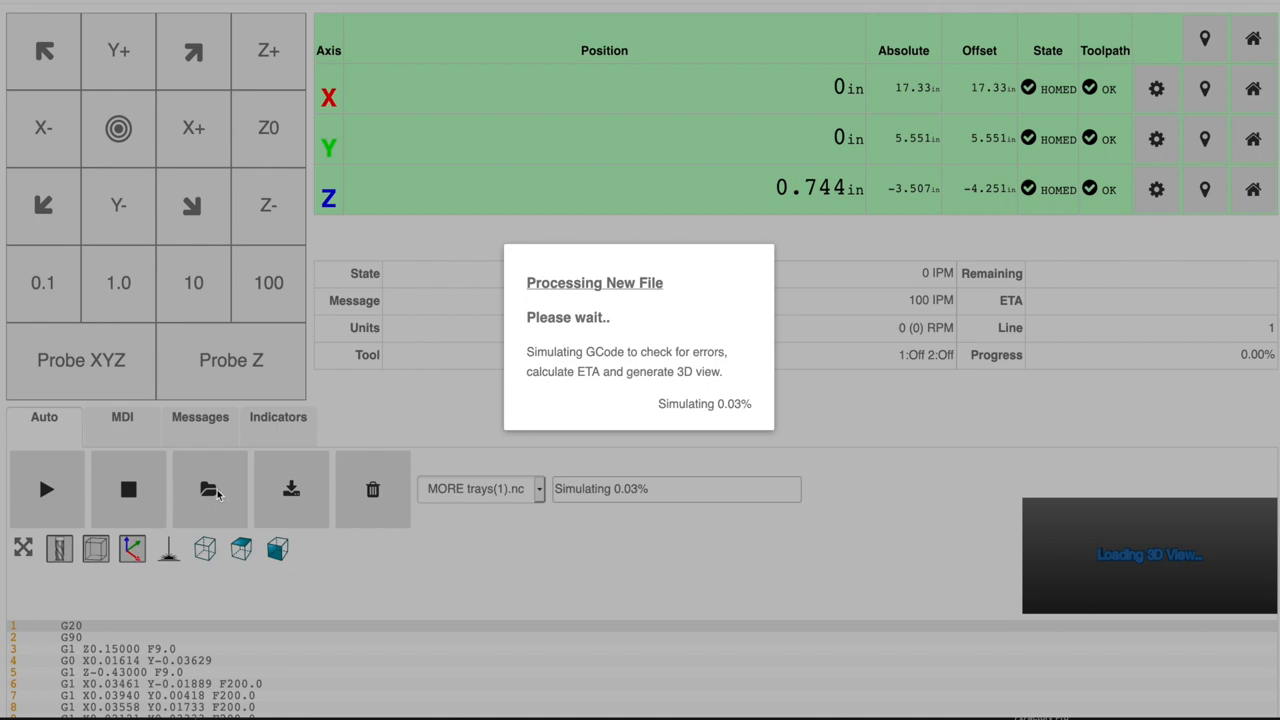
pyautogui.click(210, 489)
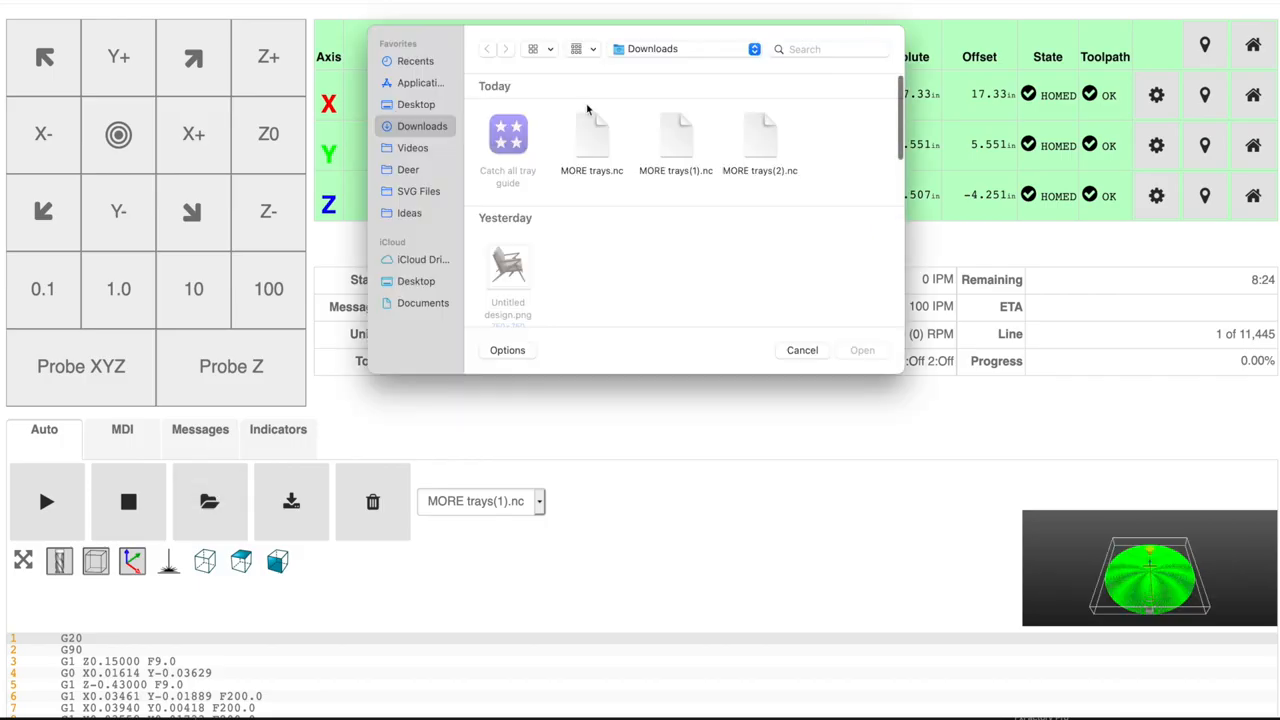
pyautogui.click(592, 135)
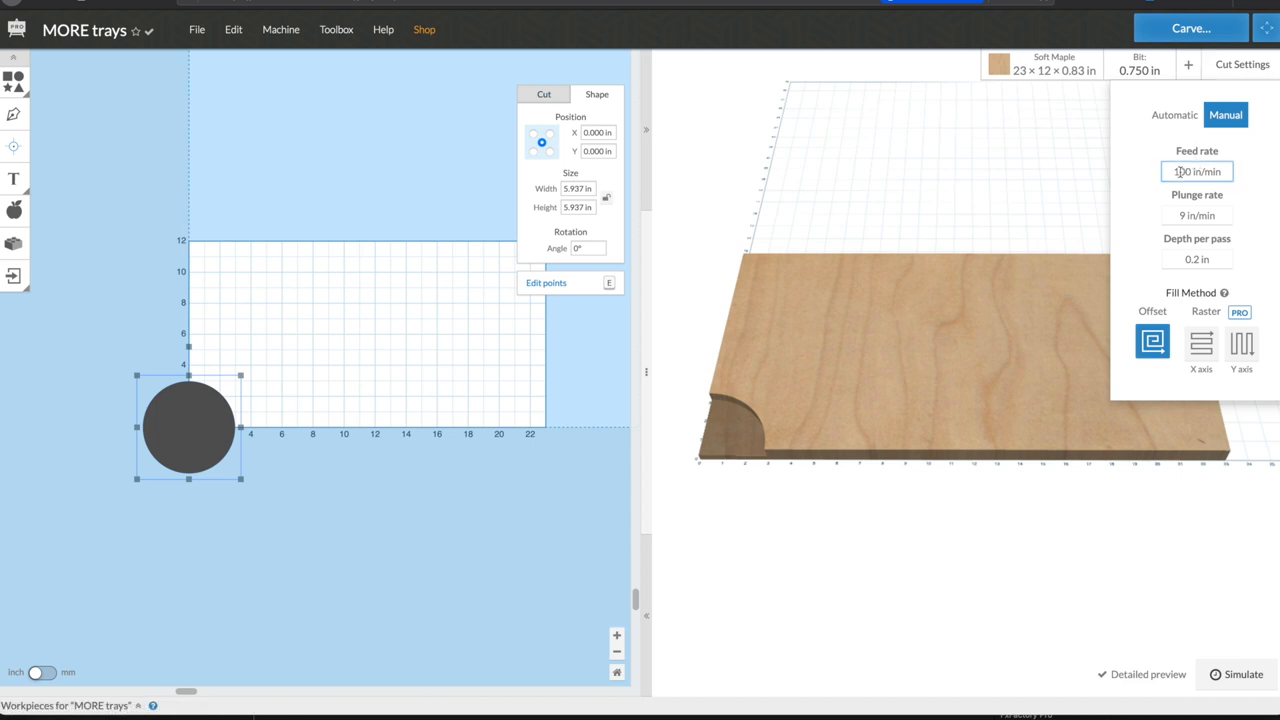
# - Set the pocket feed rate to 200 in/min and enter a new step-over percentage
pyautogui.write('200')
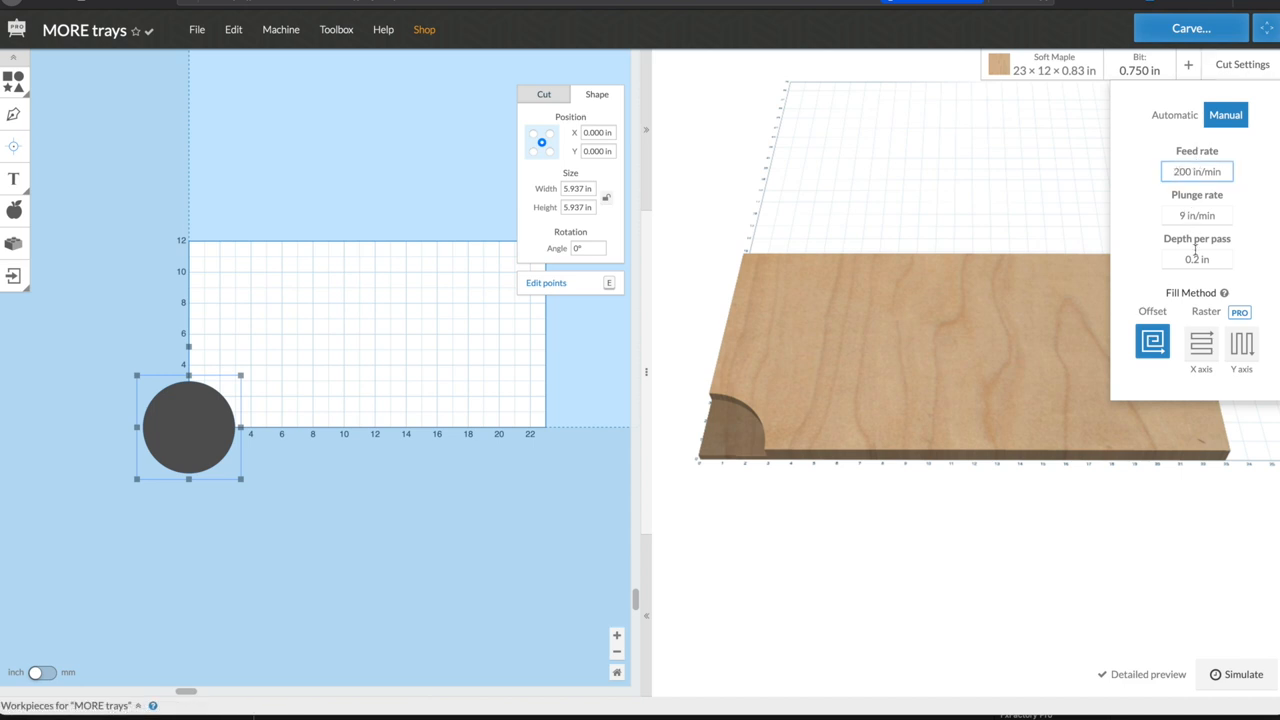
pyautogui.click(1196, 259)
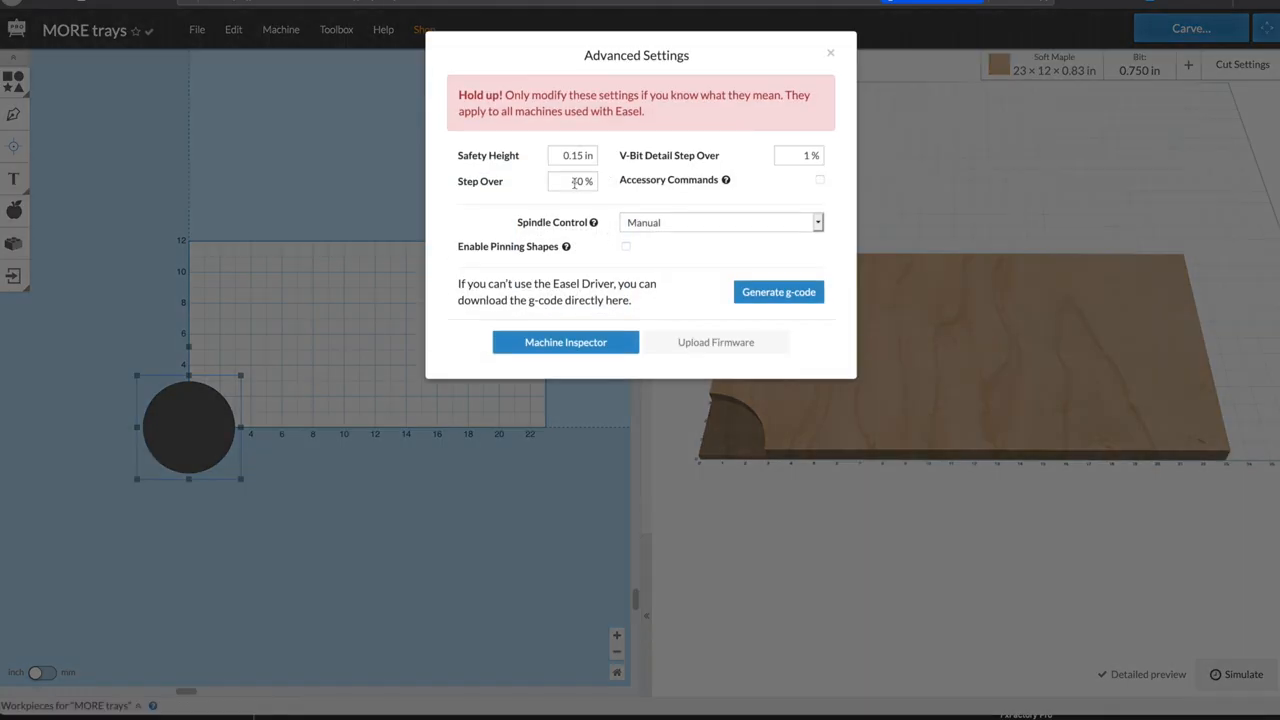
pyautogui.click(572, 181)
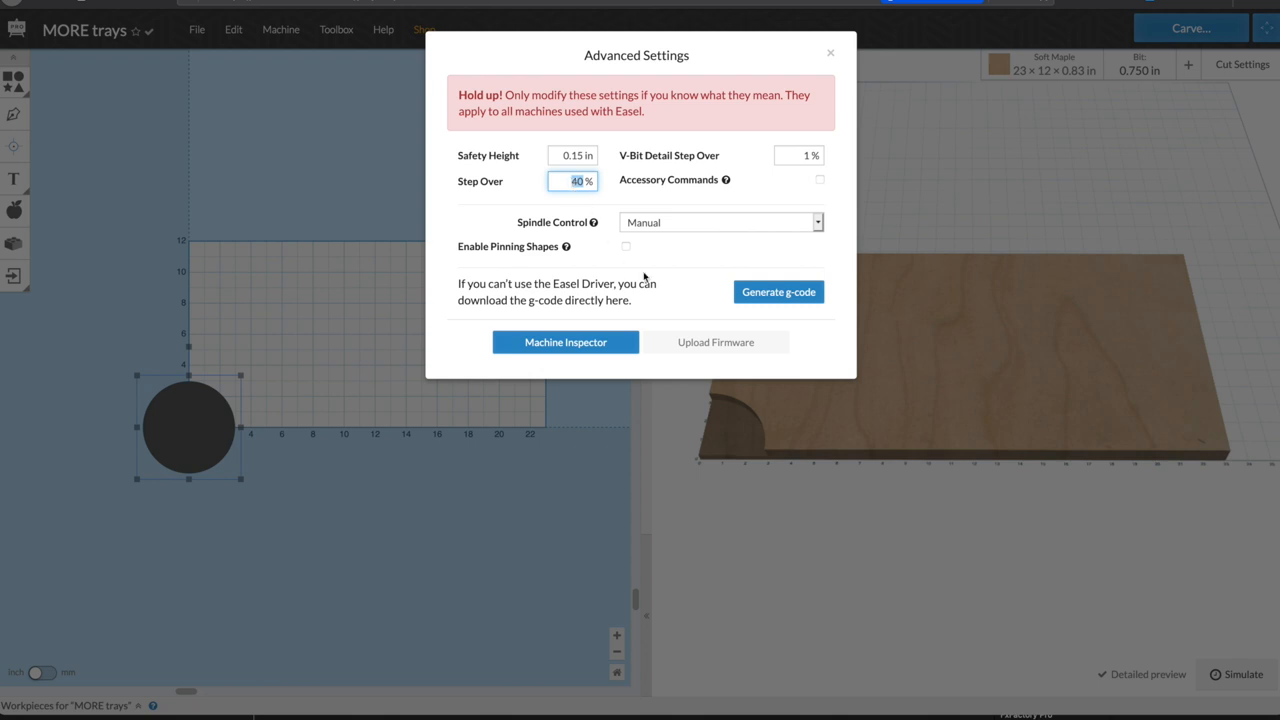
pyautogui.write('5')
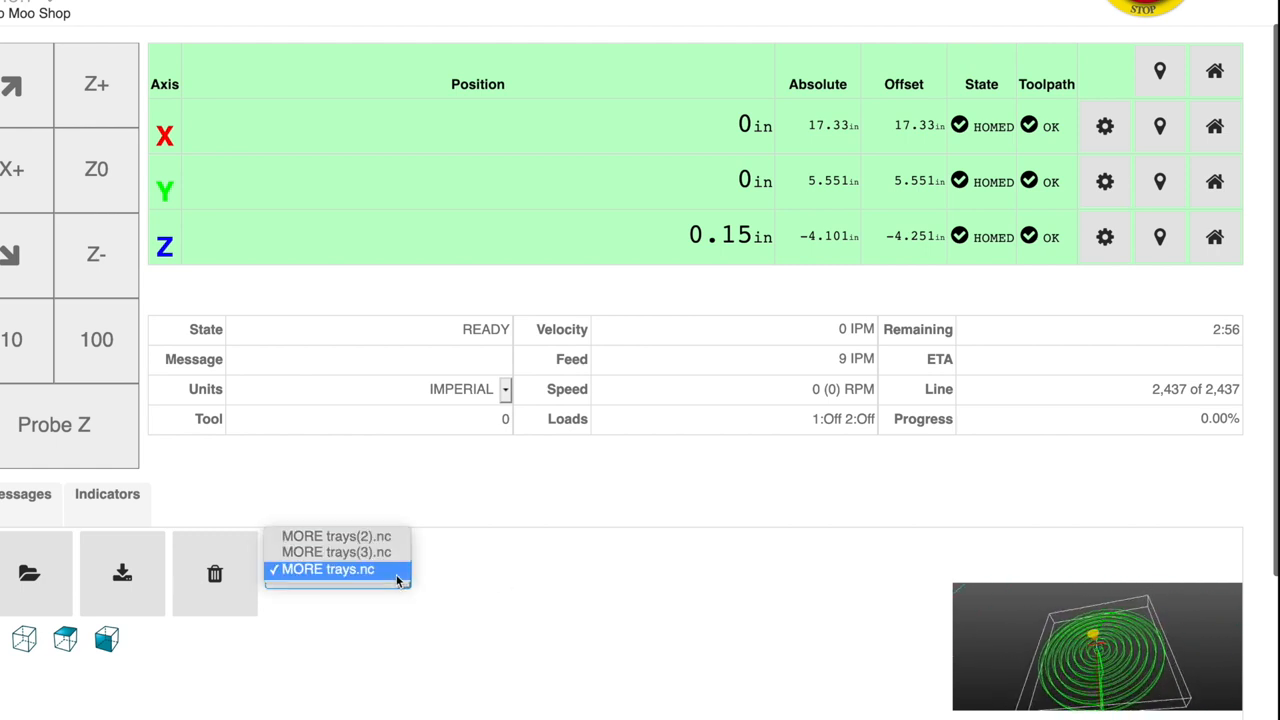
# - Load MORE trays(3).nc as the active program from the uploaded file list
pyautogui.click(337, 552)
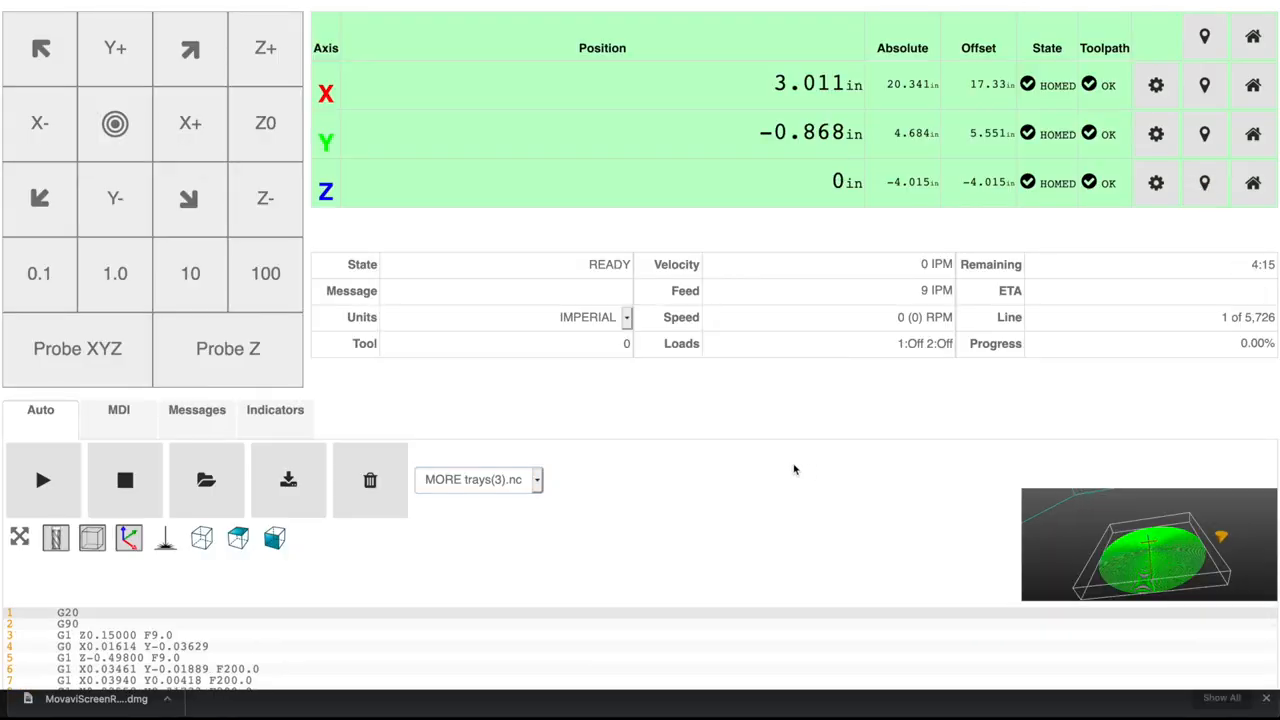
# - Choose a MORE trays program from the uploaded G-code list before returning to Easel
pyautogui.click(535, 480)
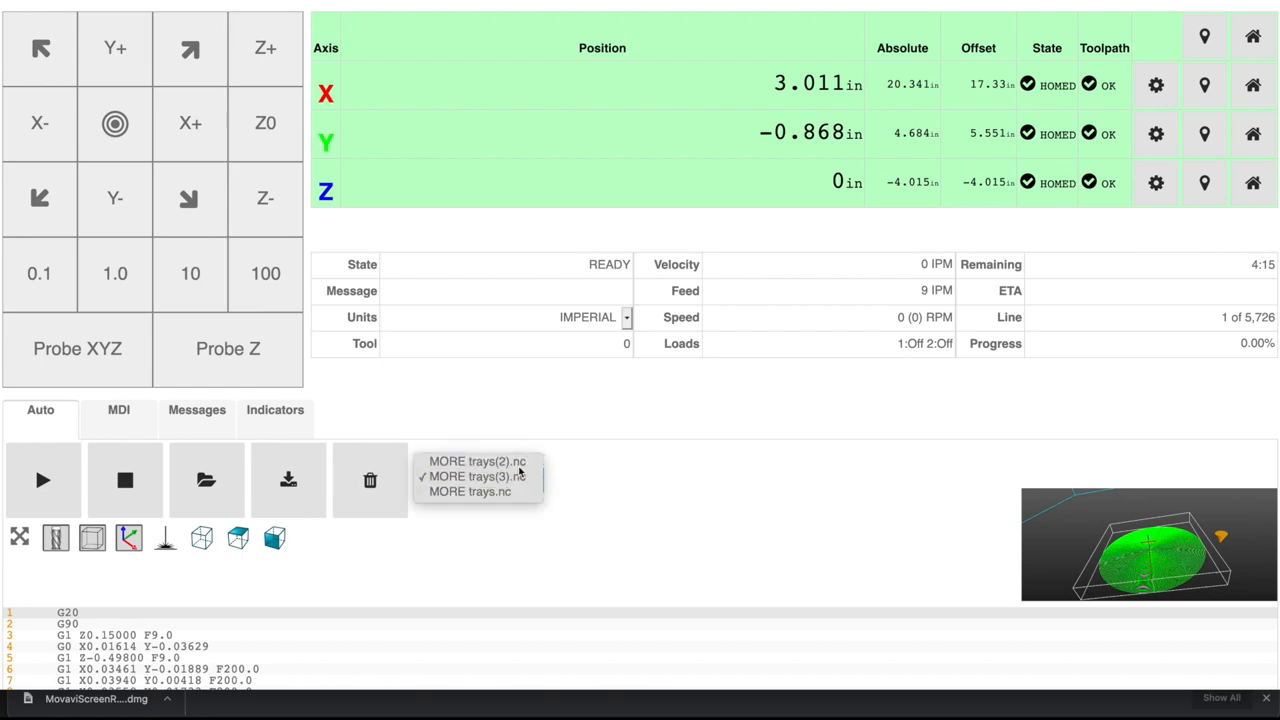
pyautogui.click(475, 461)
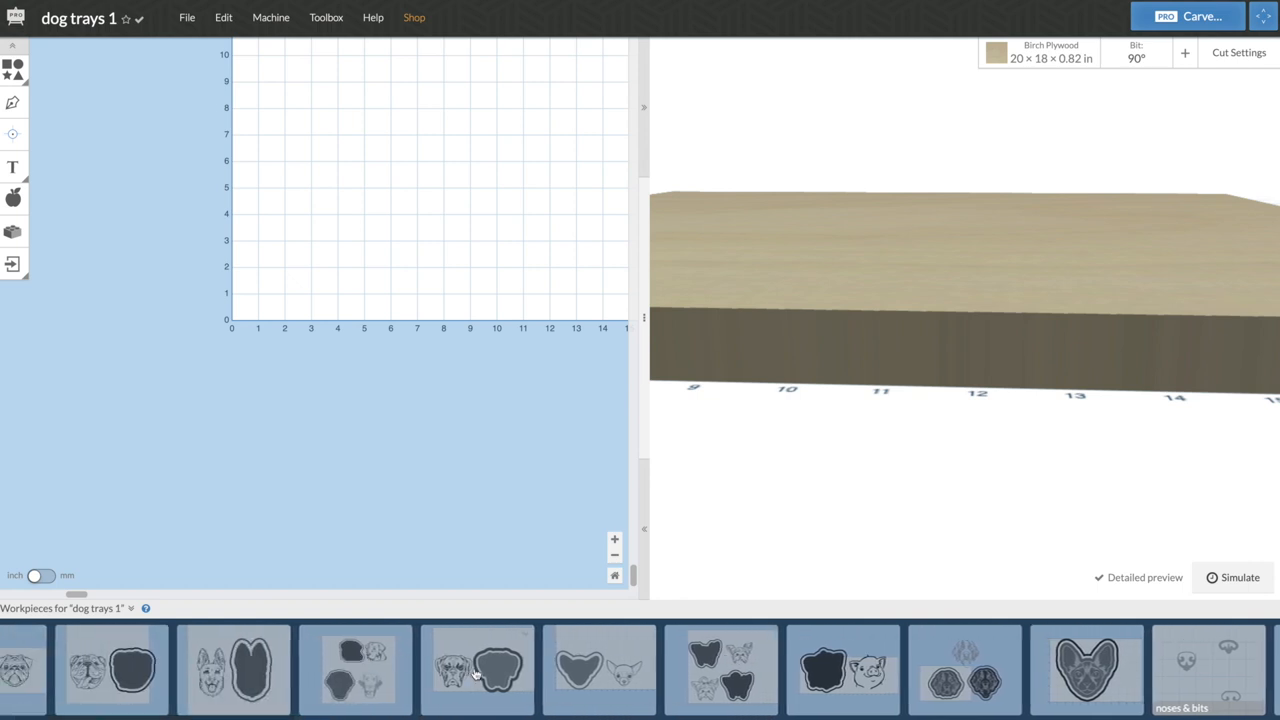
# - Copy the boxer face drawing and add a new empty workpiece to dog trays 1
pyautogui.click(470, 678)
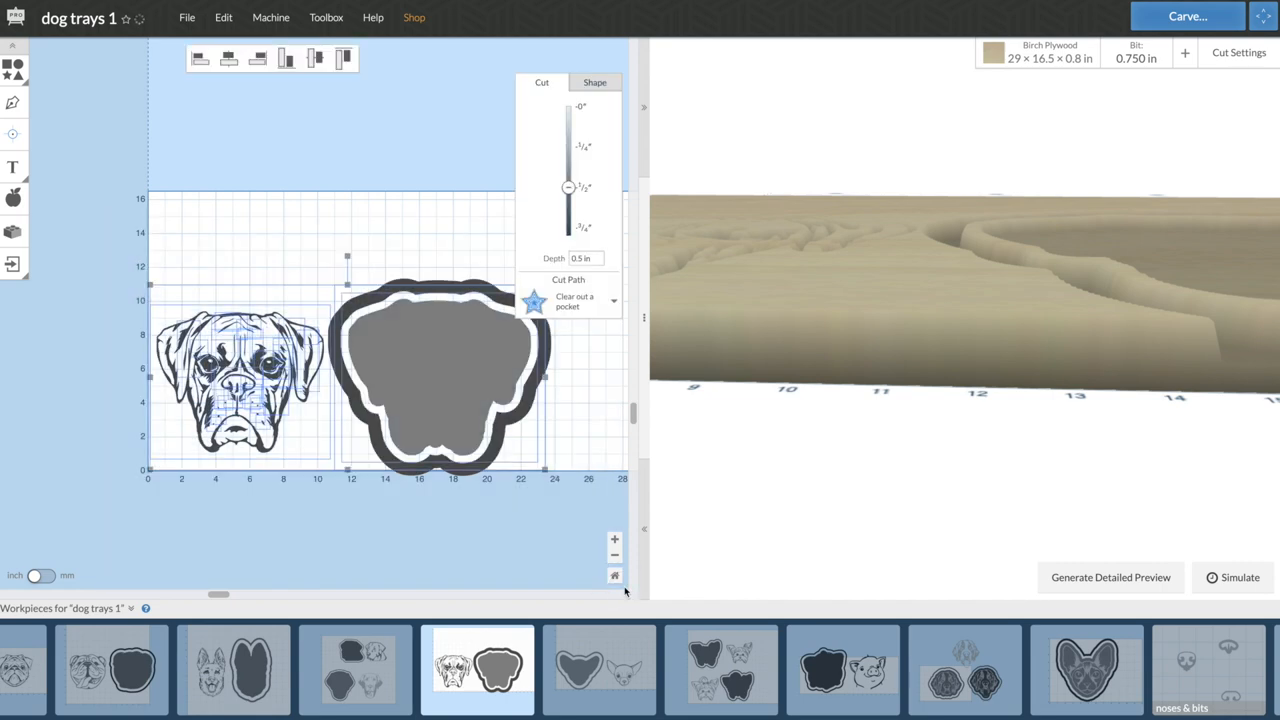
pyautogui.hscroll(3)
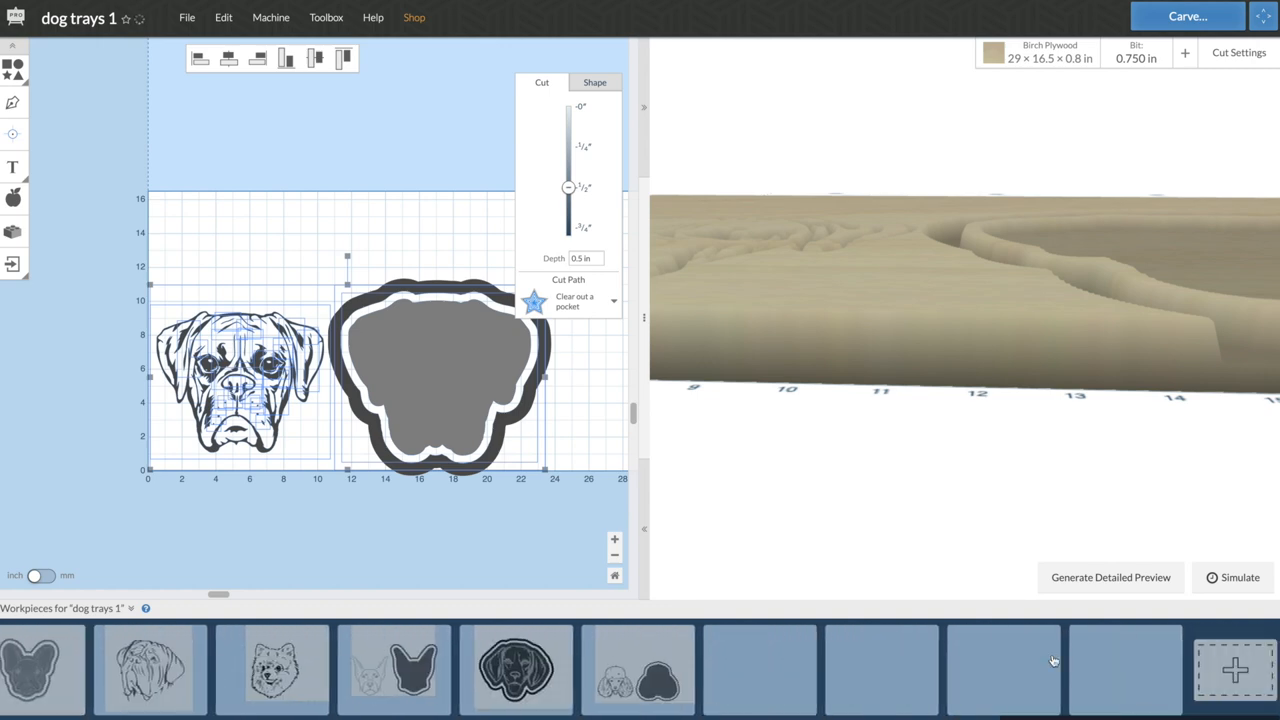
pyautogui.click(769, 678)
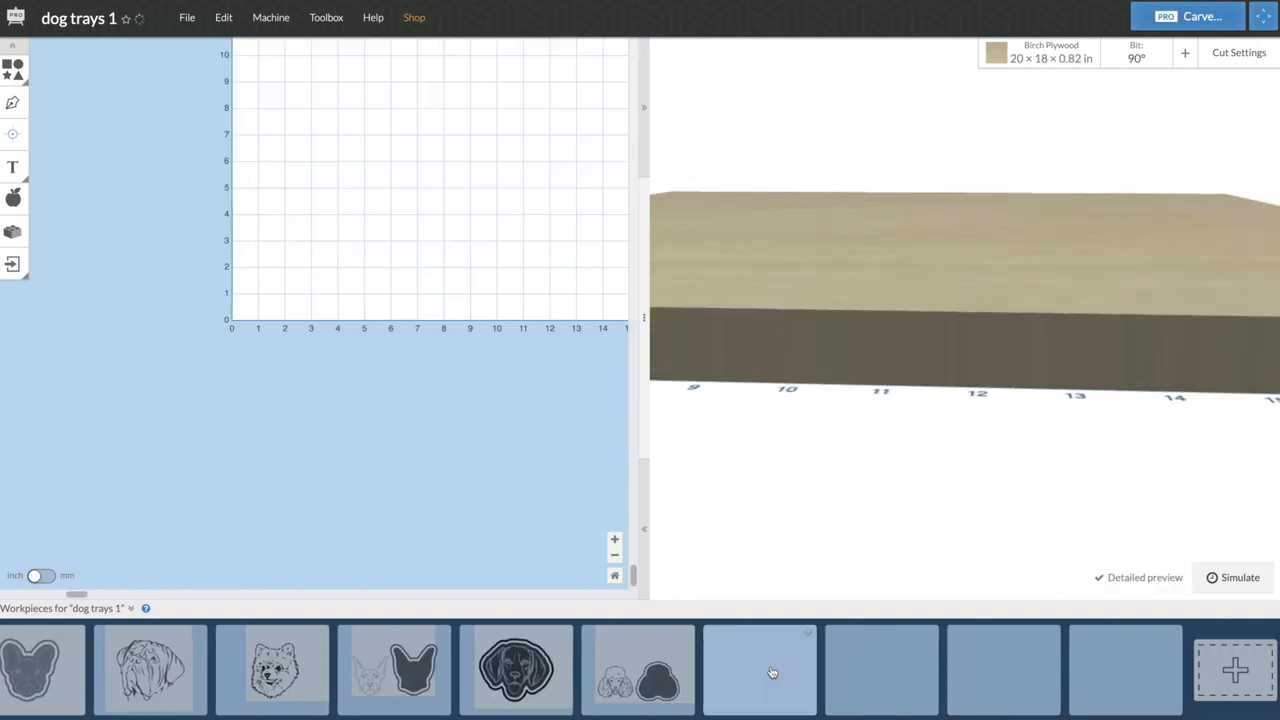
pyautogui.click(771, 676)
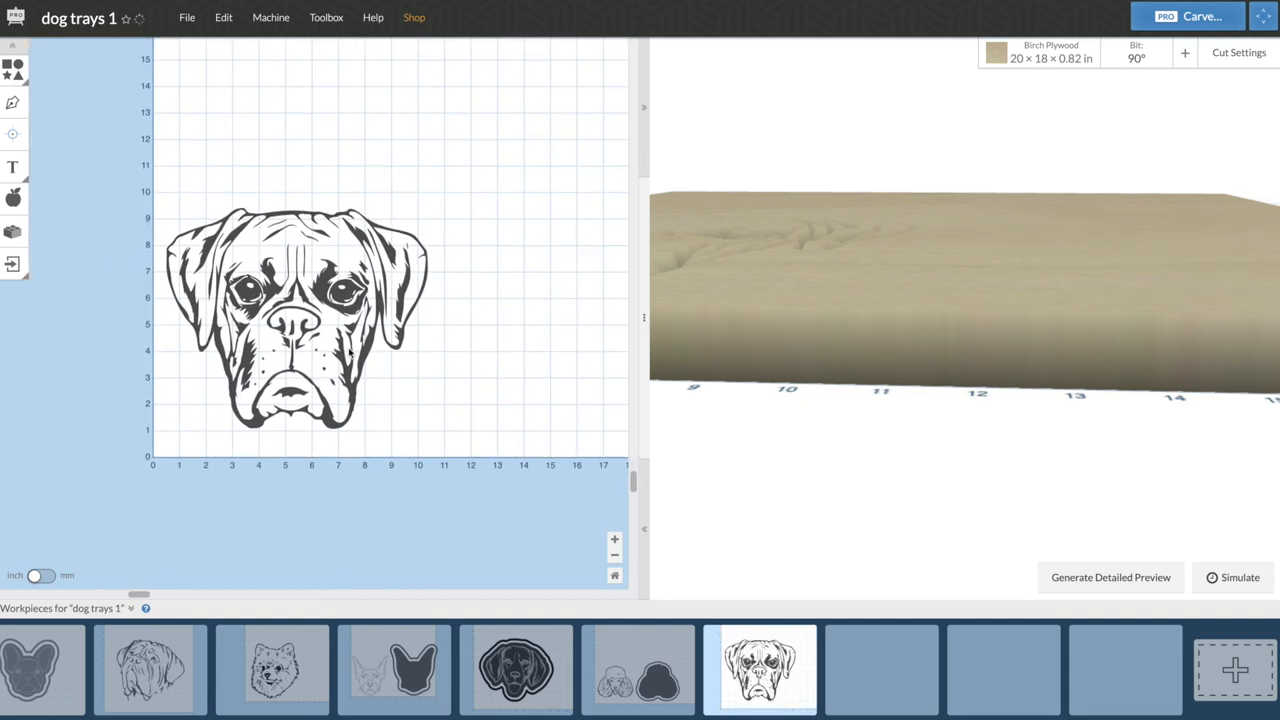
# - Paste the boxer face onto the new workpiece and nudge it slightly right on the board
pyautogui.click(300, 330)
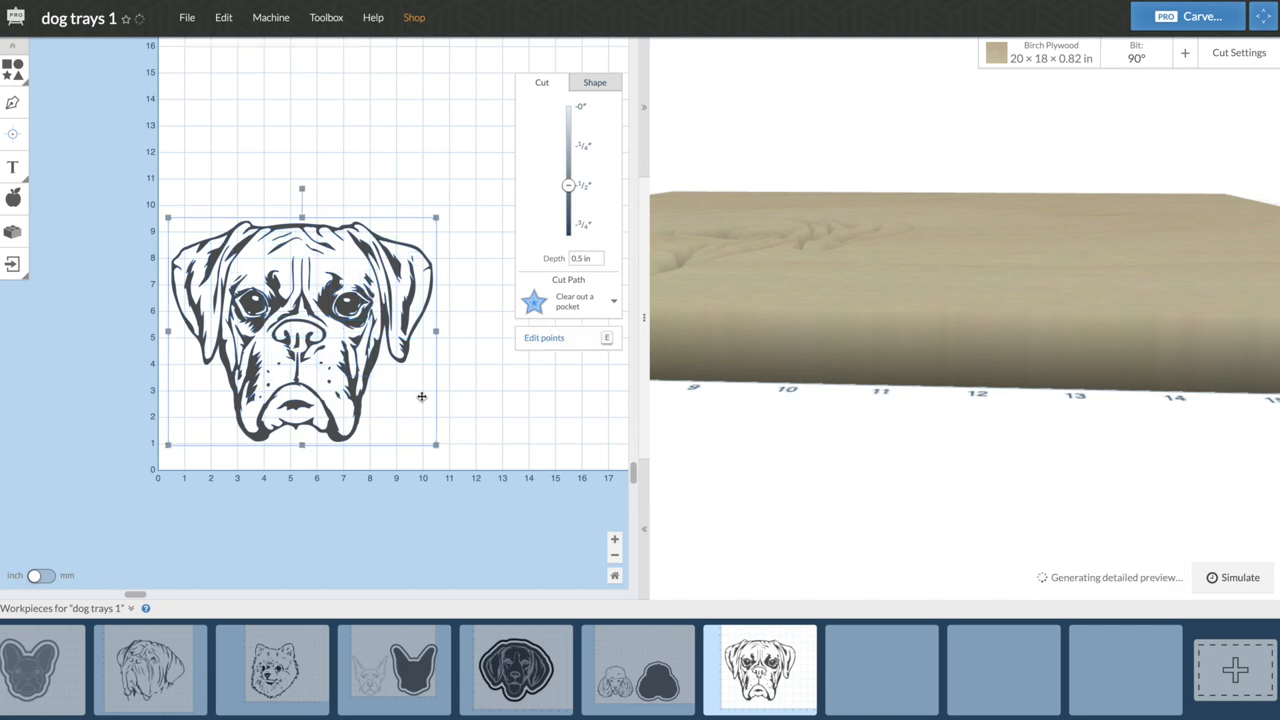
pyautogui.click(214, 18)
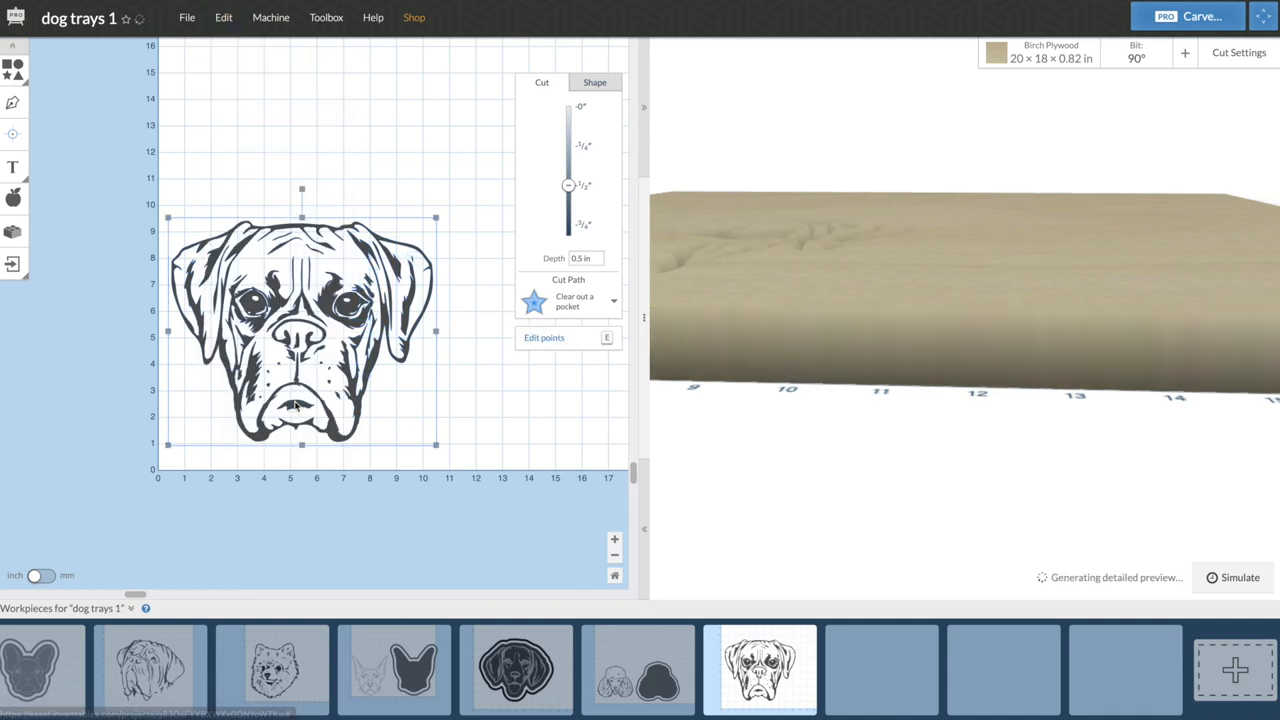
pyautogui.moveTo(300, 330); pyautogui.dragTo(375, 330)
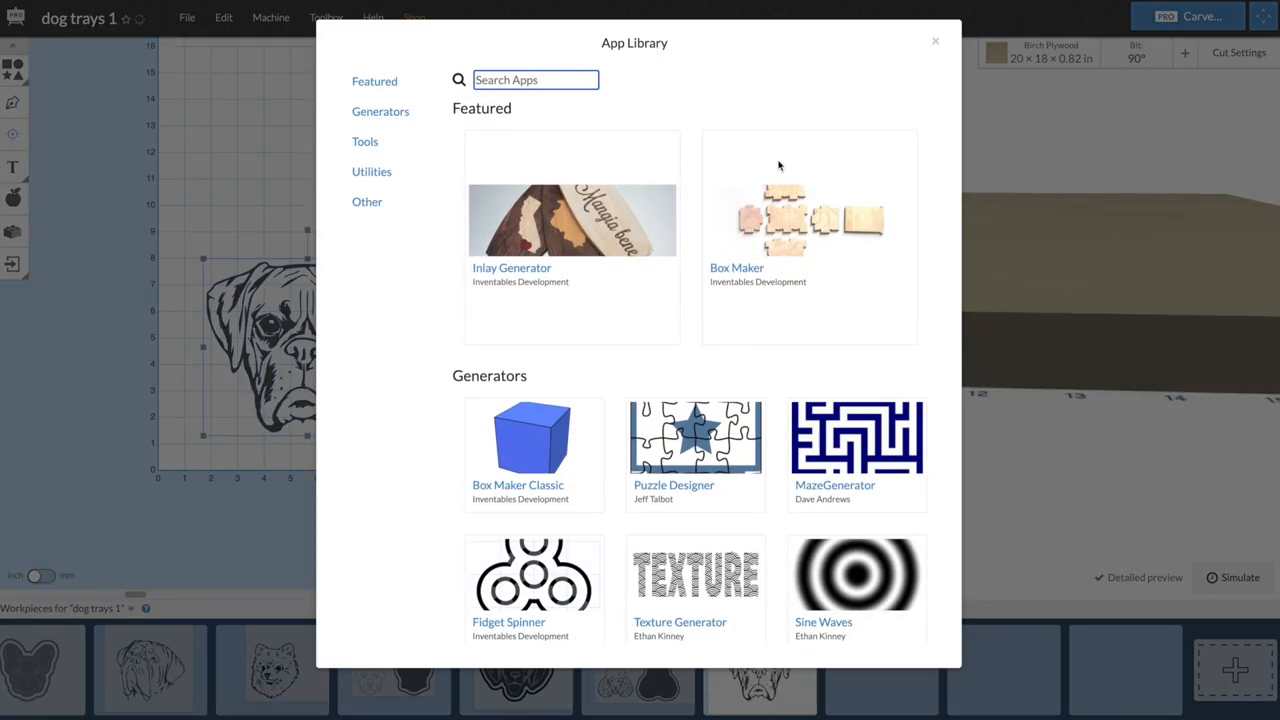
# - Use Offsetter to add an outline 0.4 in outside the boxer head, keeping the original
pyautogui.scroll(-3)
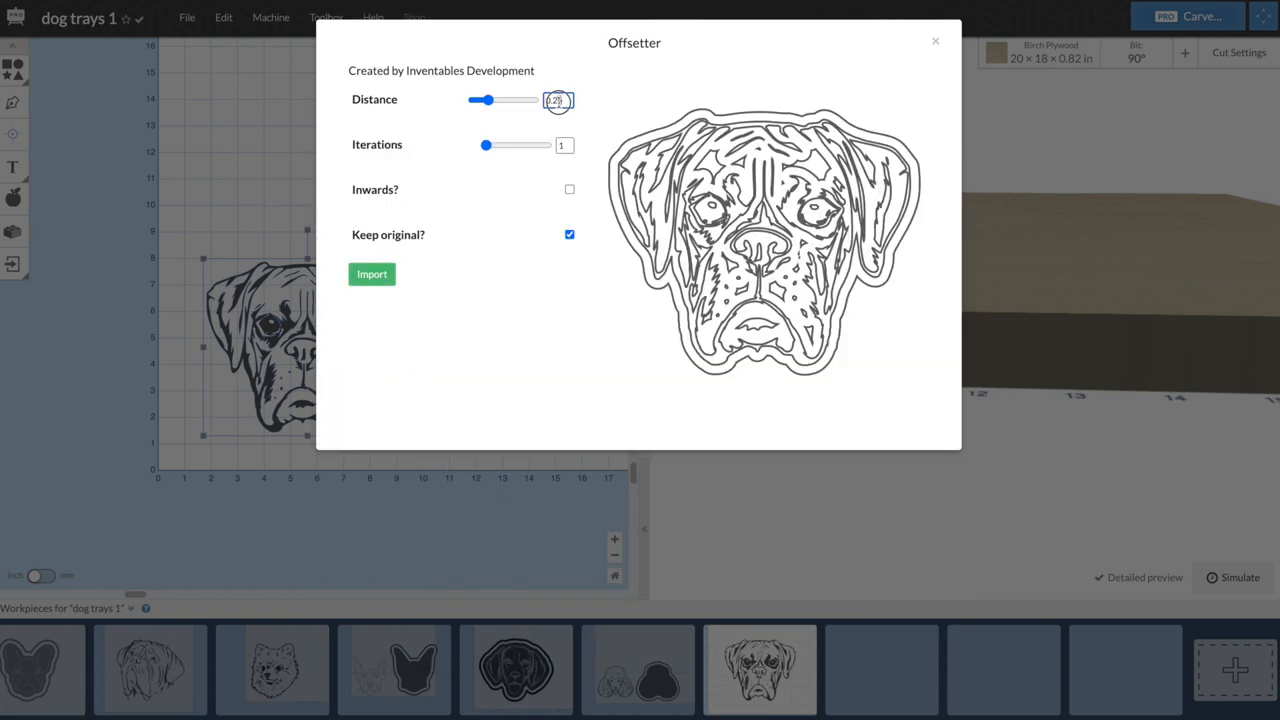
pyautogui.write('0.4')
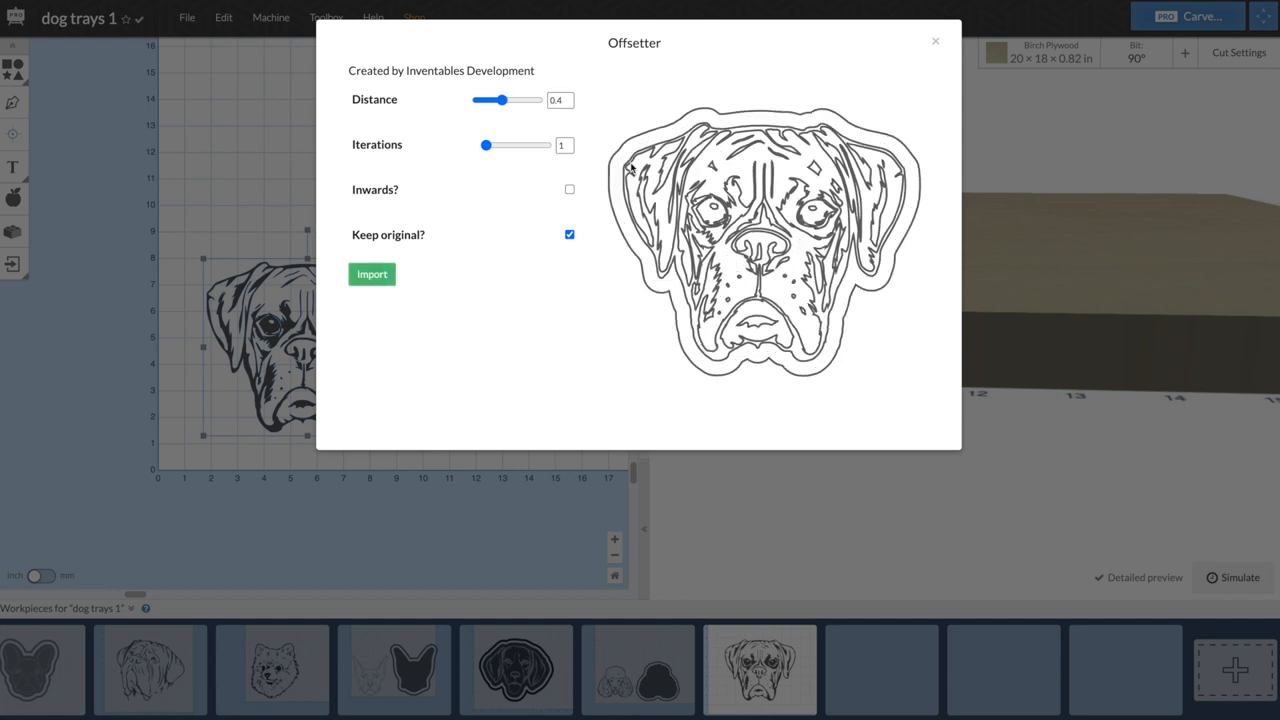
pyautogui.moveTo(622, 191)
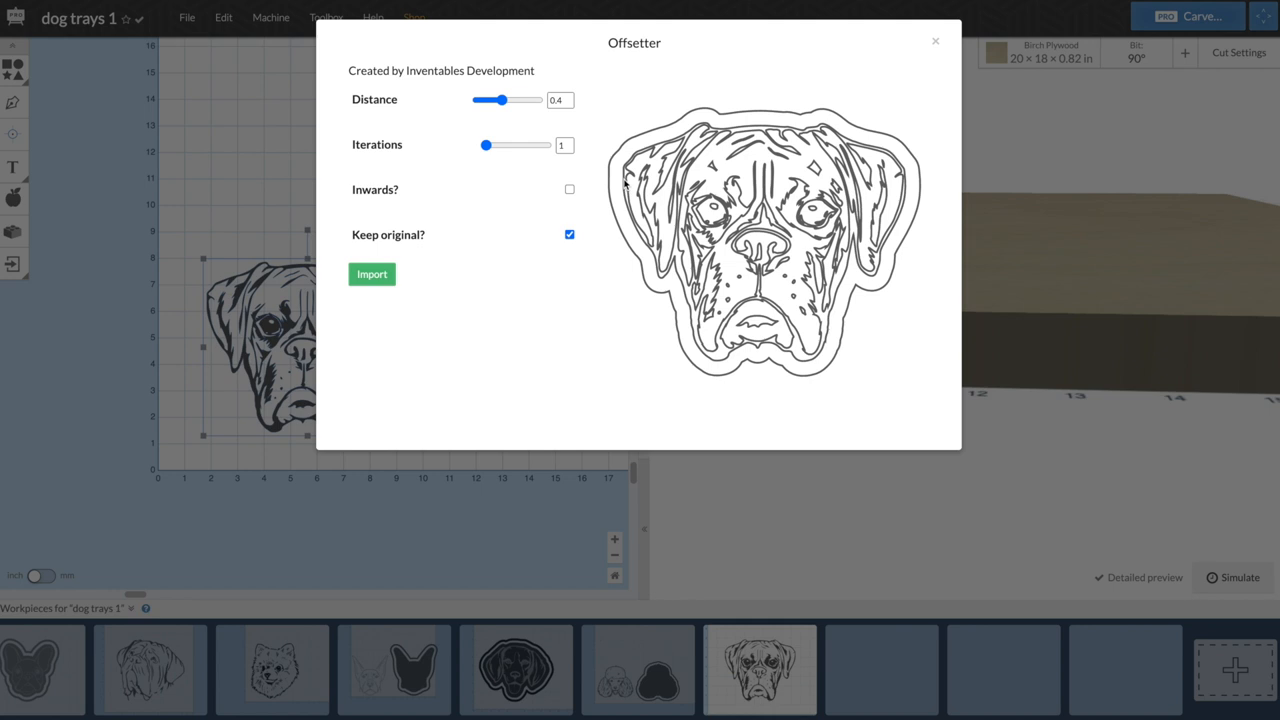
pyautogui.moveTo(601, 195)
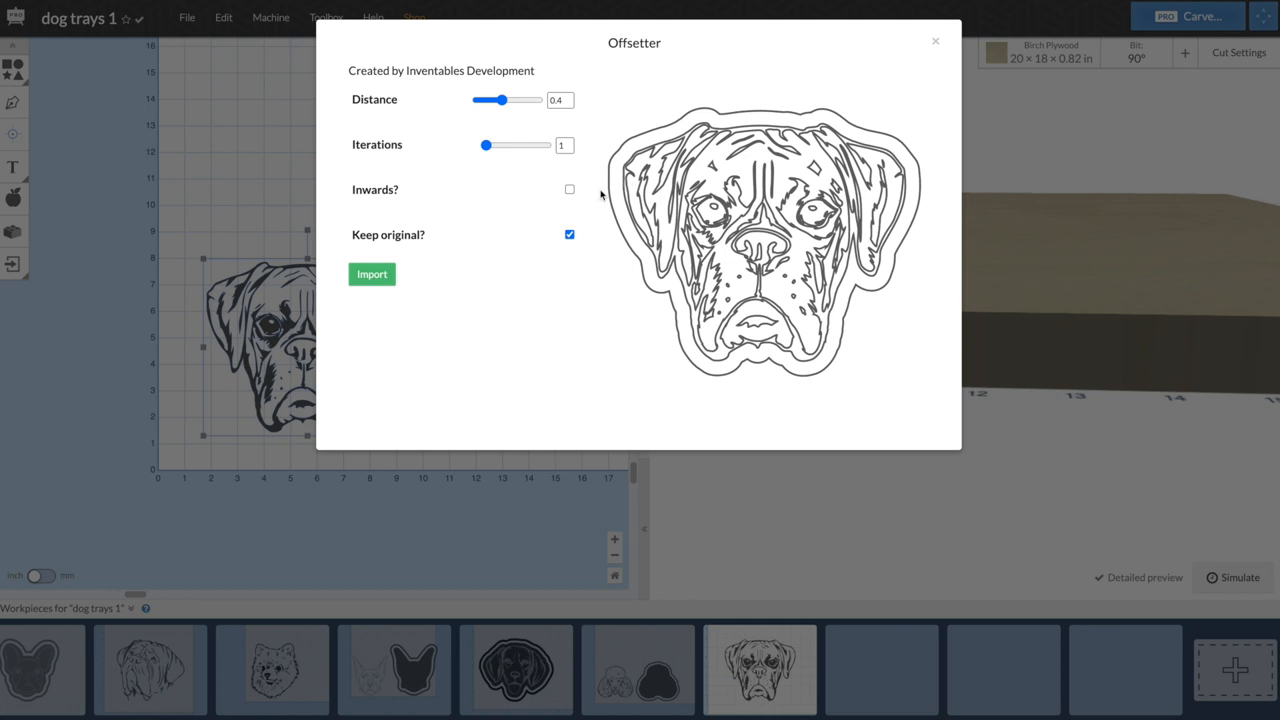
pyautogui.moveTo(632, 188)
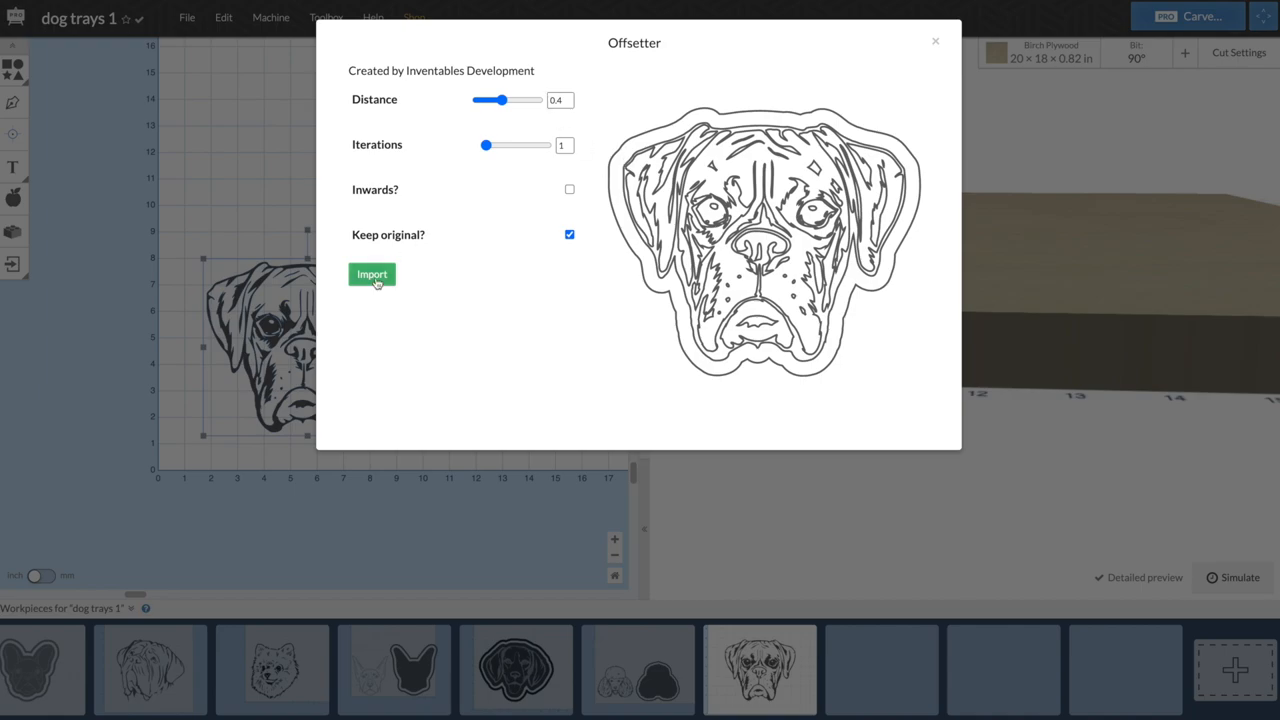
pyautogui.click(371, 274)
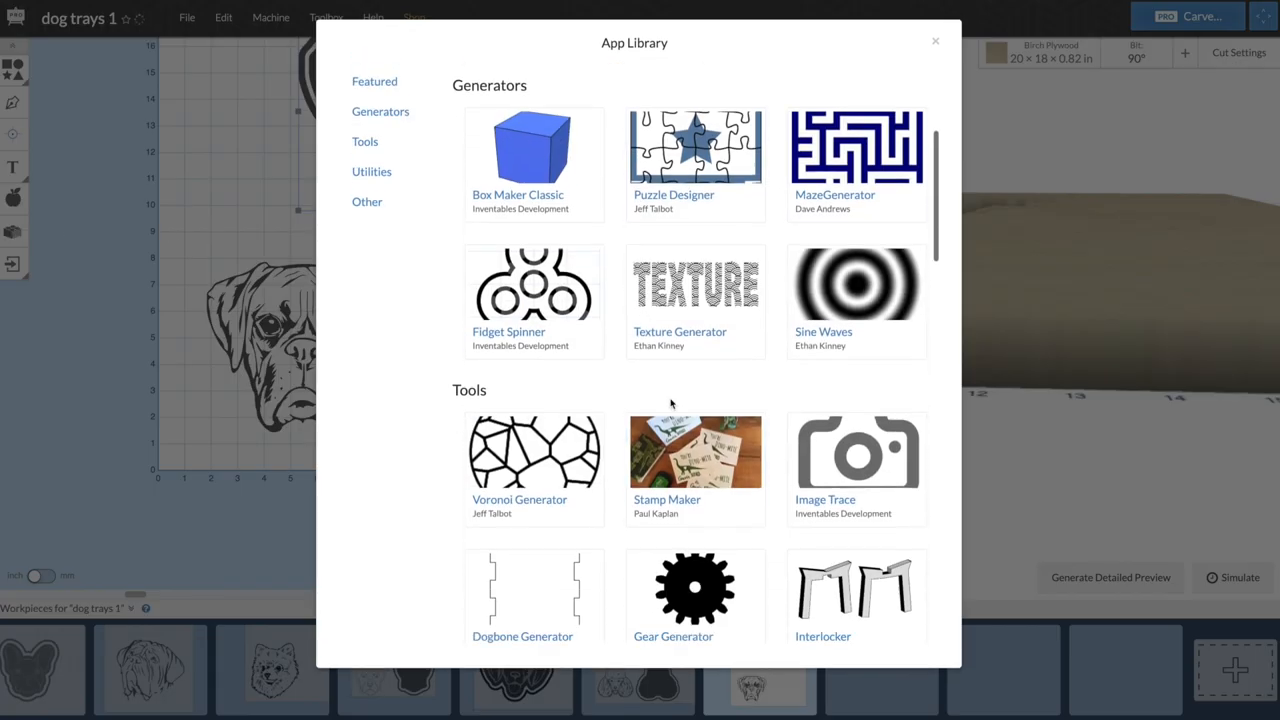
# - Add a second offset outline at 0.48 in and import it into the design
pyautogui.scroll(-3)
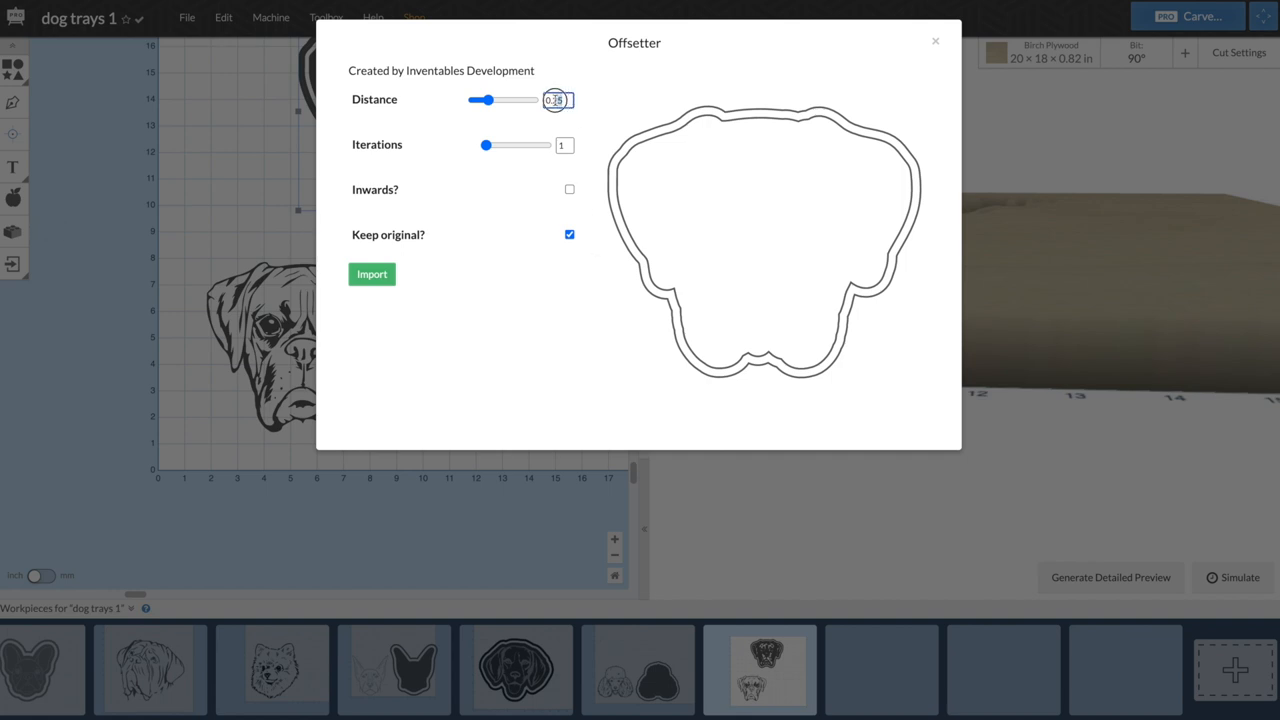
pyautogui.write('0.48')
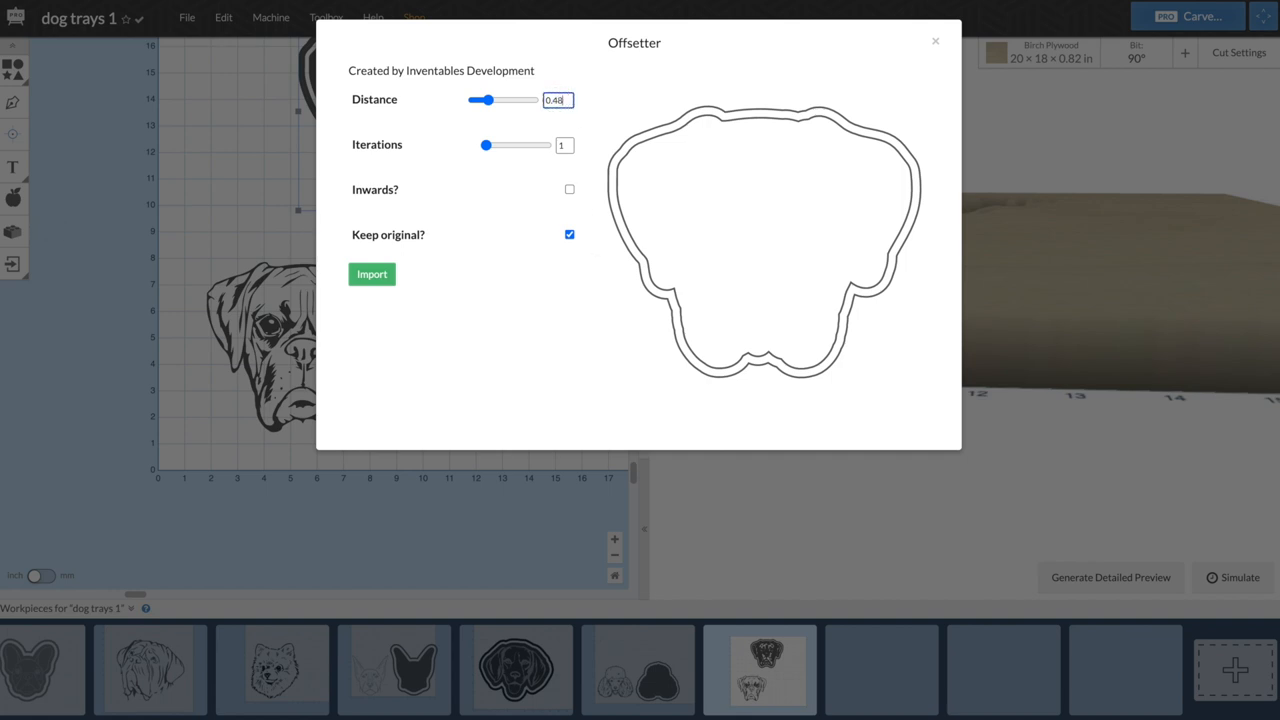
pyautogui.click(371, 274)
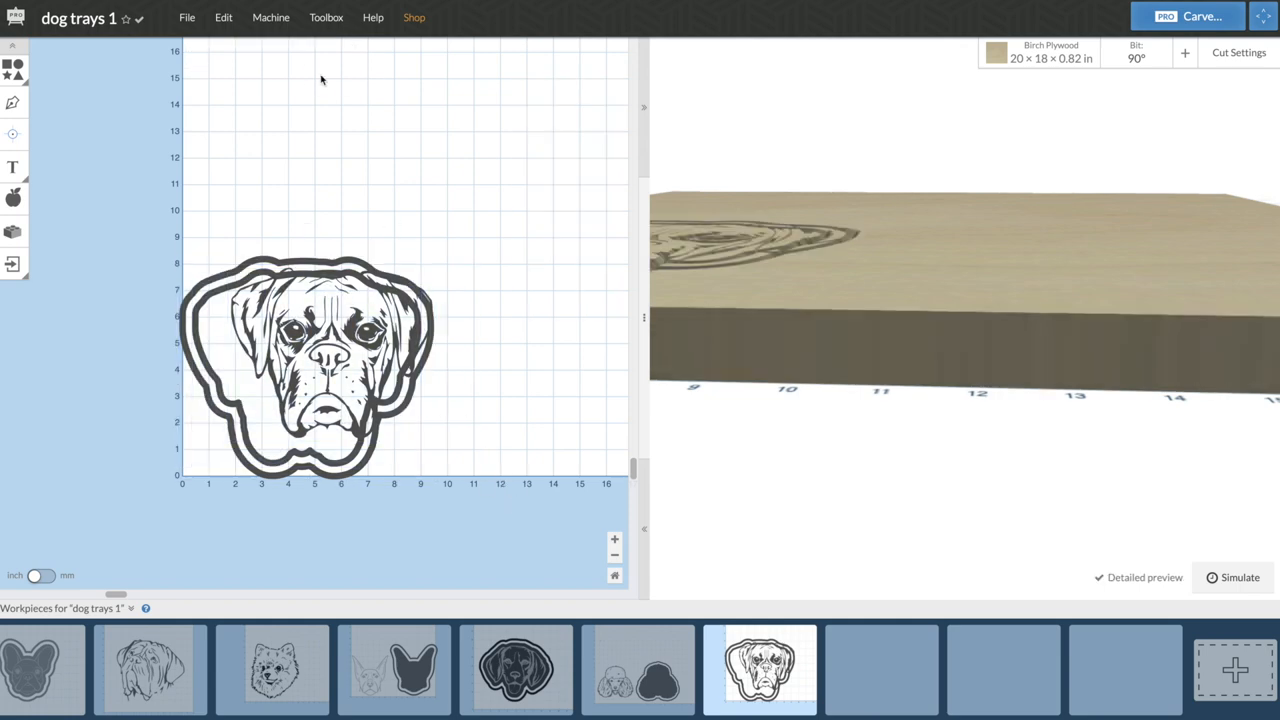
# - Select the inner tray shape and try the Cut outside shape path type
pyautogui.click(310, 360)
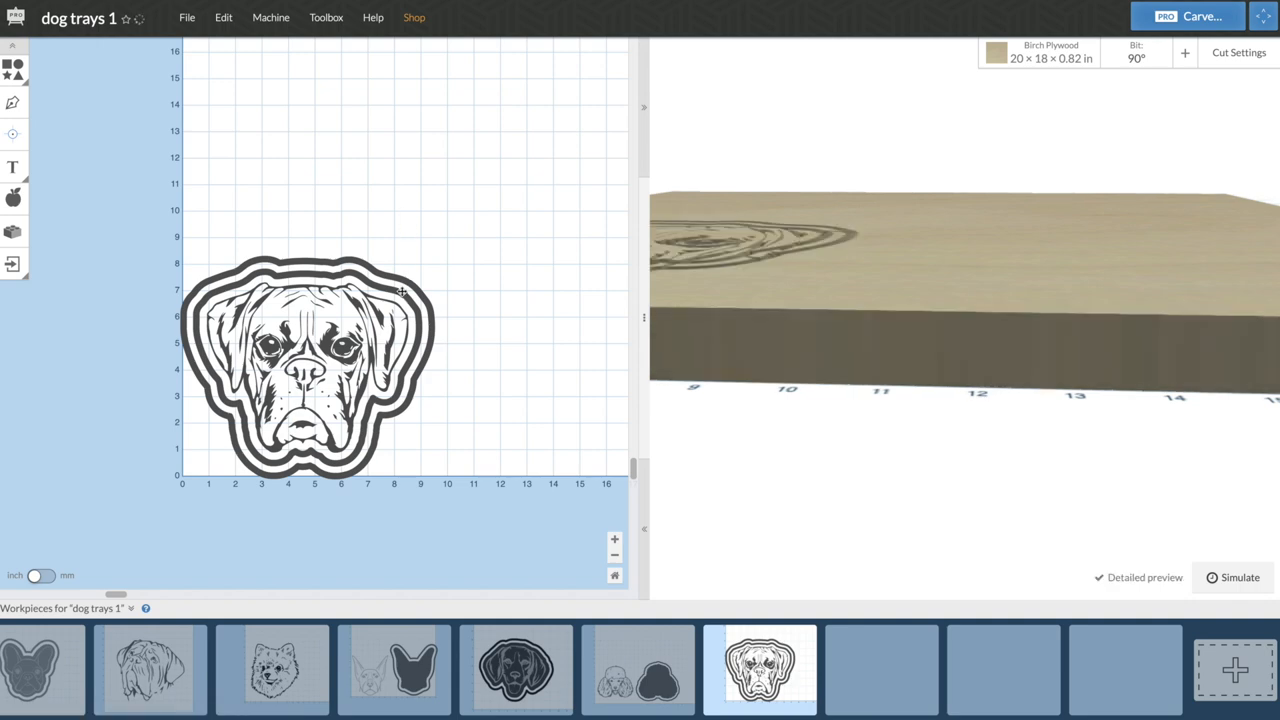
pyautogui.click(305, 360)
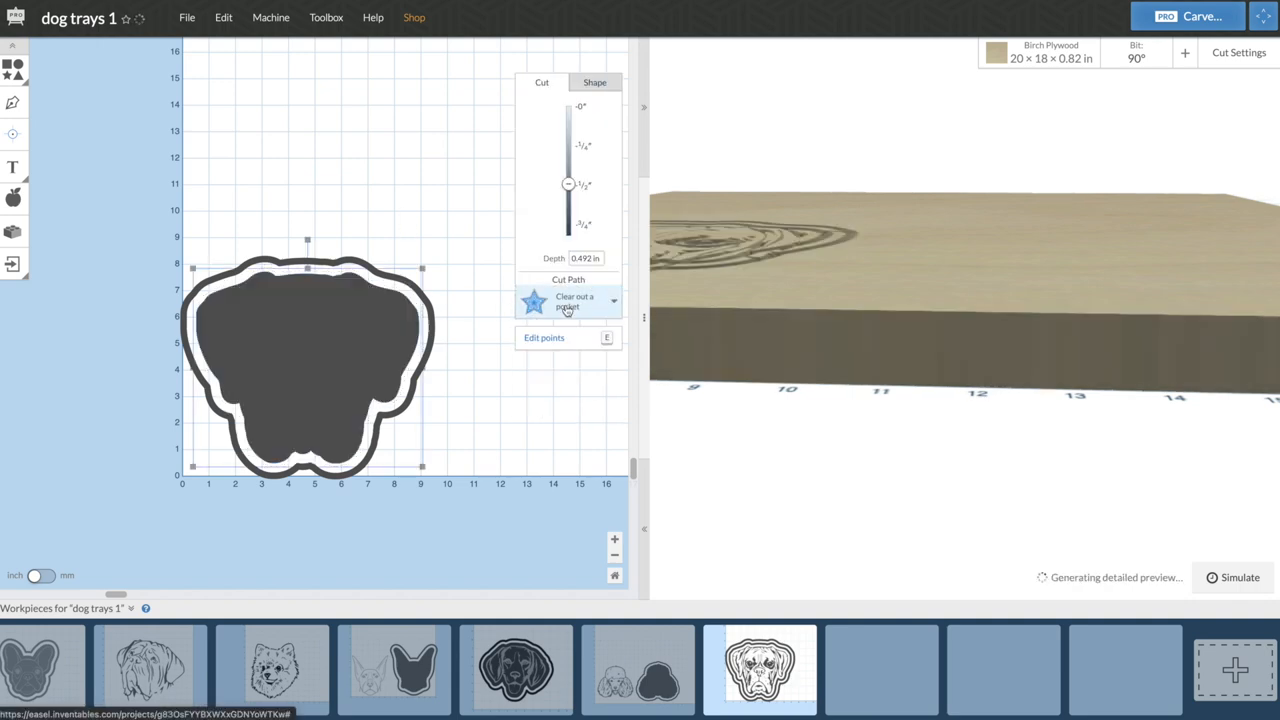
pyautogui.click(578, 301)
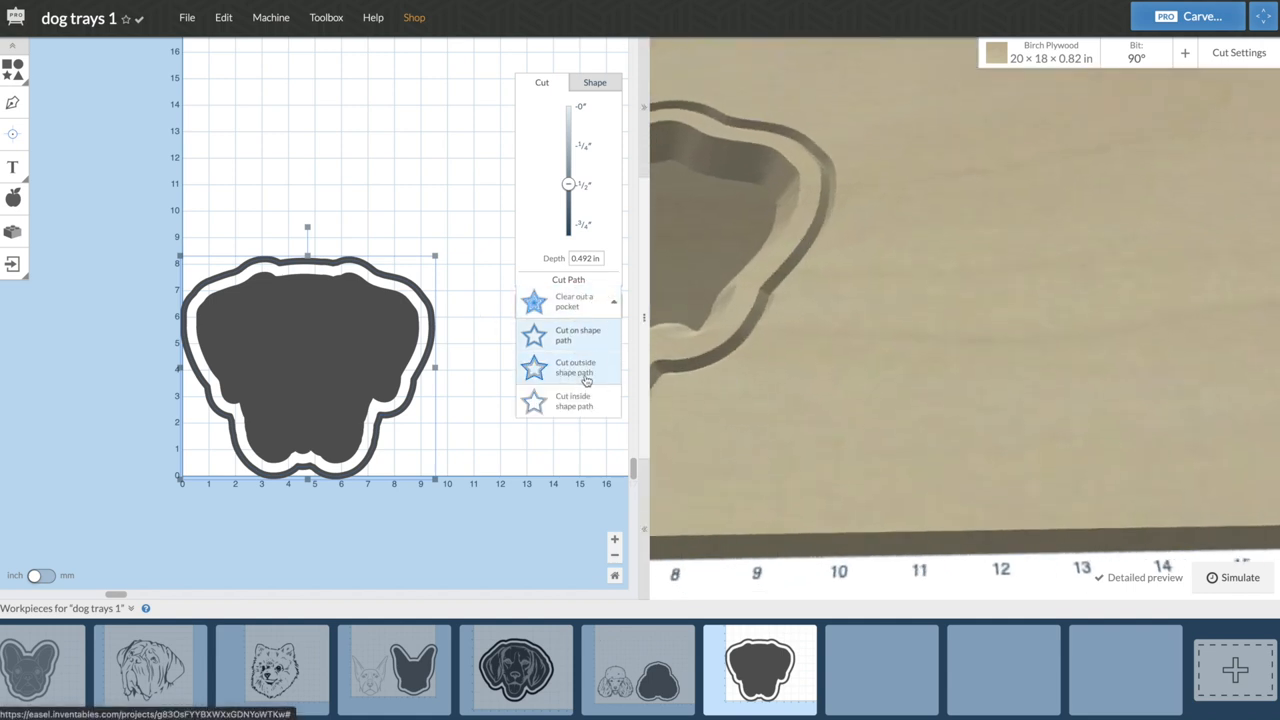
pyautogui.click(570, 367)
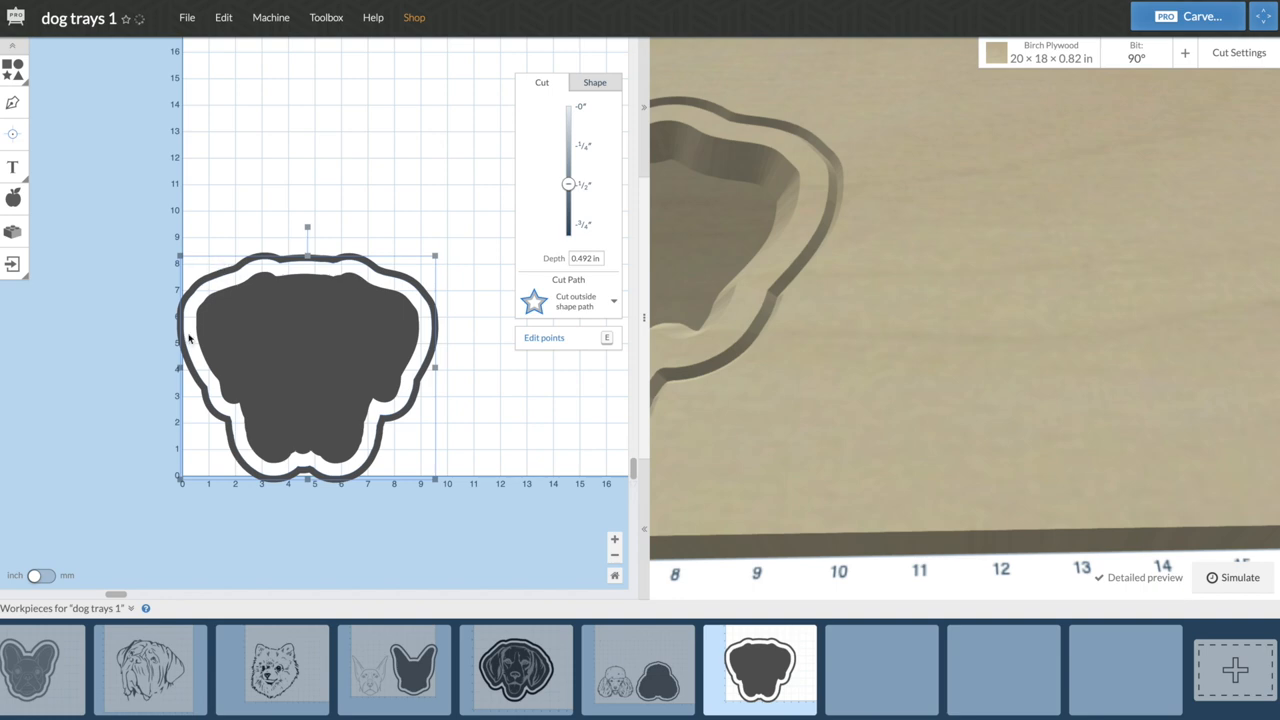
# - Set the inner shape back to clearing a 0.5 in deep pocket and check its position and size
pyautogui.click(579, 302)
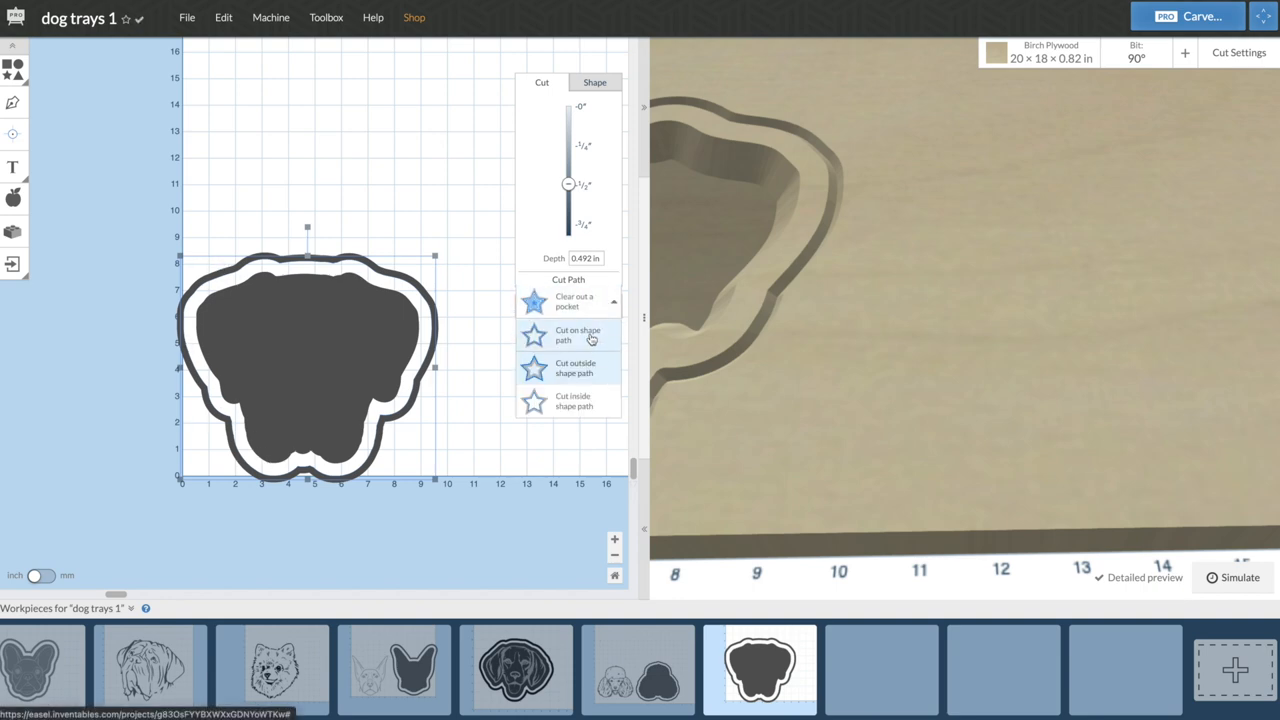
pyautogui.click(575, 335)
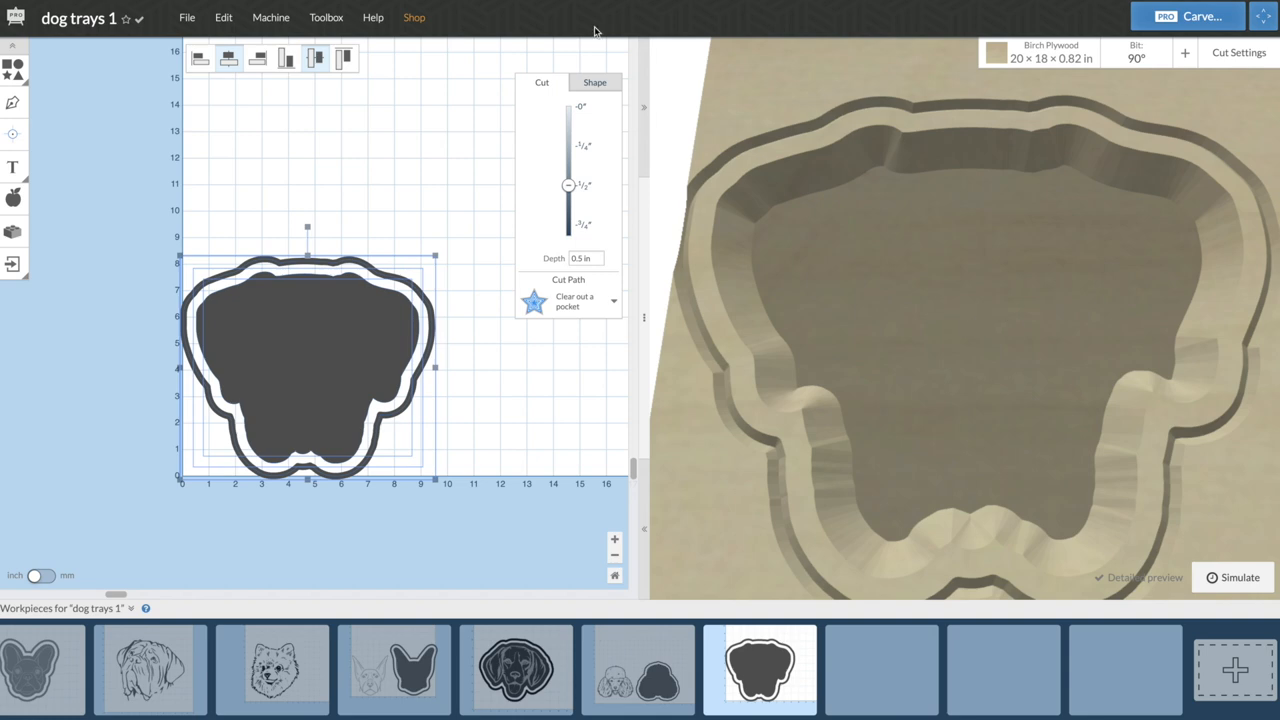
pyautogui.click(596, 82)
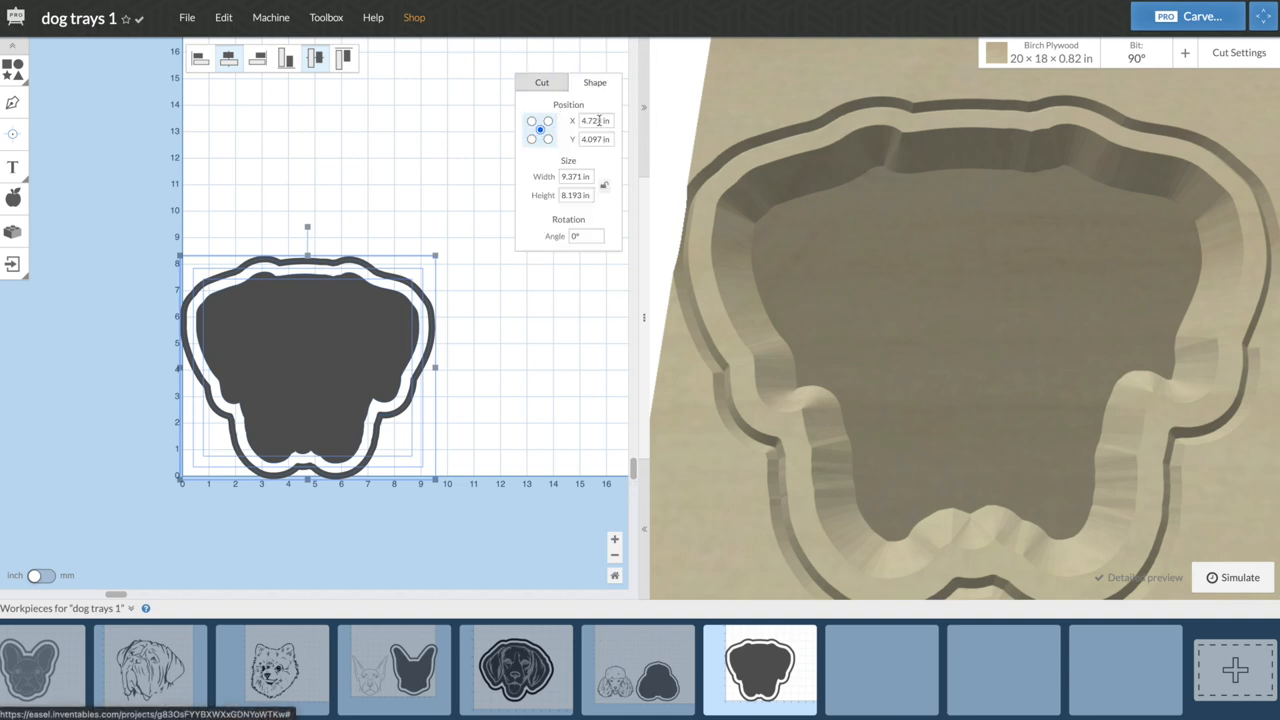
pyautogui.click(591, 120)
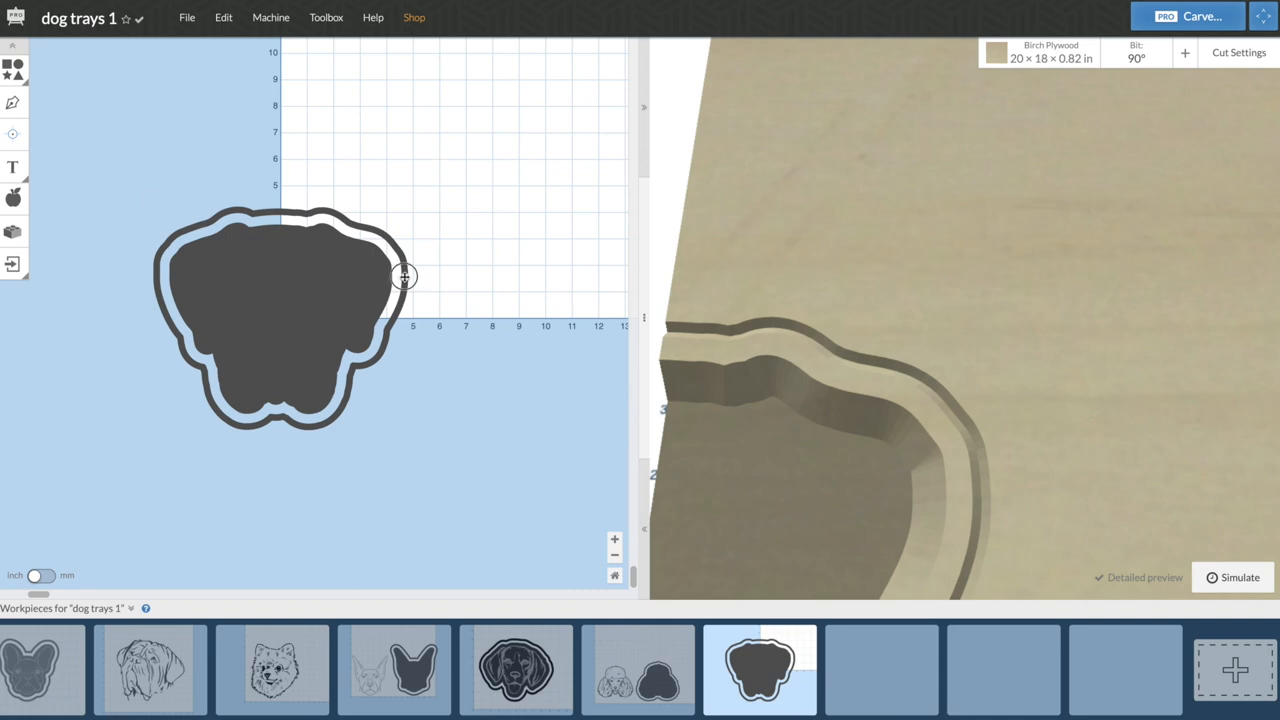
# - Move the solid face shape to a new workpiece and set its pocket depth to 0.4 in
pyautogui.click(280, 315)
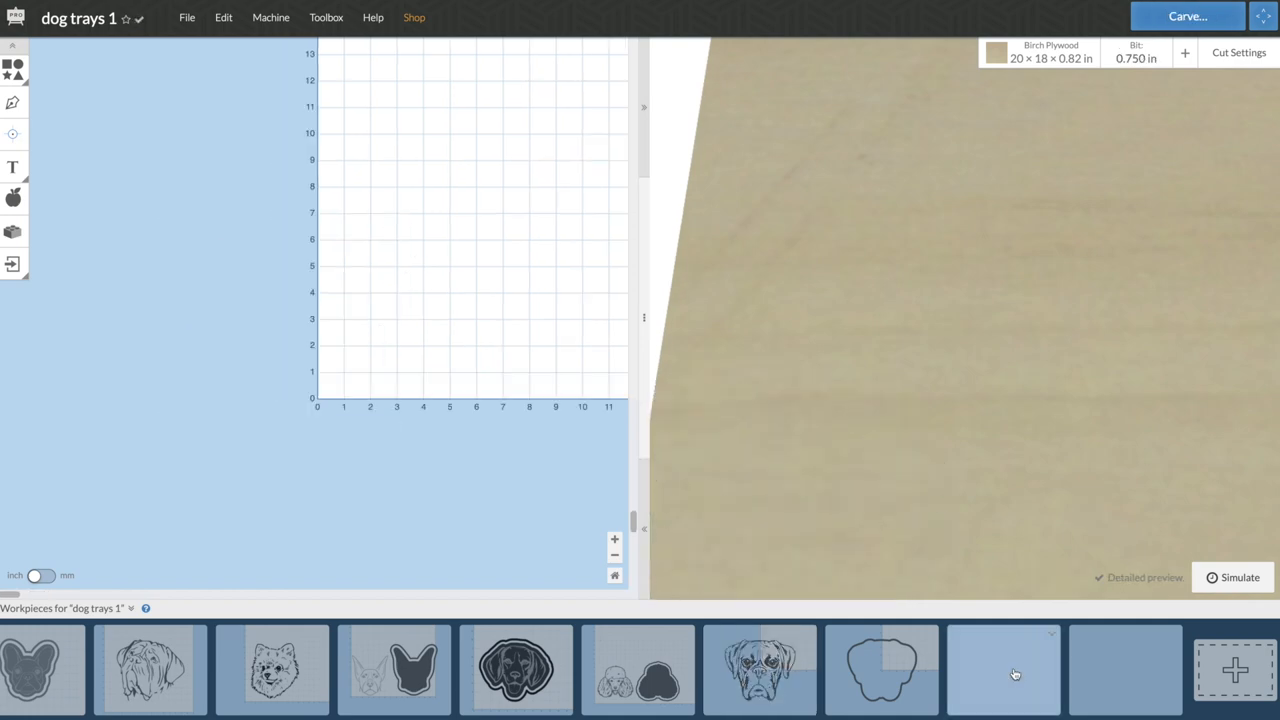
pyautogui.click(1003, 675)
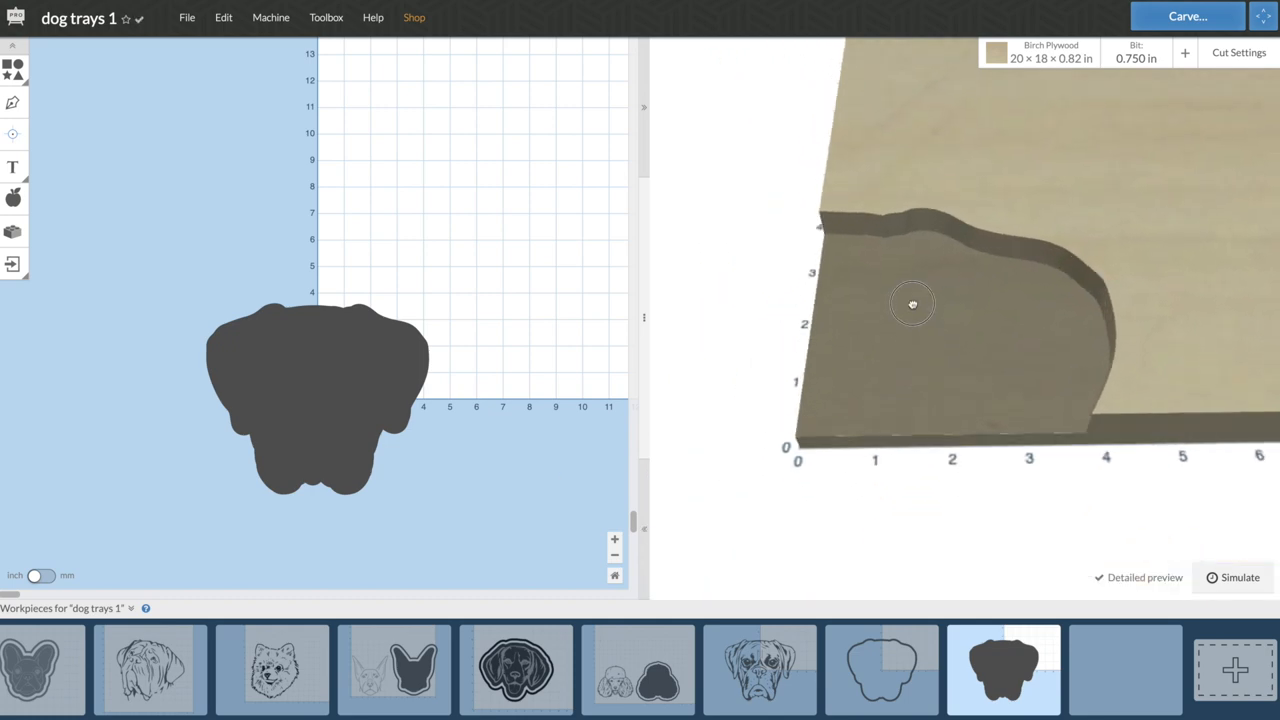
pyautogui.click(317, 405)
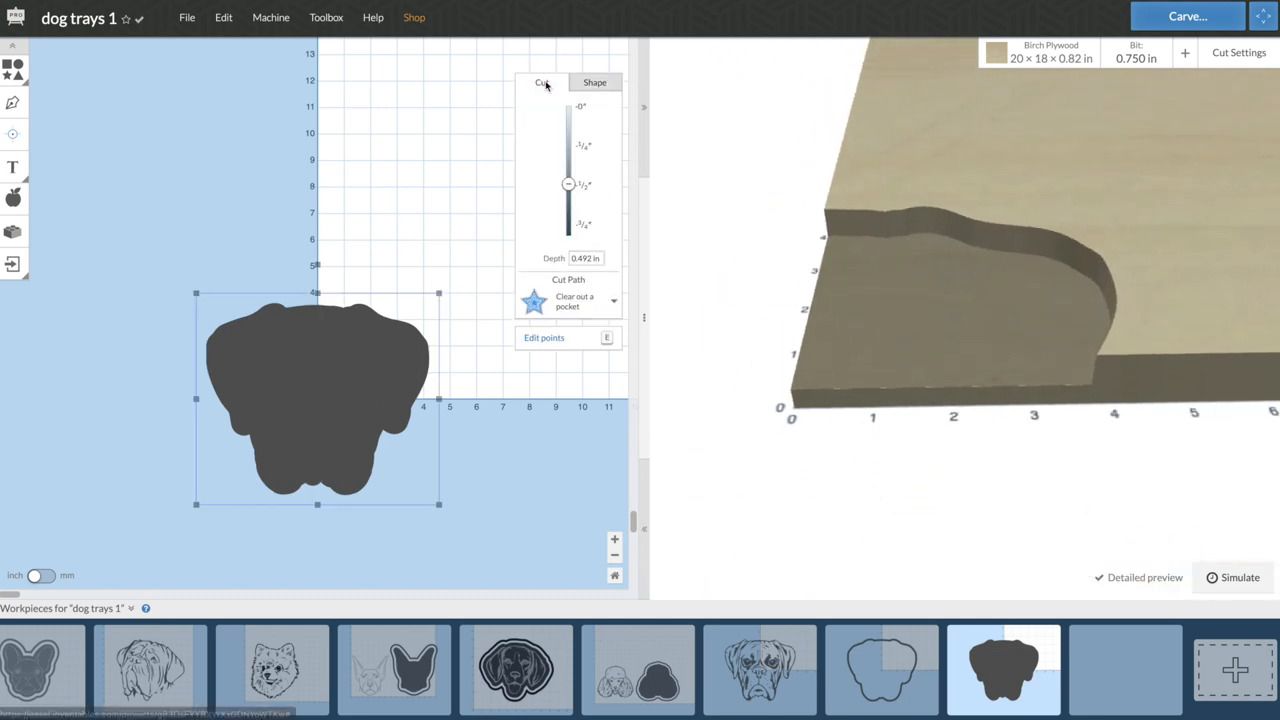
pyautogui.click(585, 258)
pyautogui.write('0.4')
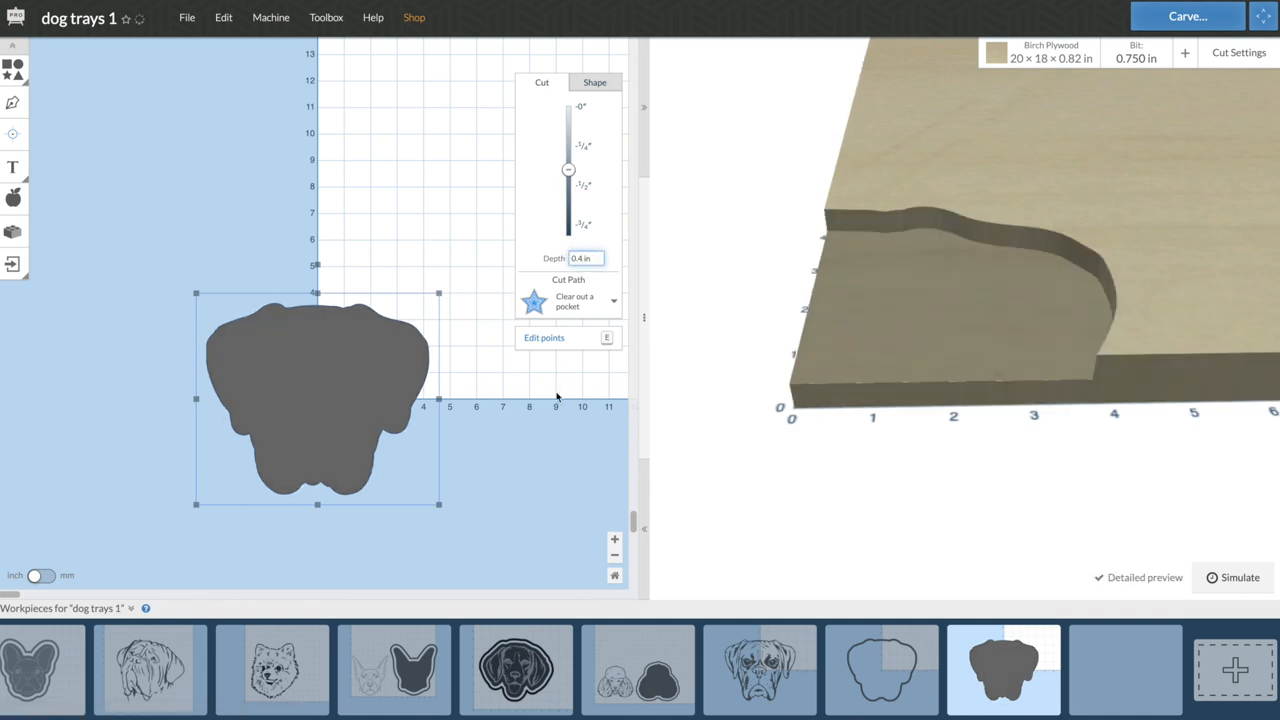
# - Set a custom 0.75 in bit width and bring up the feed and plunge settings
pyautogui.click(1141, 57)
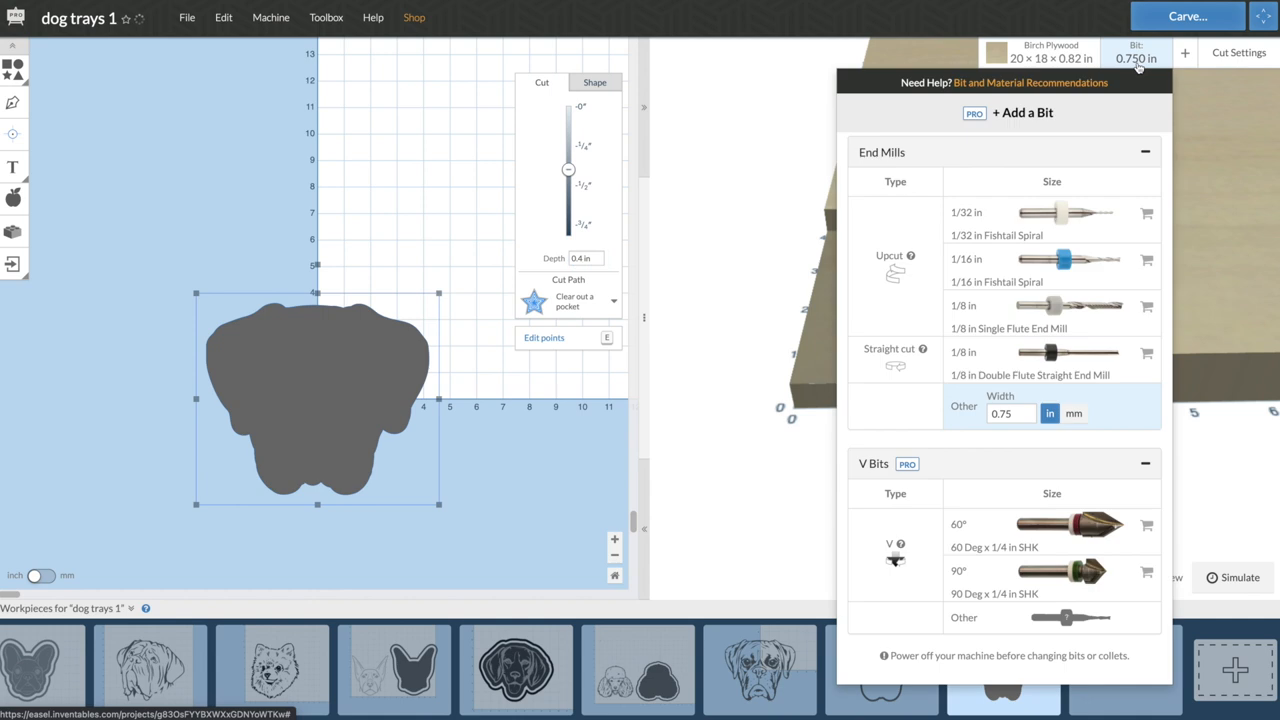
pyautogui.click(1008, 414)
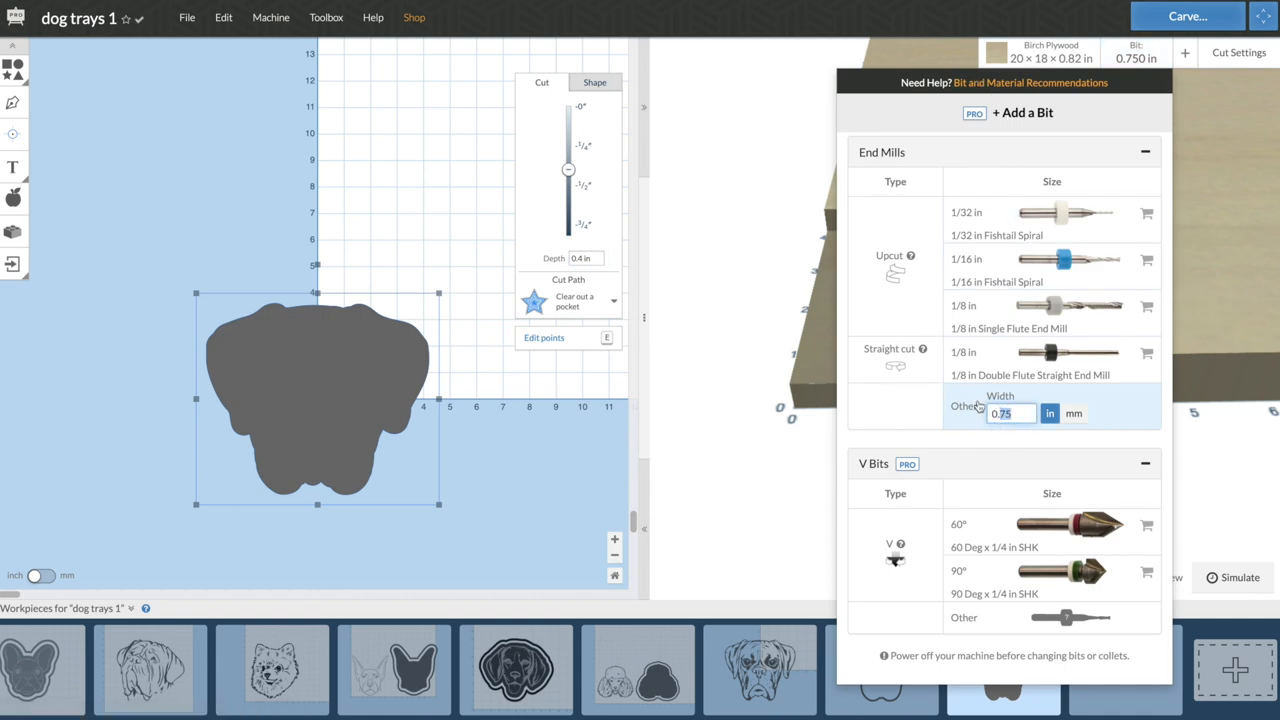
pyautogui.moveTo(1238, 52)
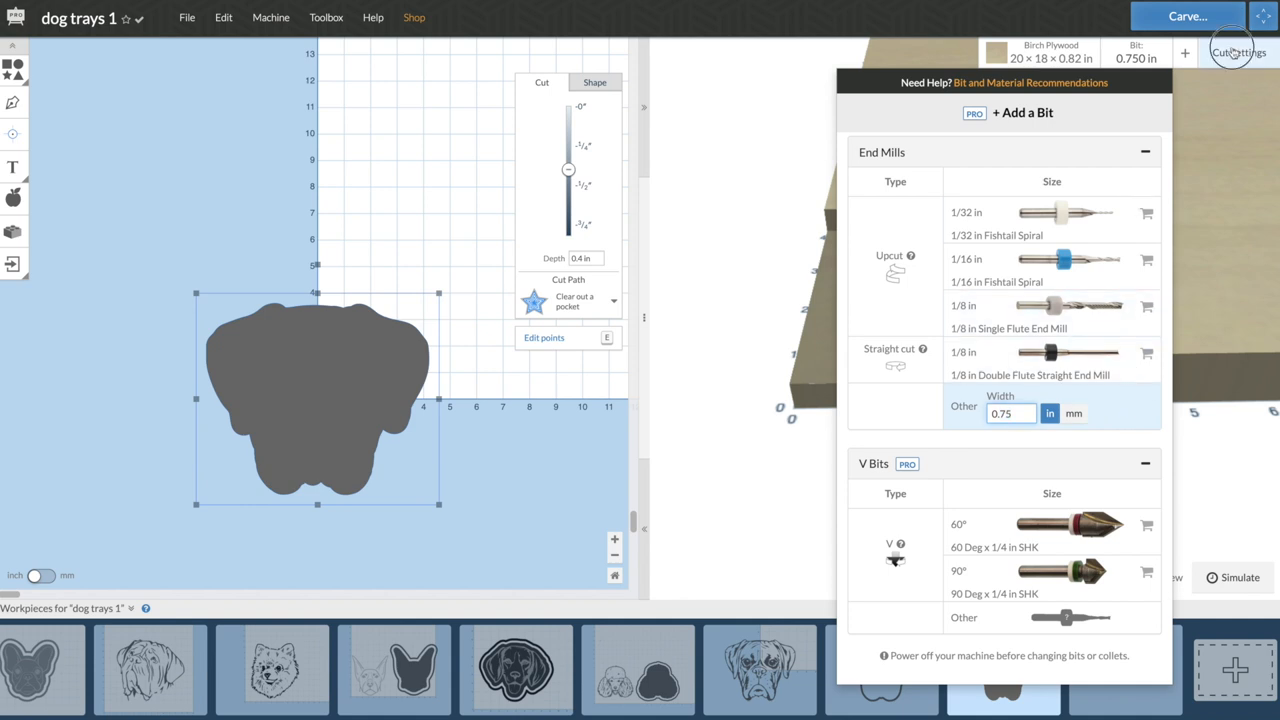
pyautogui.click(1239, 52)
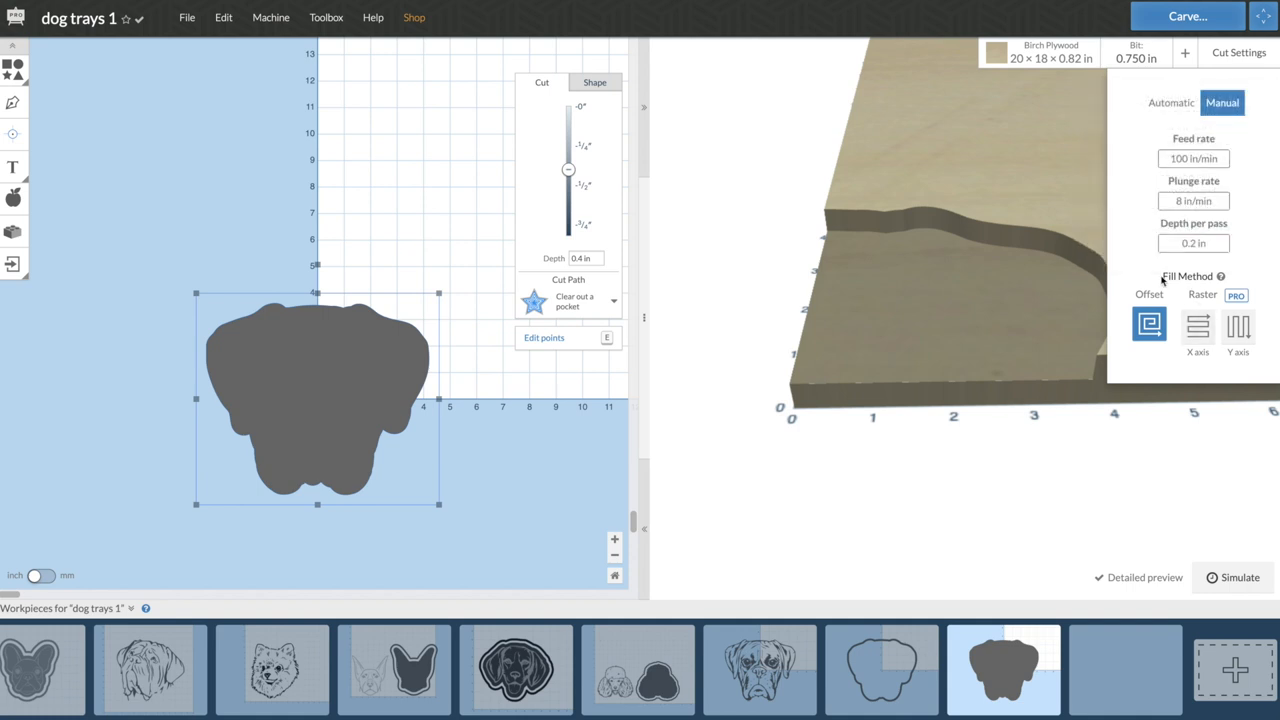
# - Switch to the boxer outline workpiece to review its 1/4-inch bit cut settings
pyautogui.click(1193, 201)
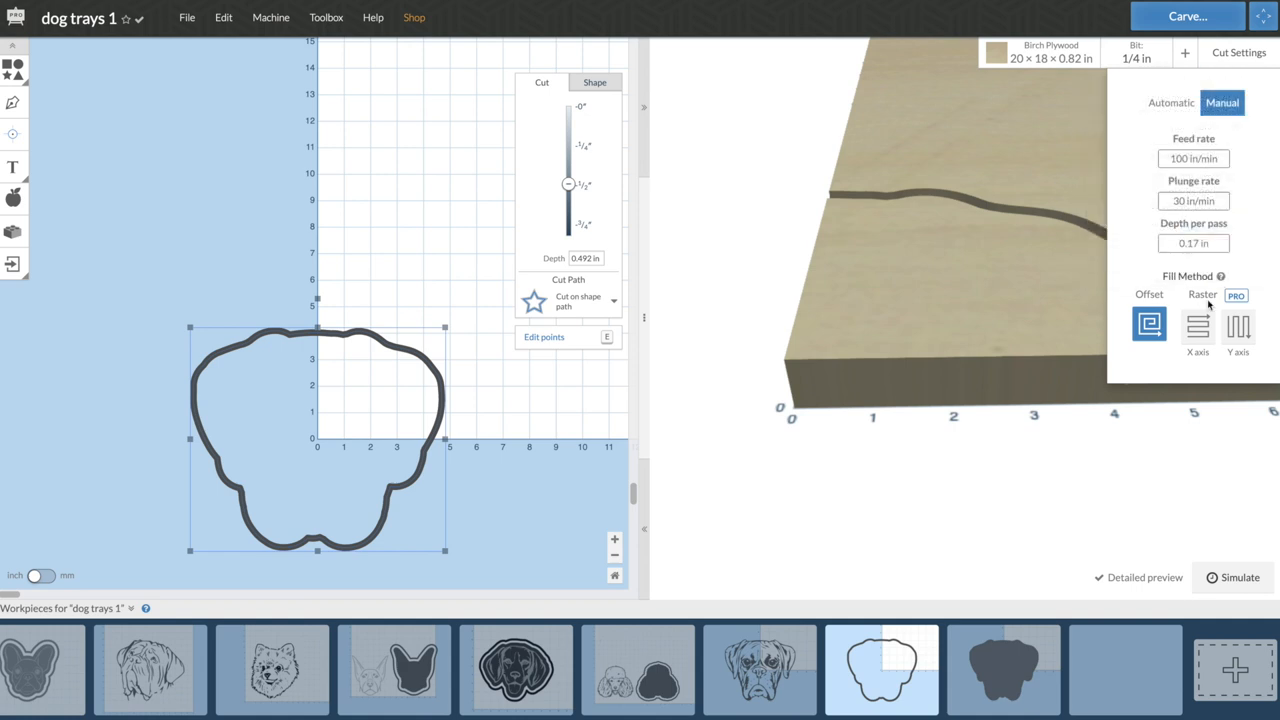
pyautogui.moveTo(1124, 199)
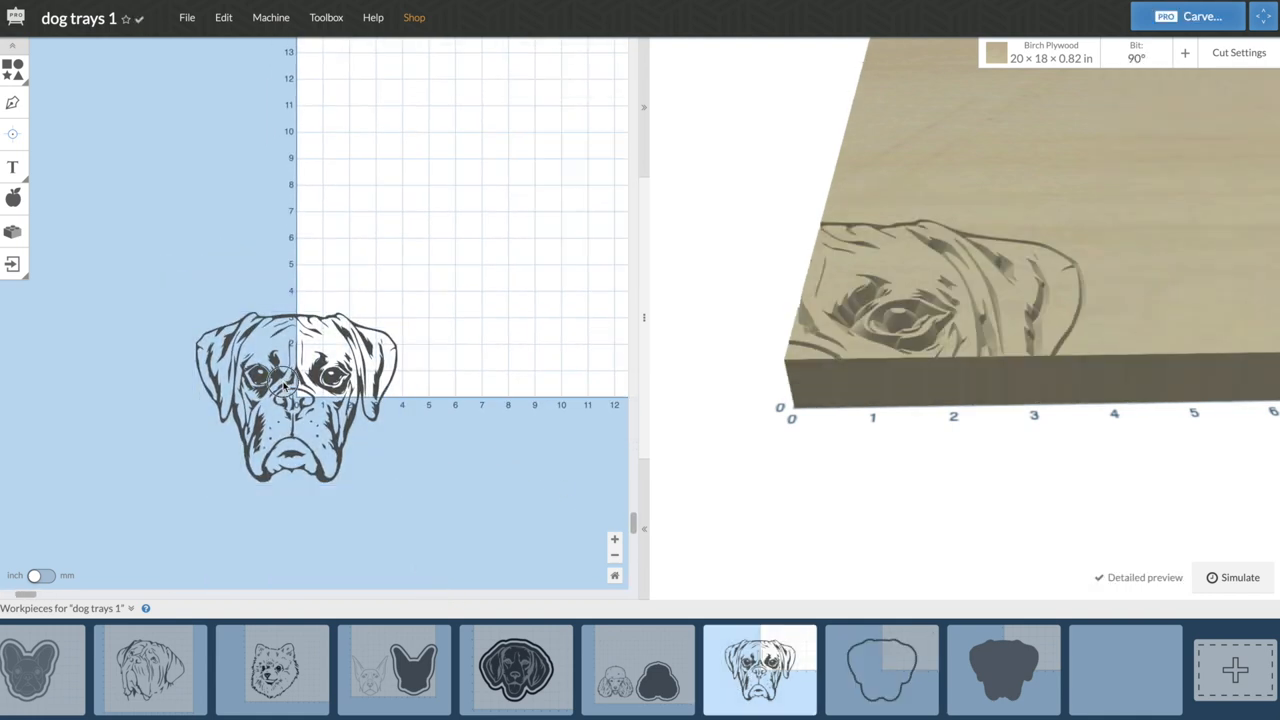
# - Select the boxer line art and choose a 90° bit for it
pyautogui.click(289, 400)
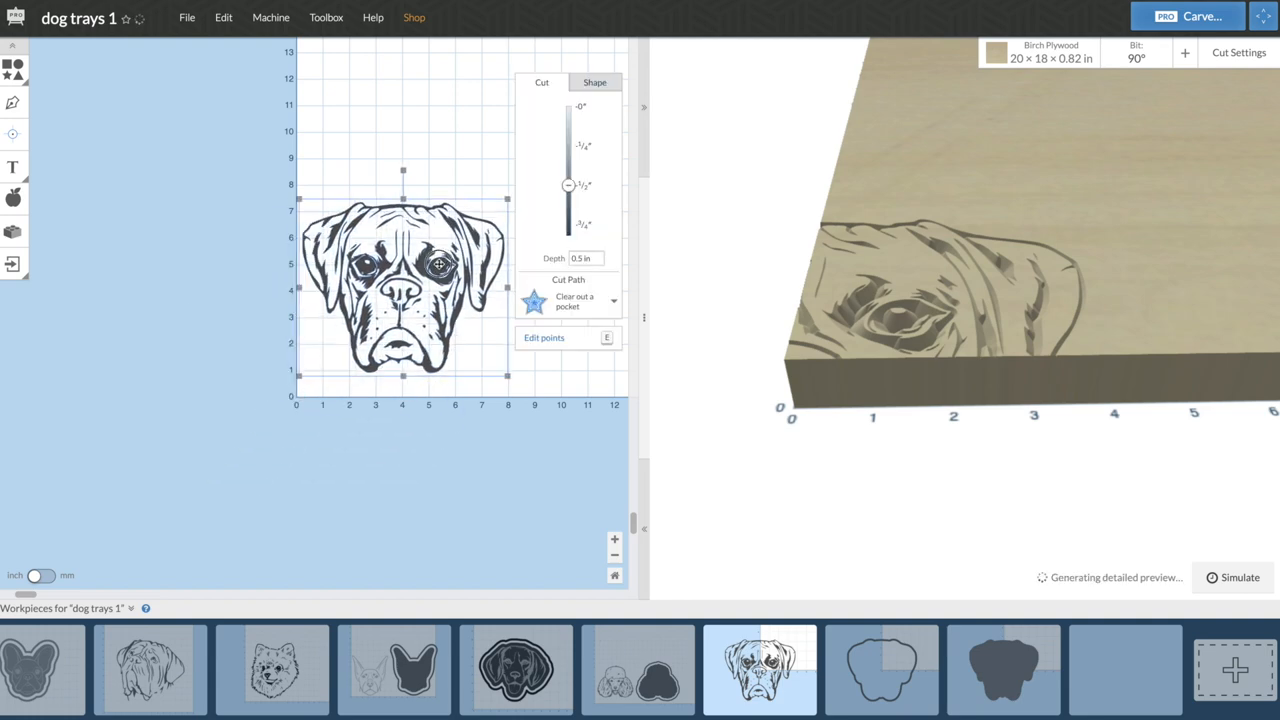
pyautogui.click(1142, 56)
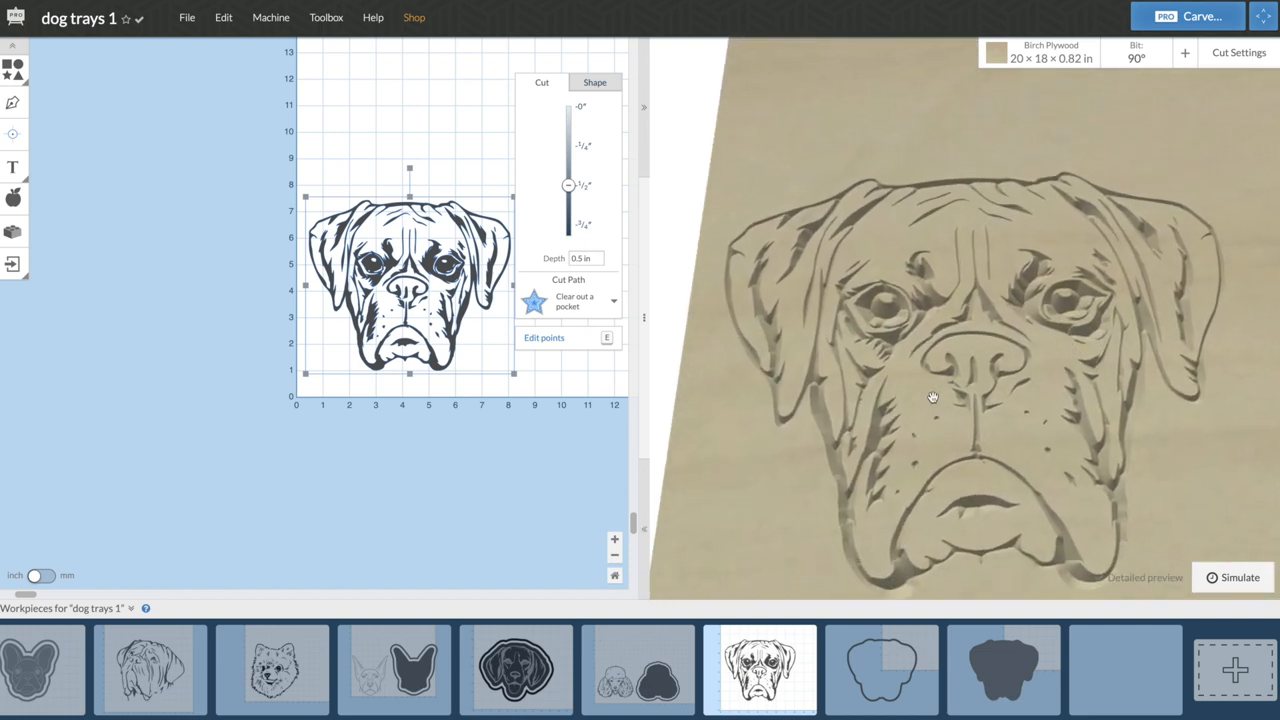
pyautogui.click(1152, 577)
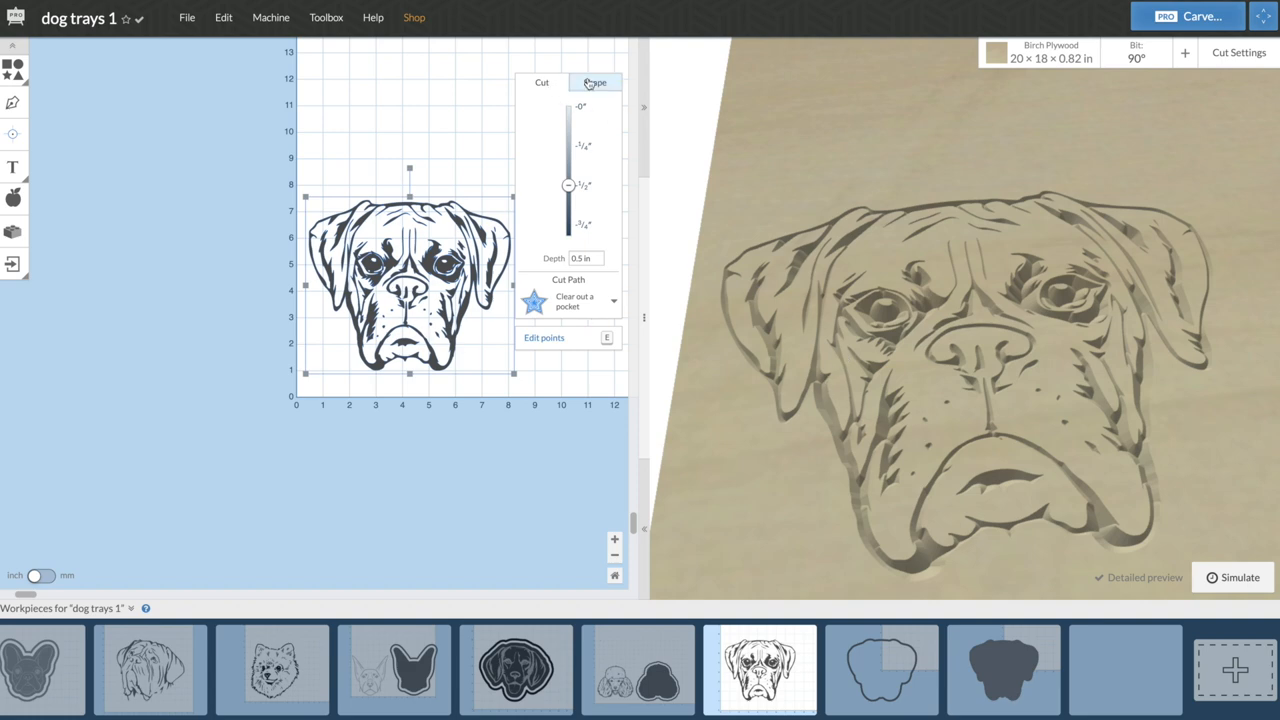
# - Reduce the line art's carve depth from 0.5 in to 0.12 in and show its position and size
pyautogui.moveTo(568, 185); pyautogui.dragTo(568, 160)
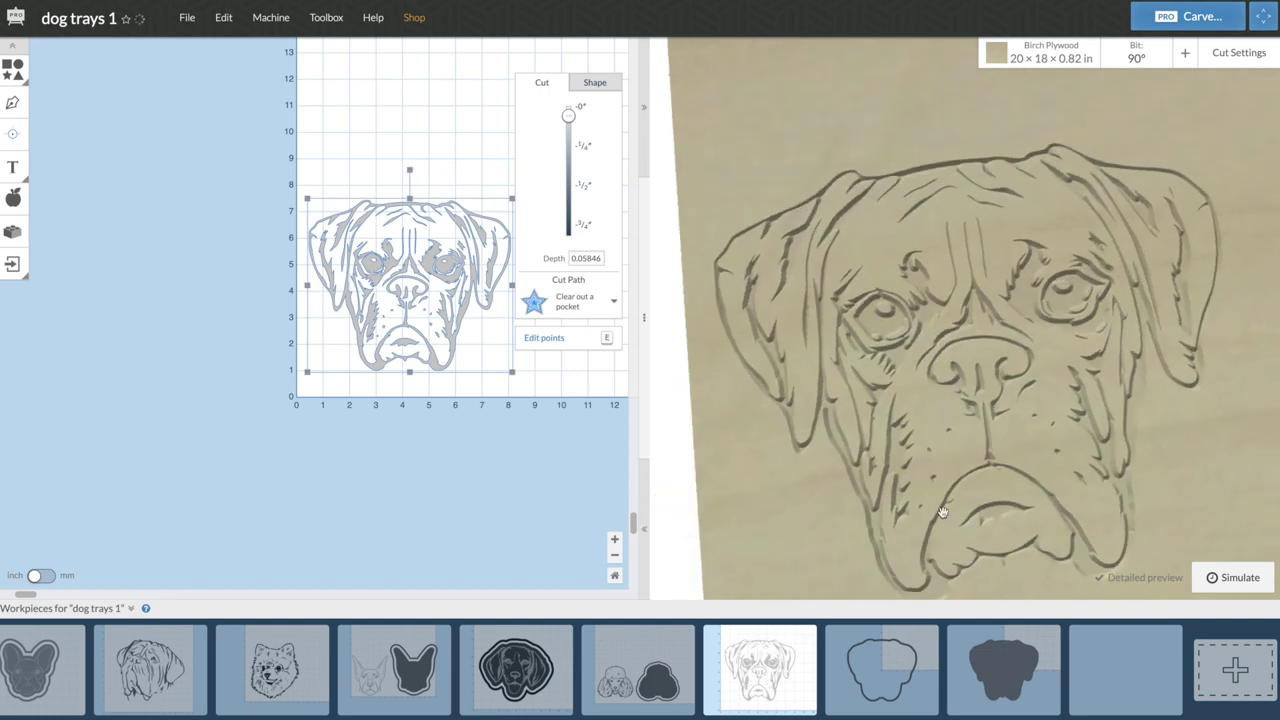
pyautogui.click(586, 258)
pyautogui.write('0.12')
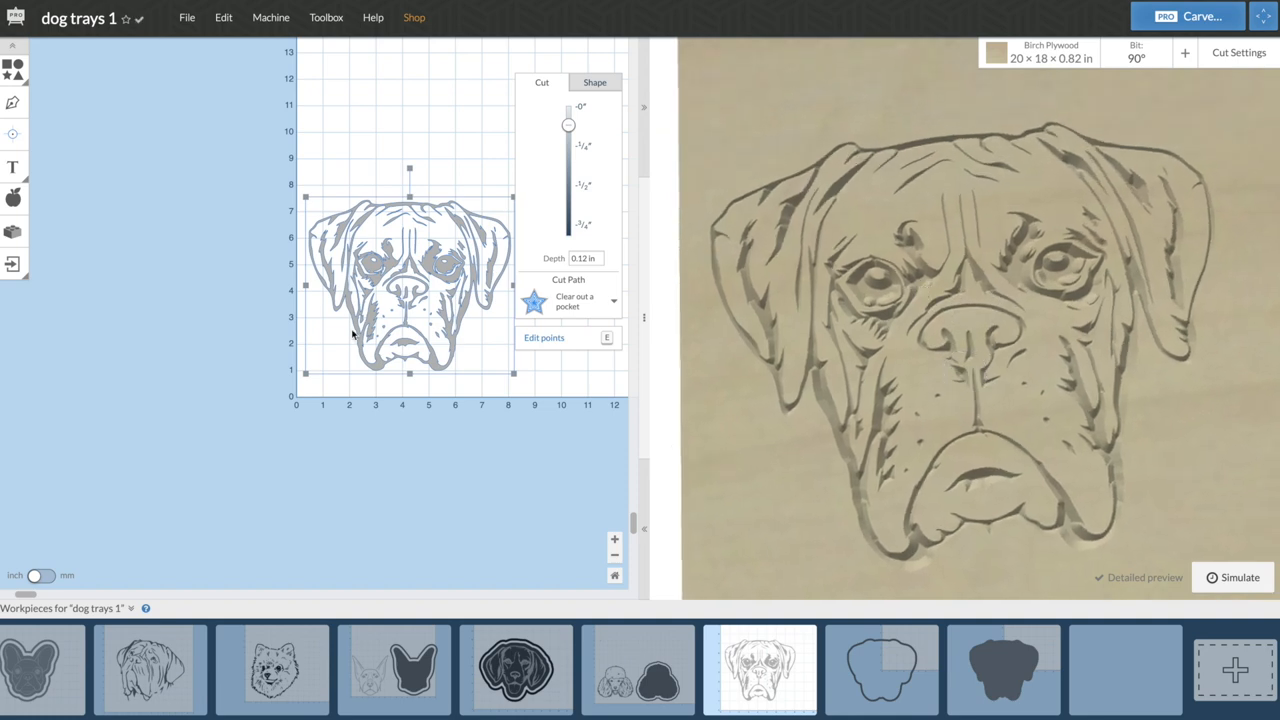
pyautogui.click(596, 82)
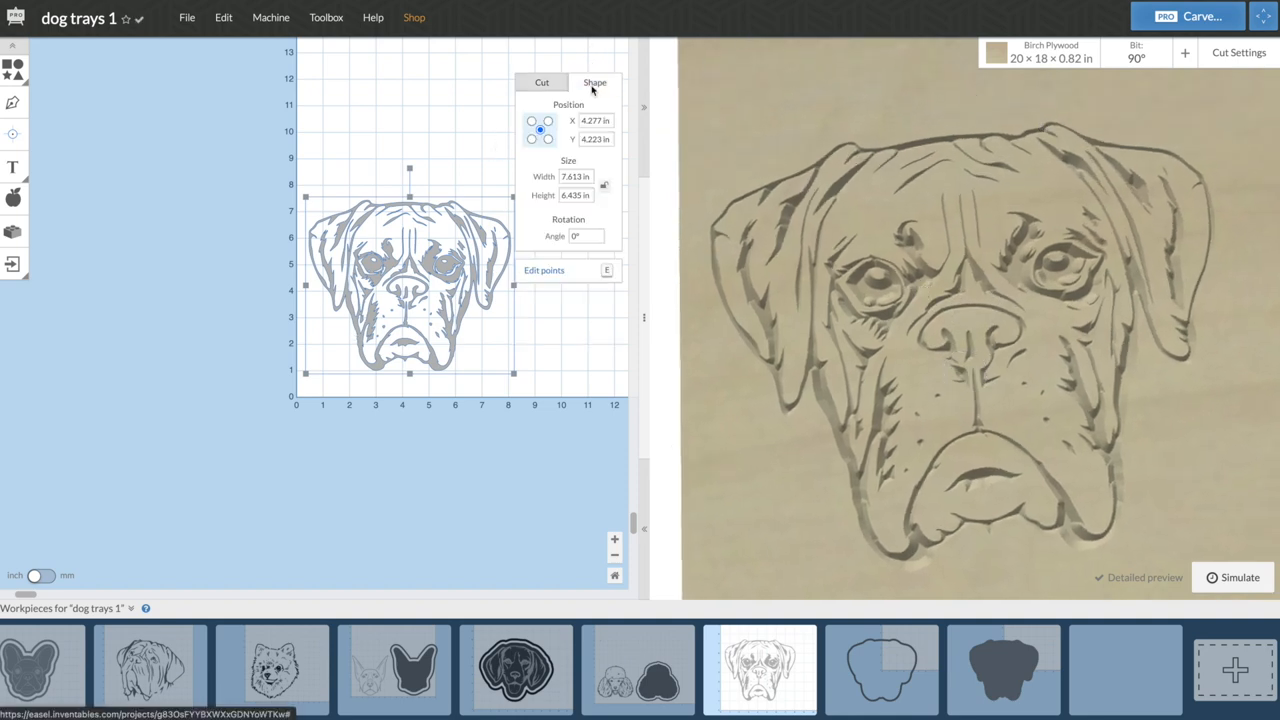
# - Open the side-profile dog head workpiece and orbit its carve preview edge-on
pyautogui.click(591, 120)
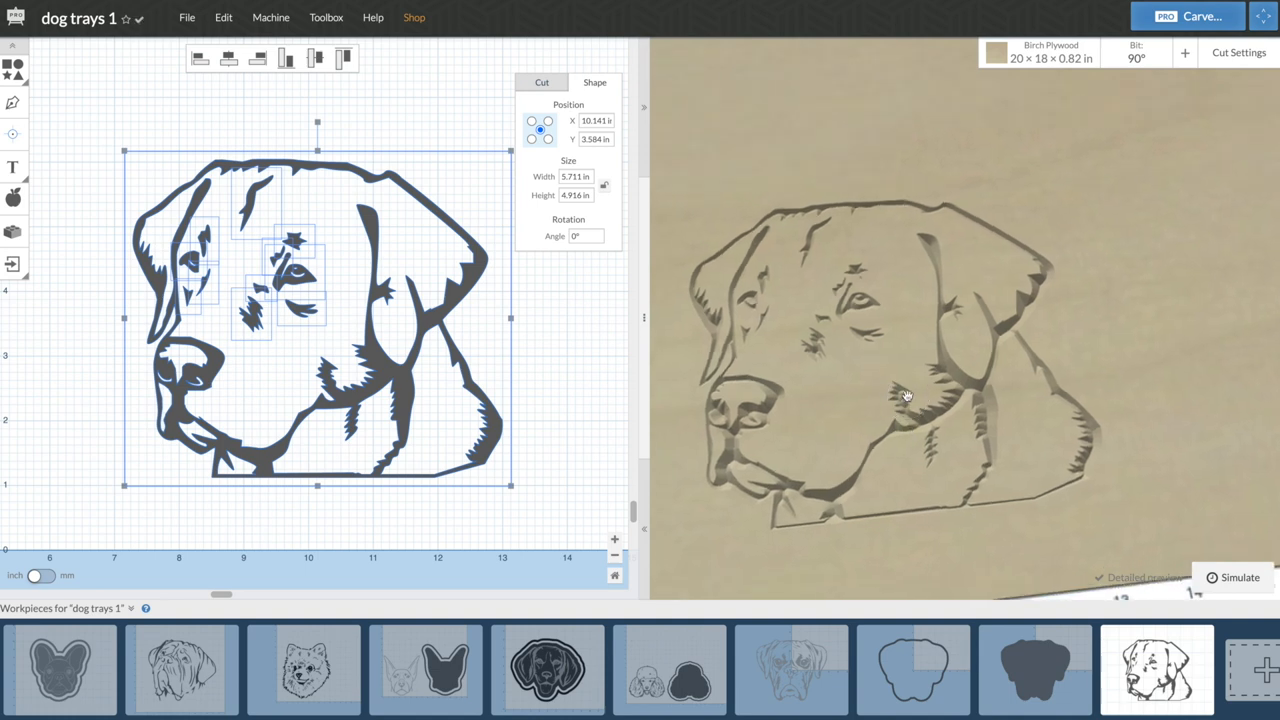
pyautogui.moveTo(905, 395); pyautogui.dragTo(900, 246)
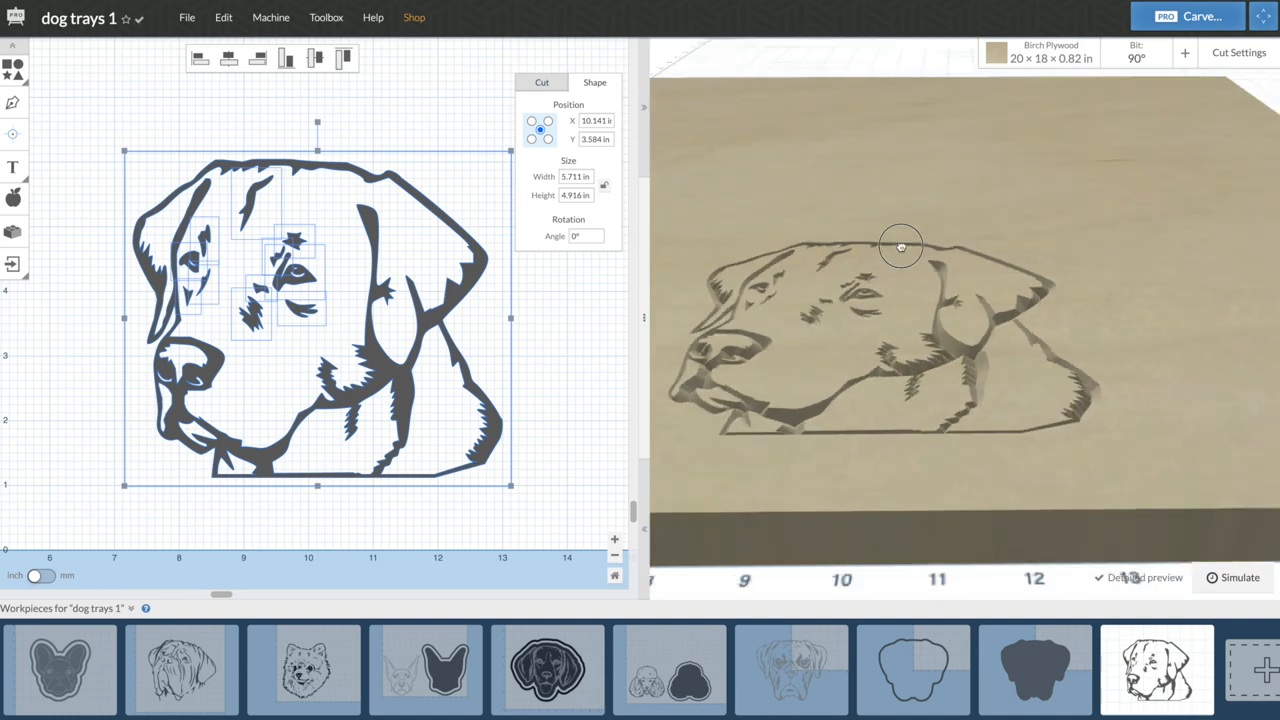
pyautogui.moveTo(900, 247); pyautogui.dragTo(870, 222)
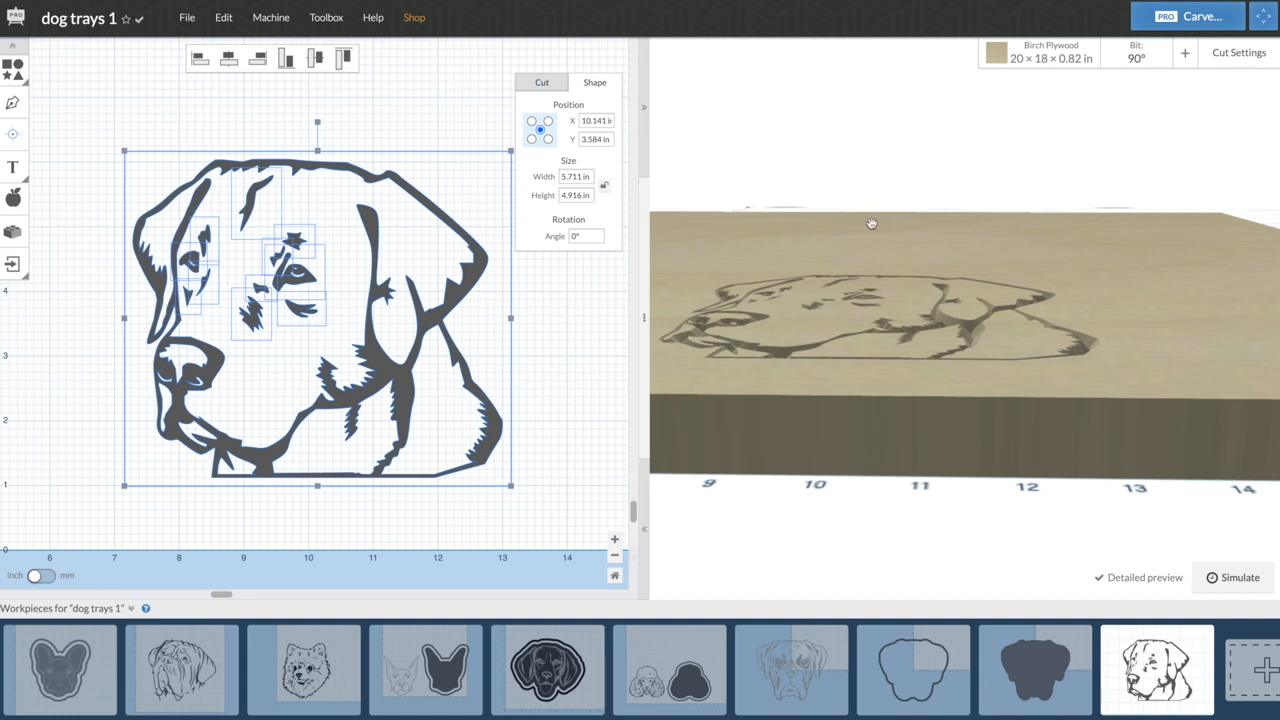
pyautogui.moveTo(974, 325)
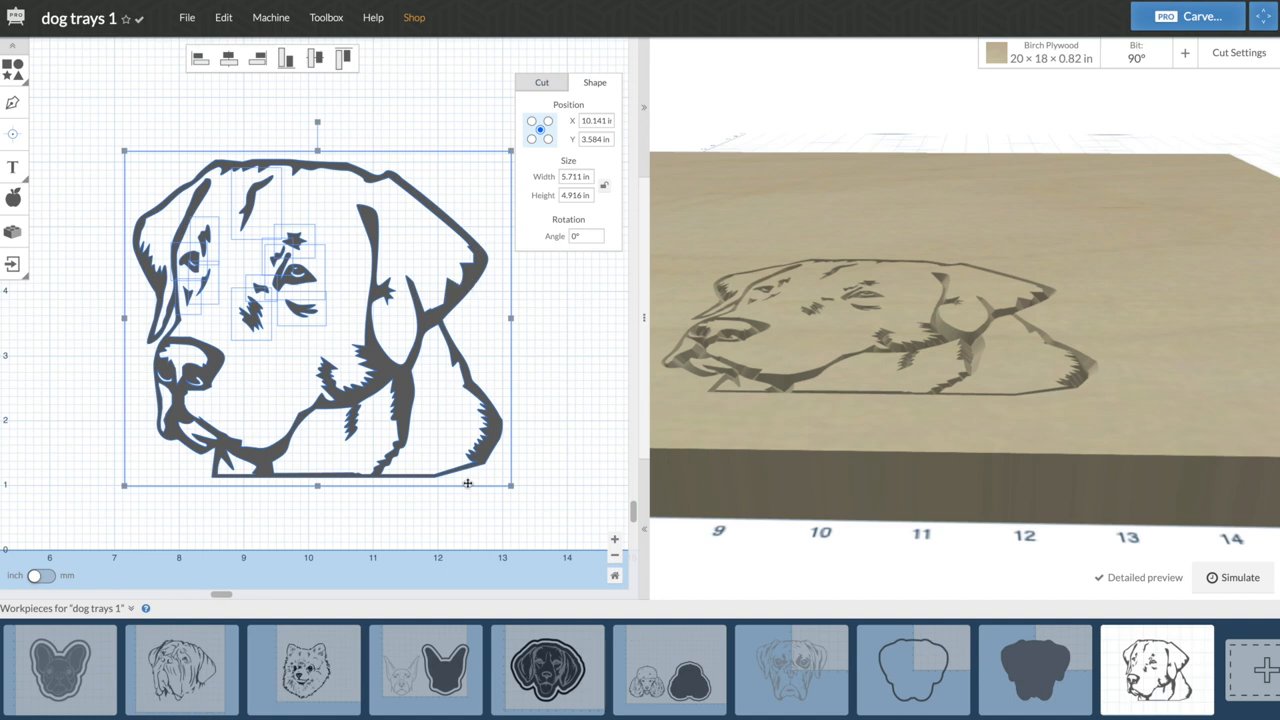
pyautogui.moveTo(866, 657)
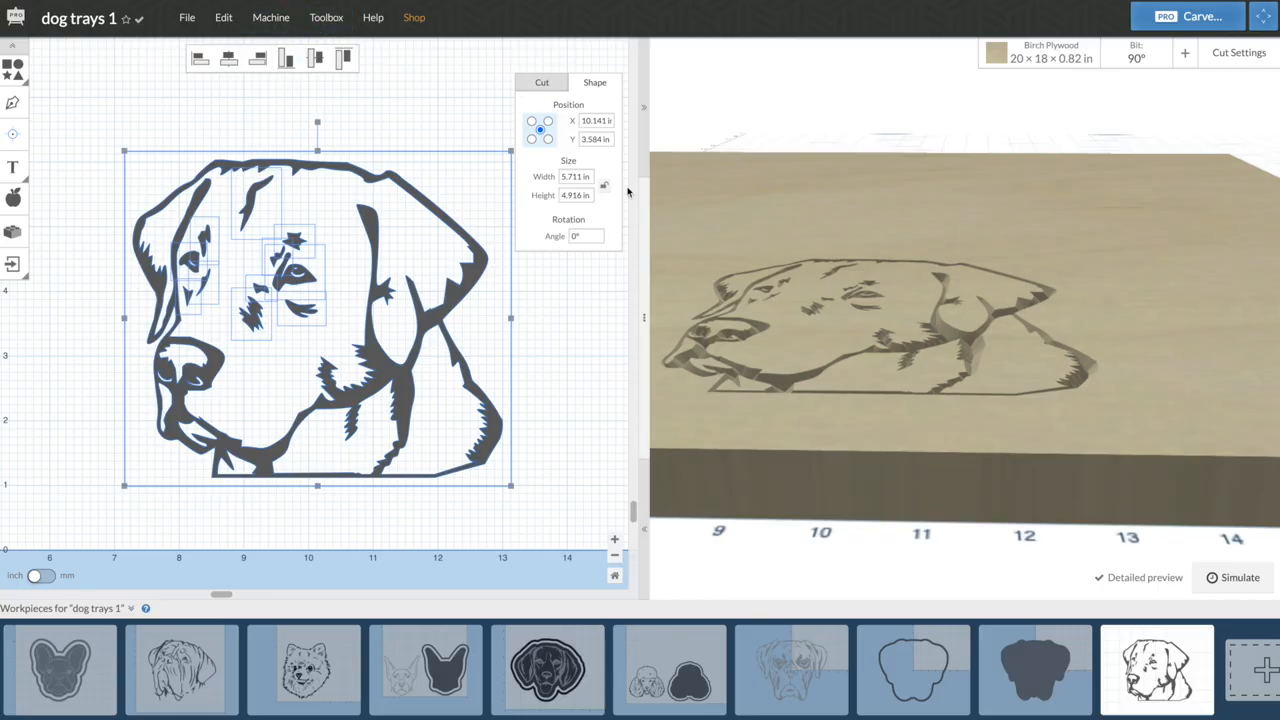
# - Show the Cut tab's 0.4502 in pocket settings and orbit to view the carved dog face
pyautogui.click(1235, 577)
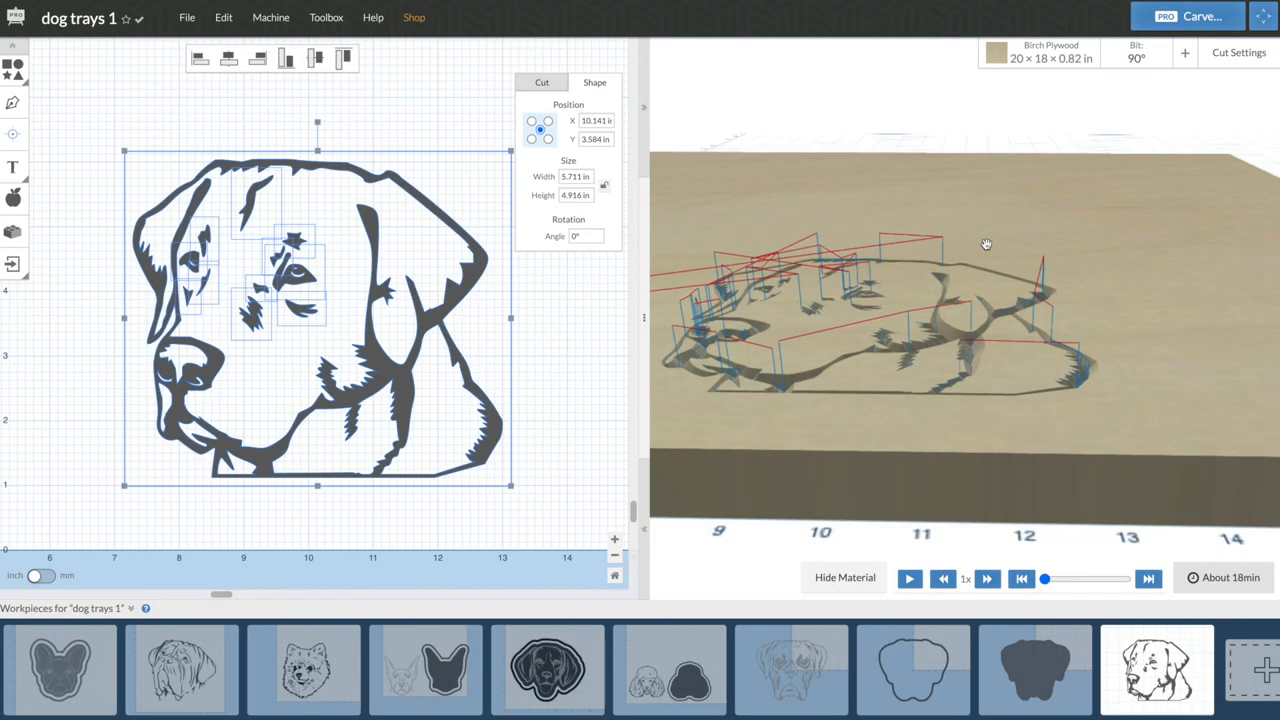
pyautogui.moveTo(985, 245); pyautogui.dragTo(1040, 320)
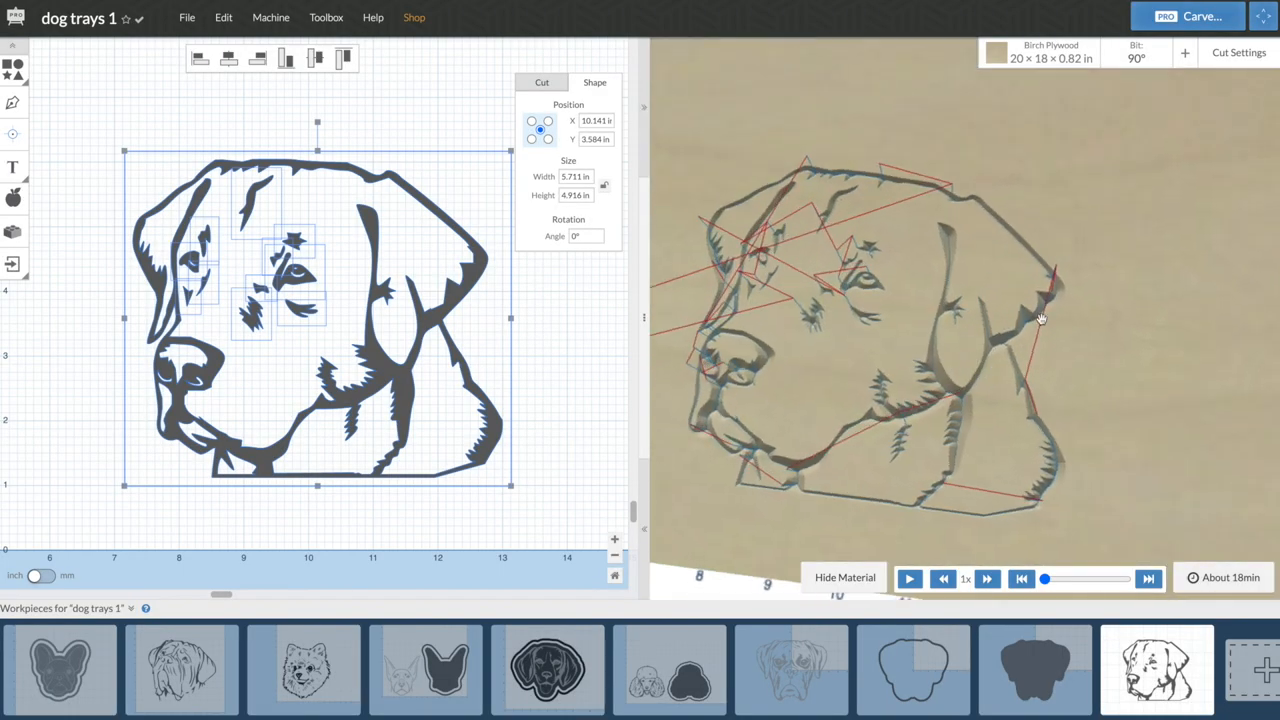
pyautogui.moveTo(1022, 388)
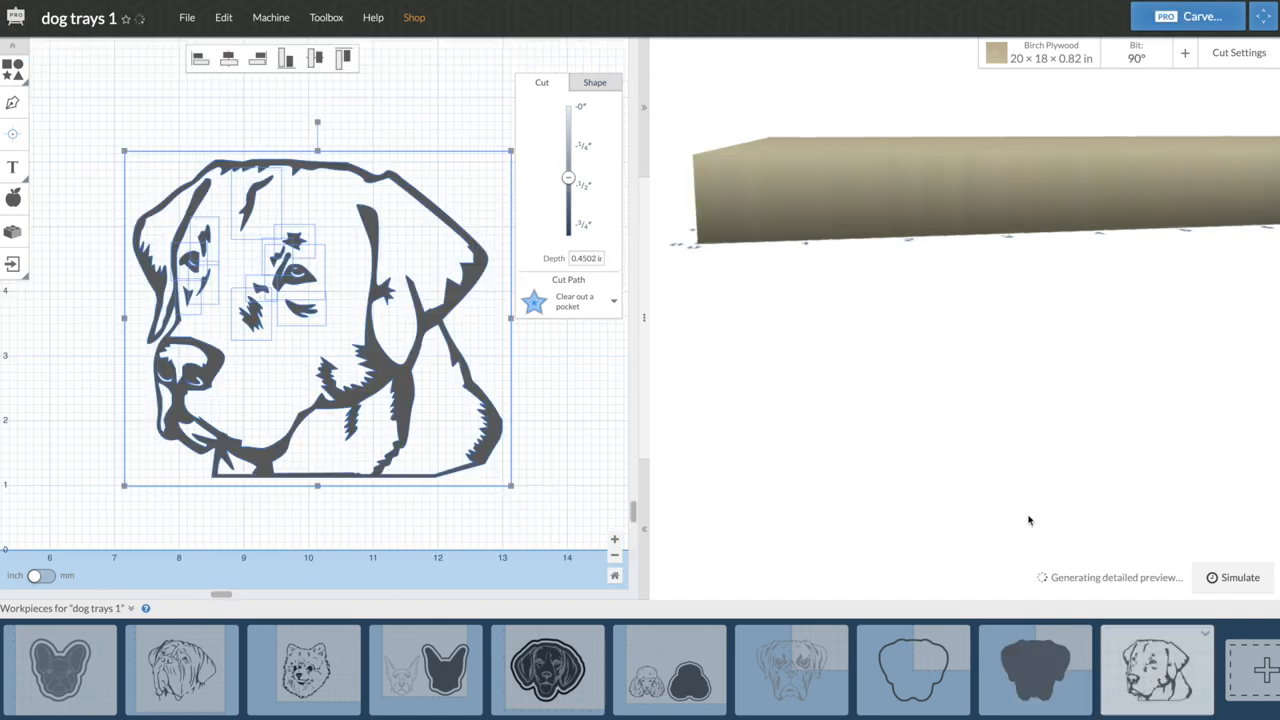
# - Generate G-code via Machine > Advanced with a 0.5 in safety height
pyautogui.click(269, 18)
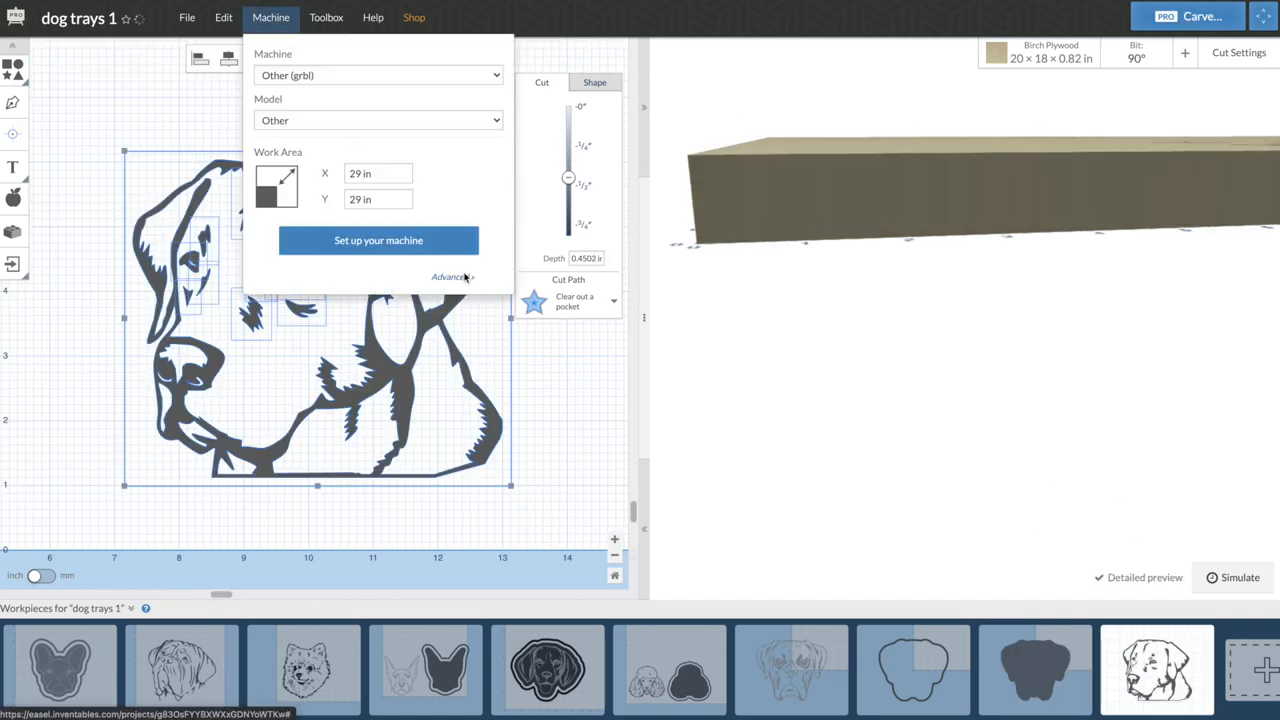
pyautogui.click(446, 277)
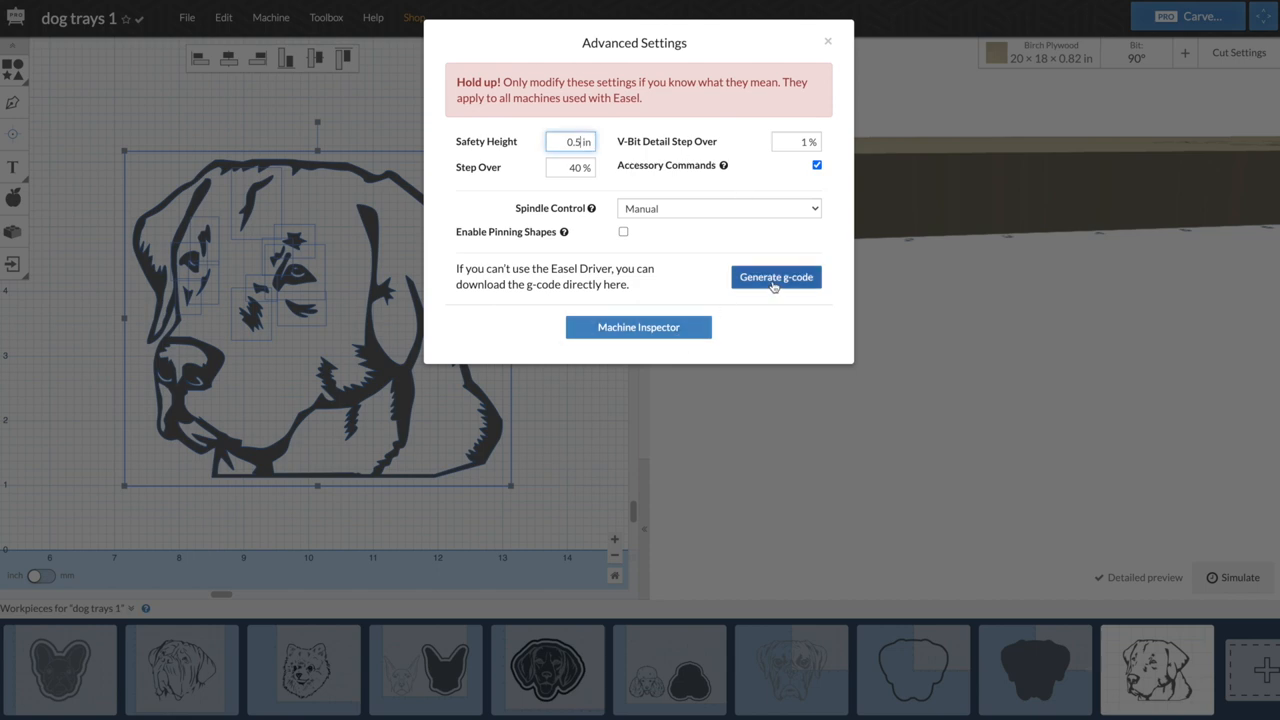
pyautogui.click(776, 277)
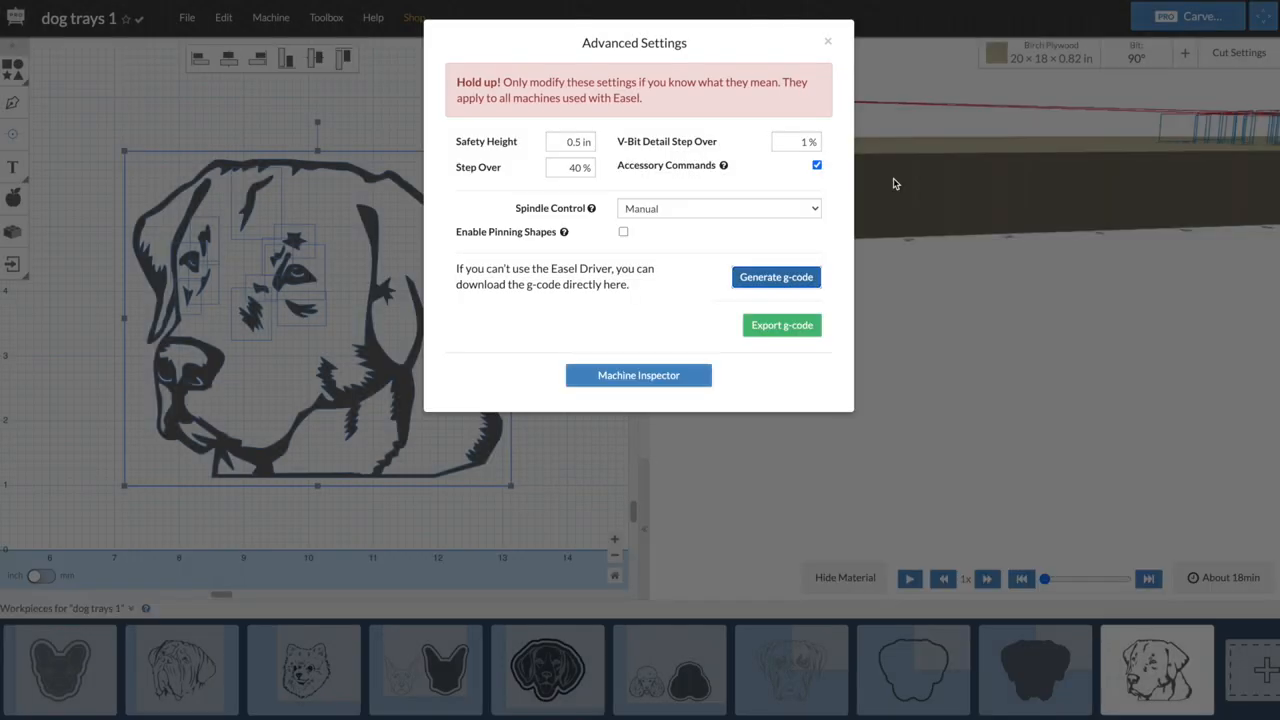
pyautogui.click(824, 41)
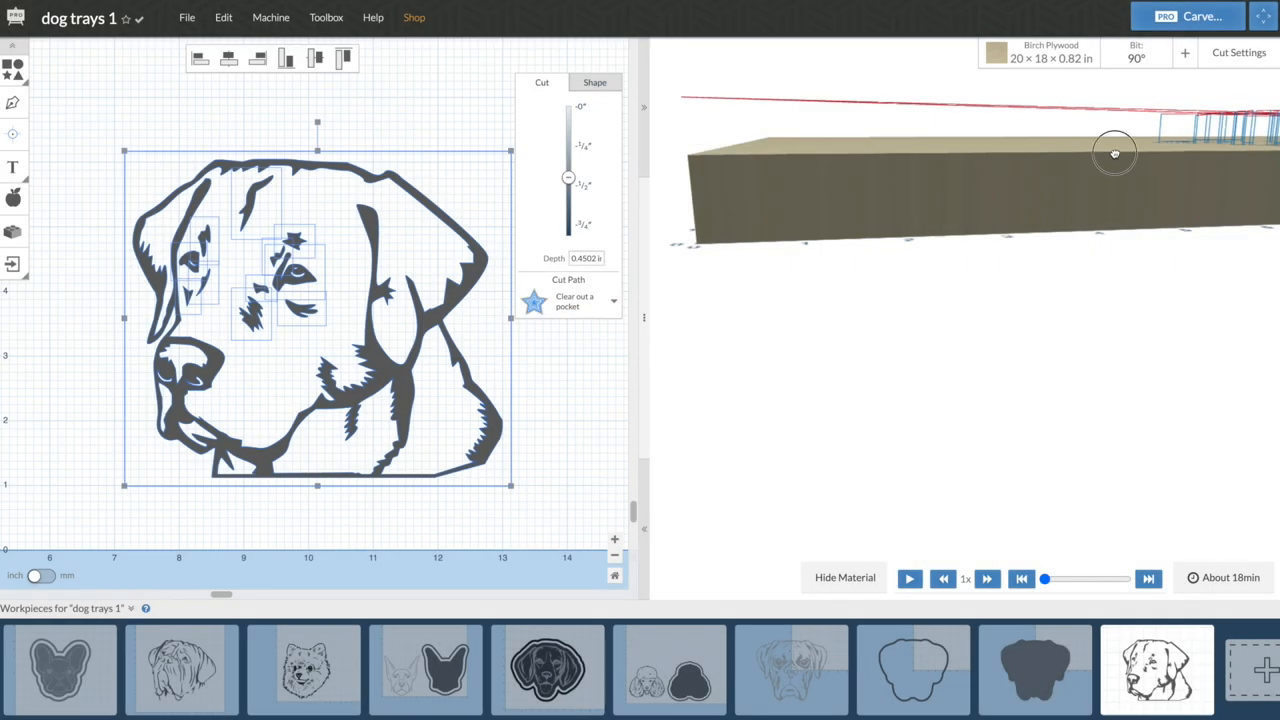
# - Orbit the preview to inspect the generated toolpaths and pockets from several angles
pyautogui.moveTo(1114, 153); pyautogui.dragTo(995, 272)
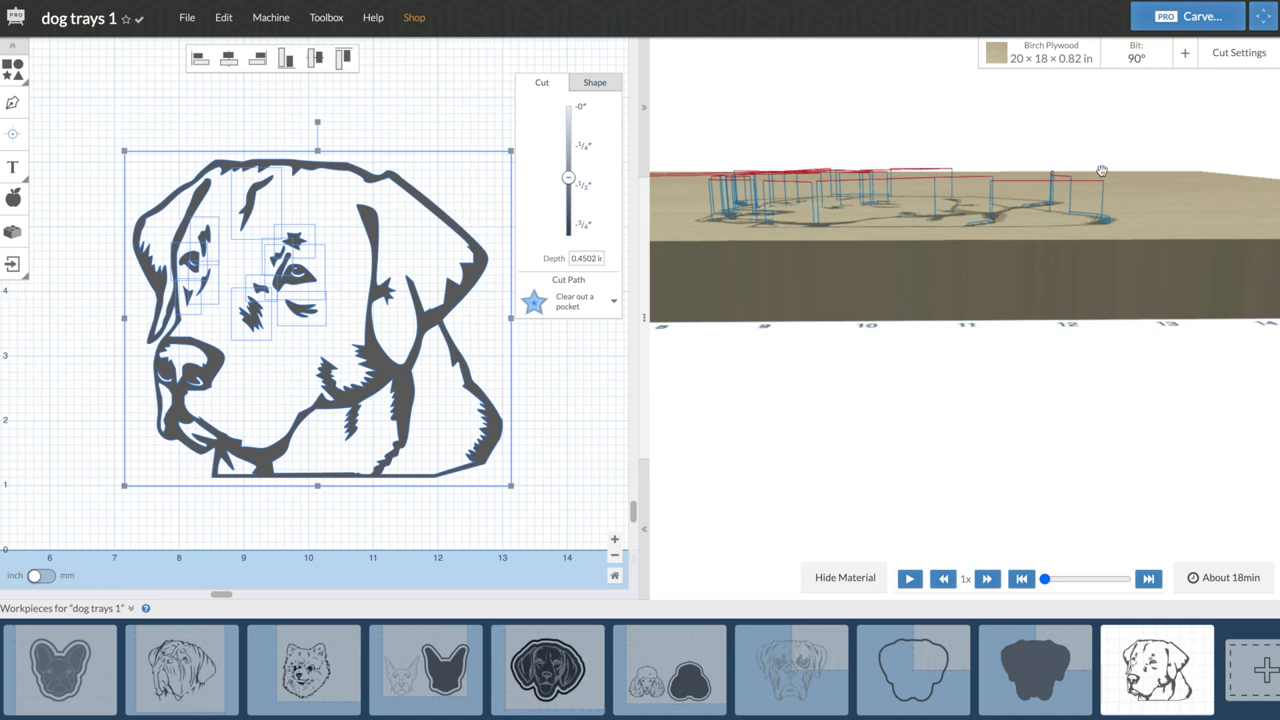
pyautogui.moveTo(1100, 170); pyautogui.dragTo(885, 220)
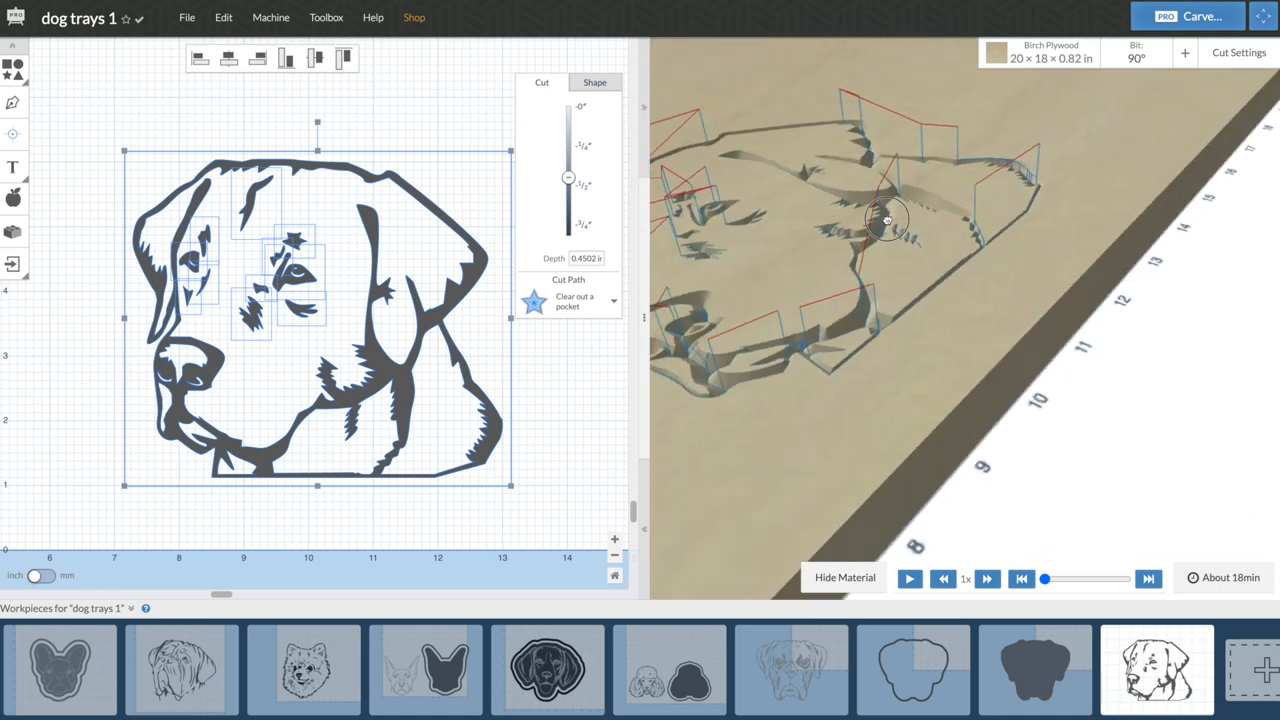
pyautogui.moveTo(887, 220); pyautogui.dragTo(856, 212)
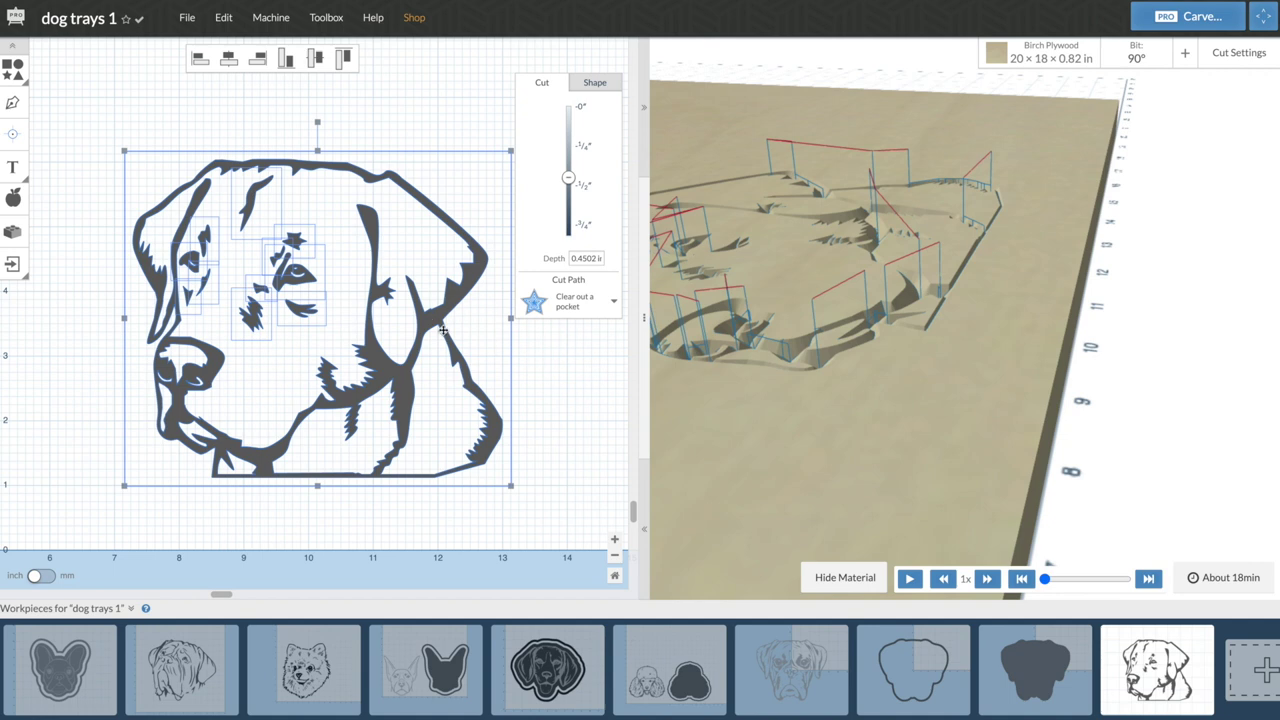
pyautogui.moveTo(815, 188)
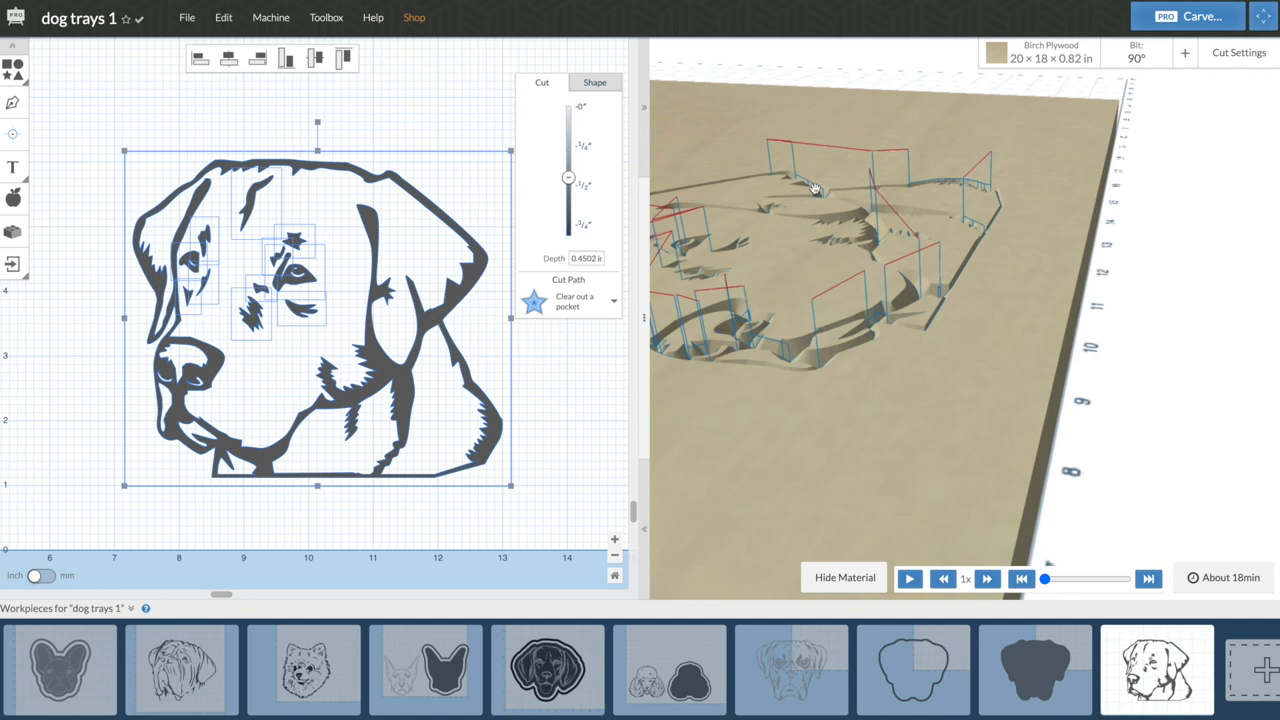
pyautogui.moveTo(815, 190); pyautogui.dragTo(768, 340)
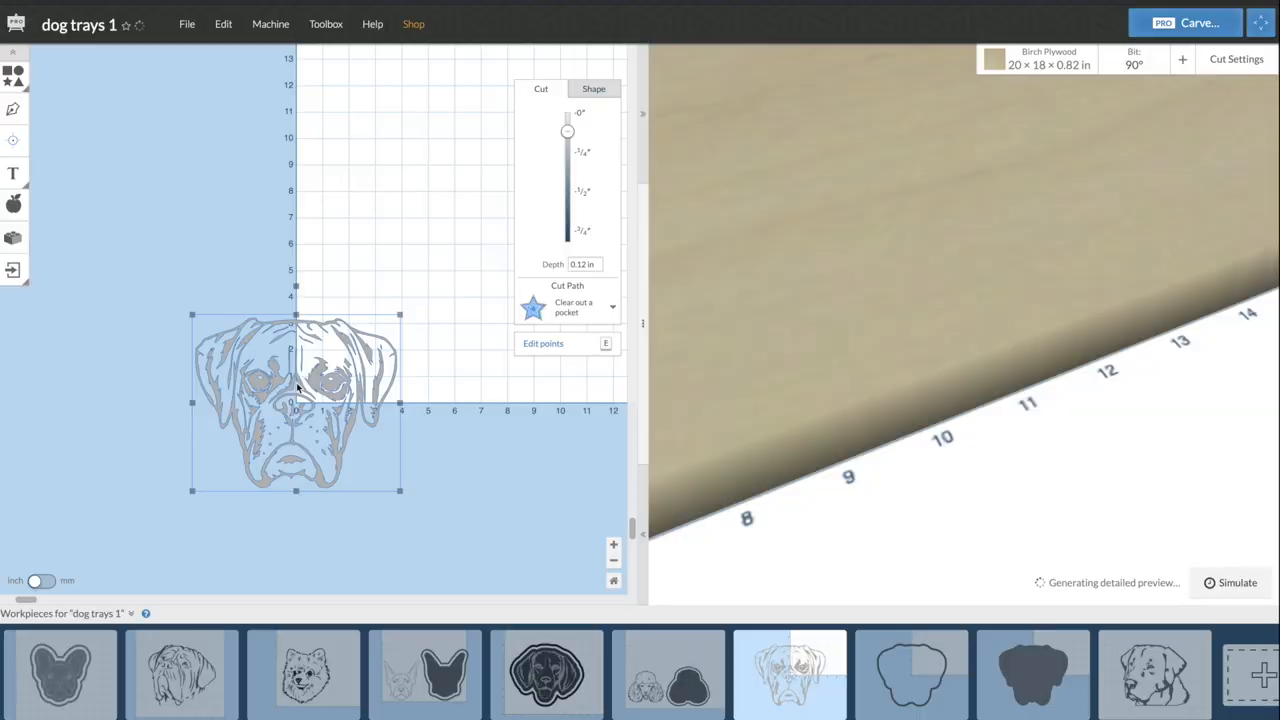
# - Generate G-code for the boxer line-art workpiece in the Advanced machine settings
pyautogui.click(269, 24)
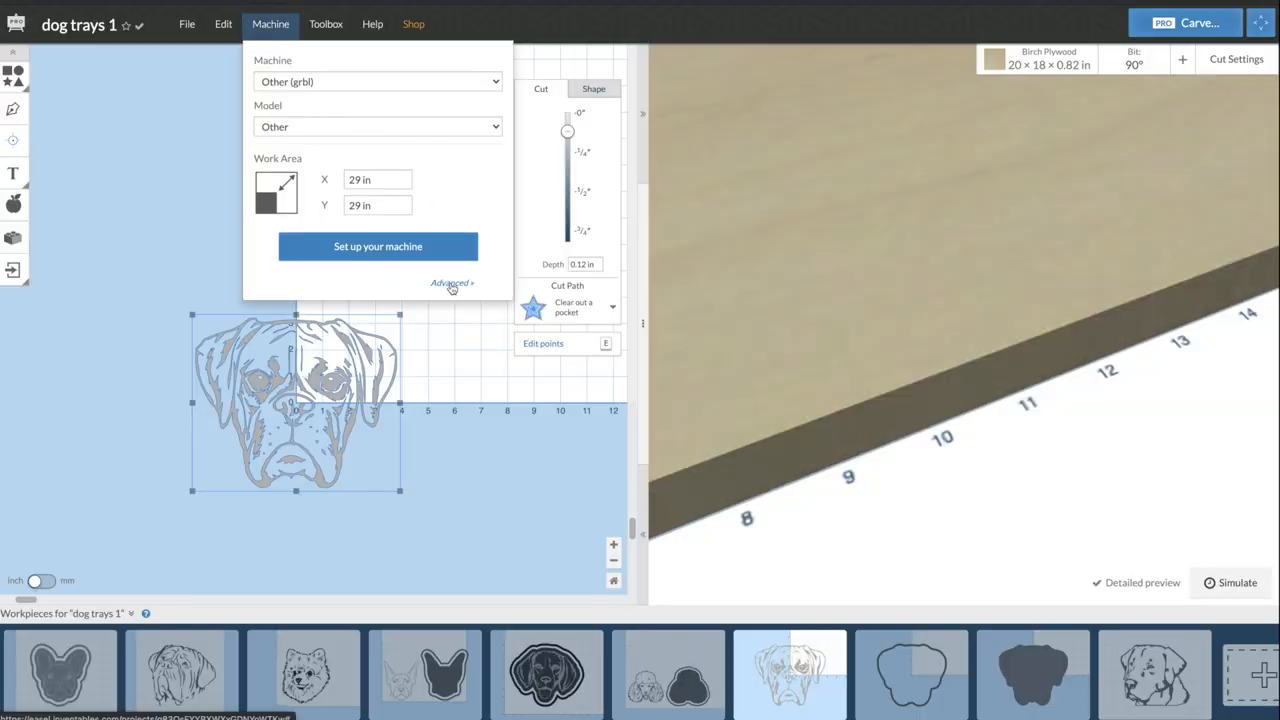
pyautogui.click(449, 283)
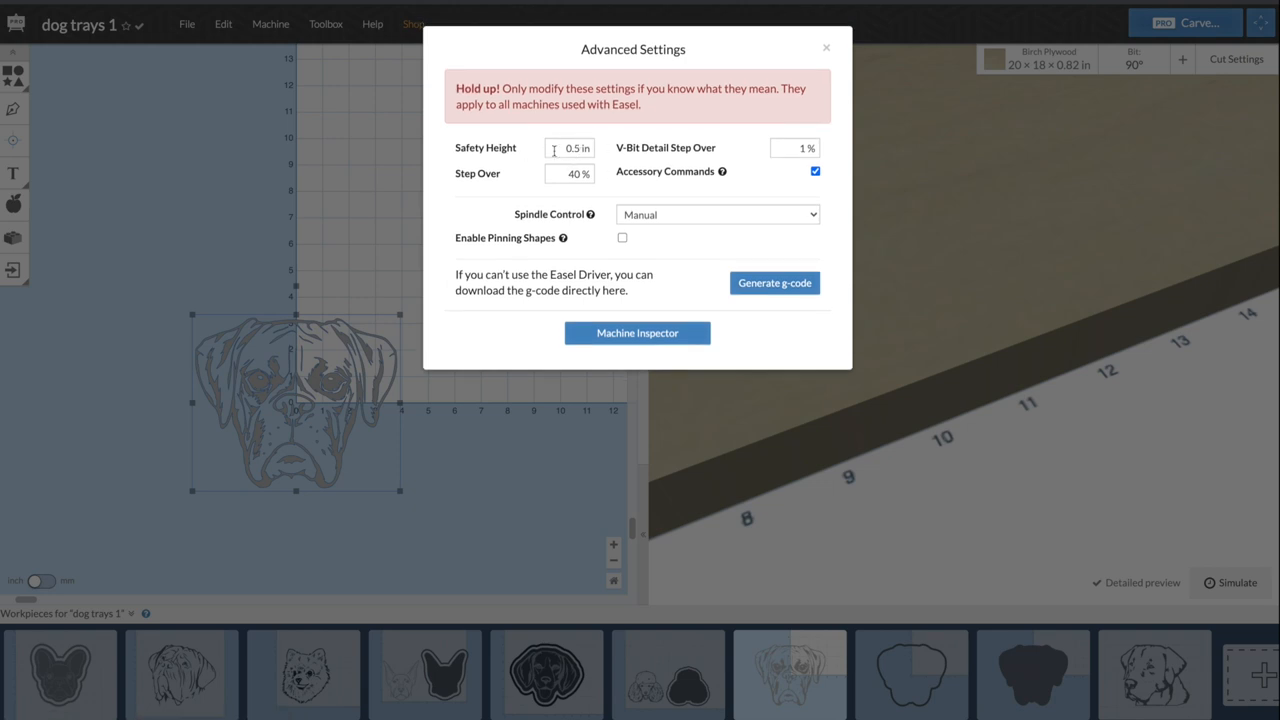
pyautogui.moveTo(608, 140)
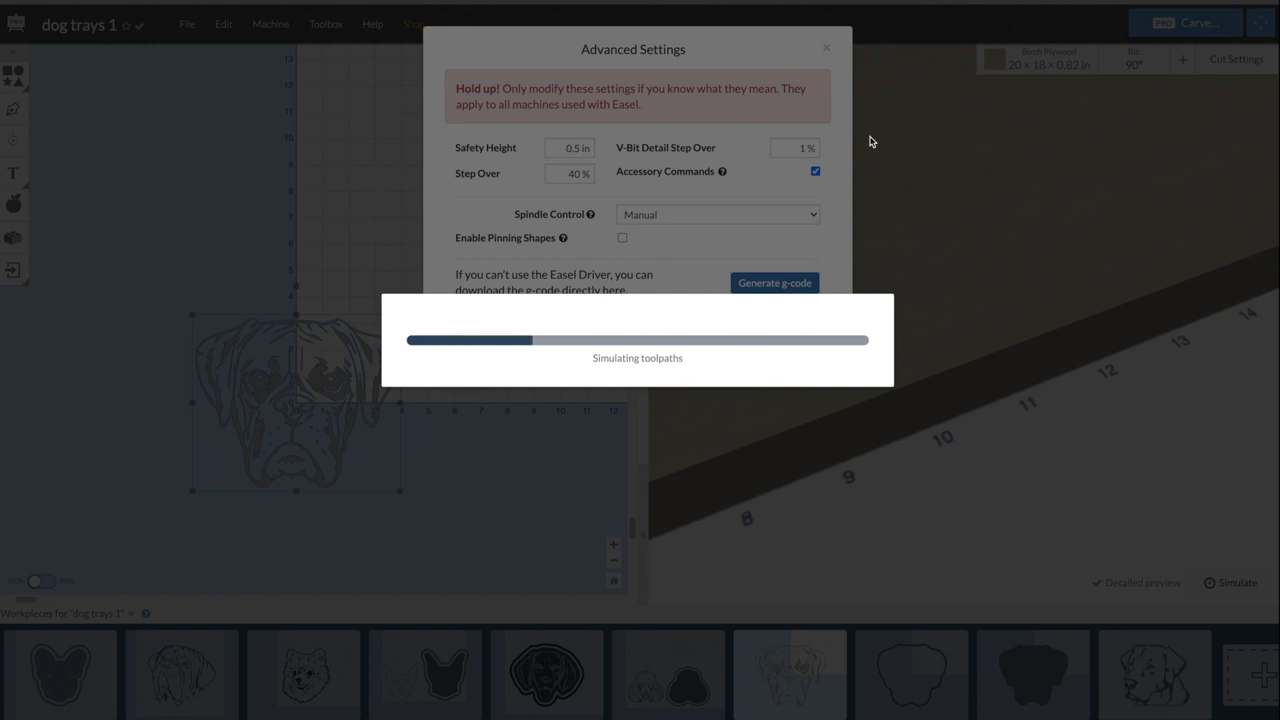
pyautogui.moveTo(878, 191)
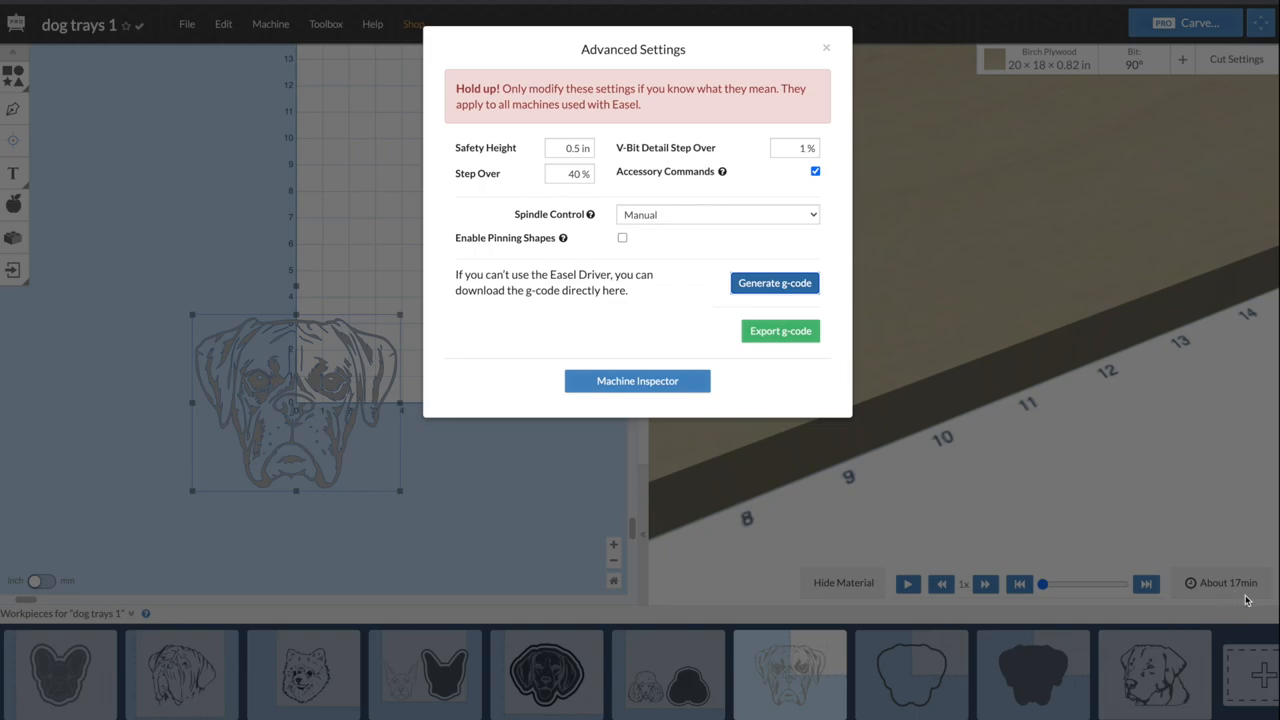
pyautogui.click(825, 47)
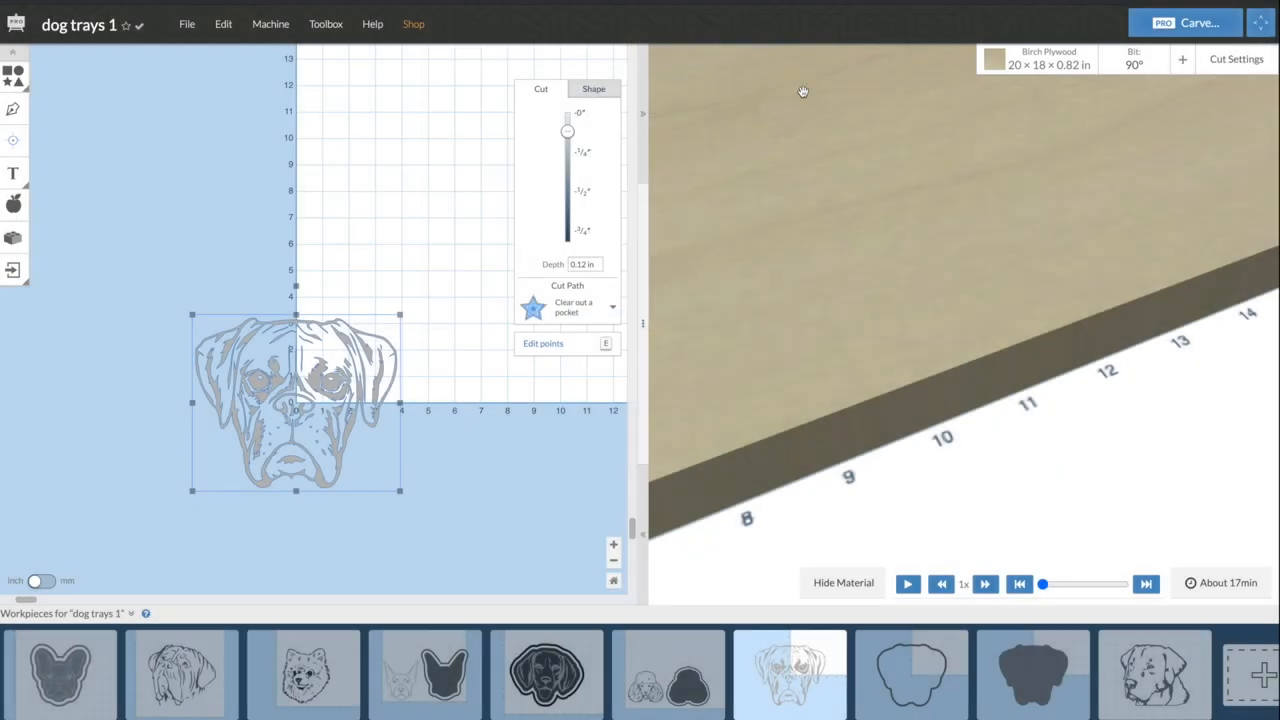
# - Generate and download the outline tray's G-code file dog trays 1 (3).nc
pyautogui.click(911, 677)
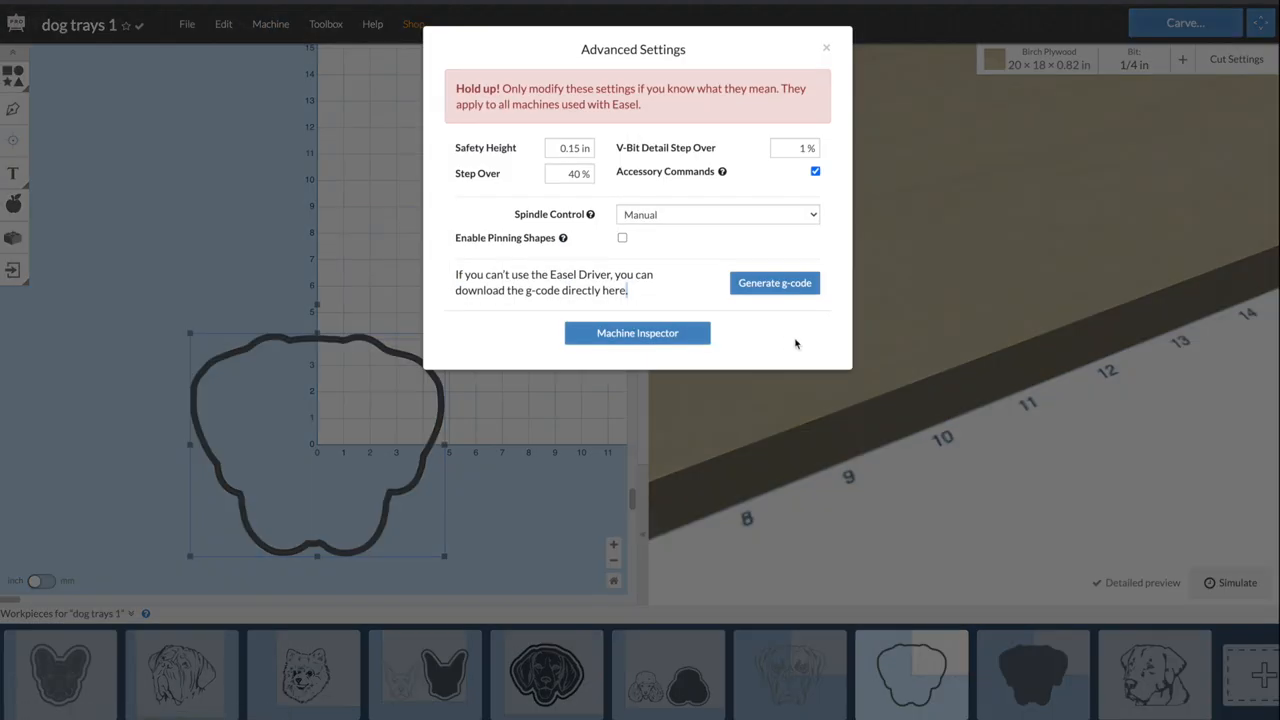
pyautogui.click(774, 282)
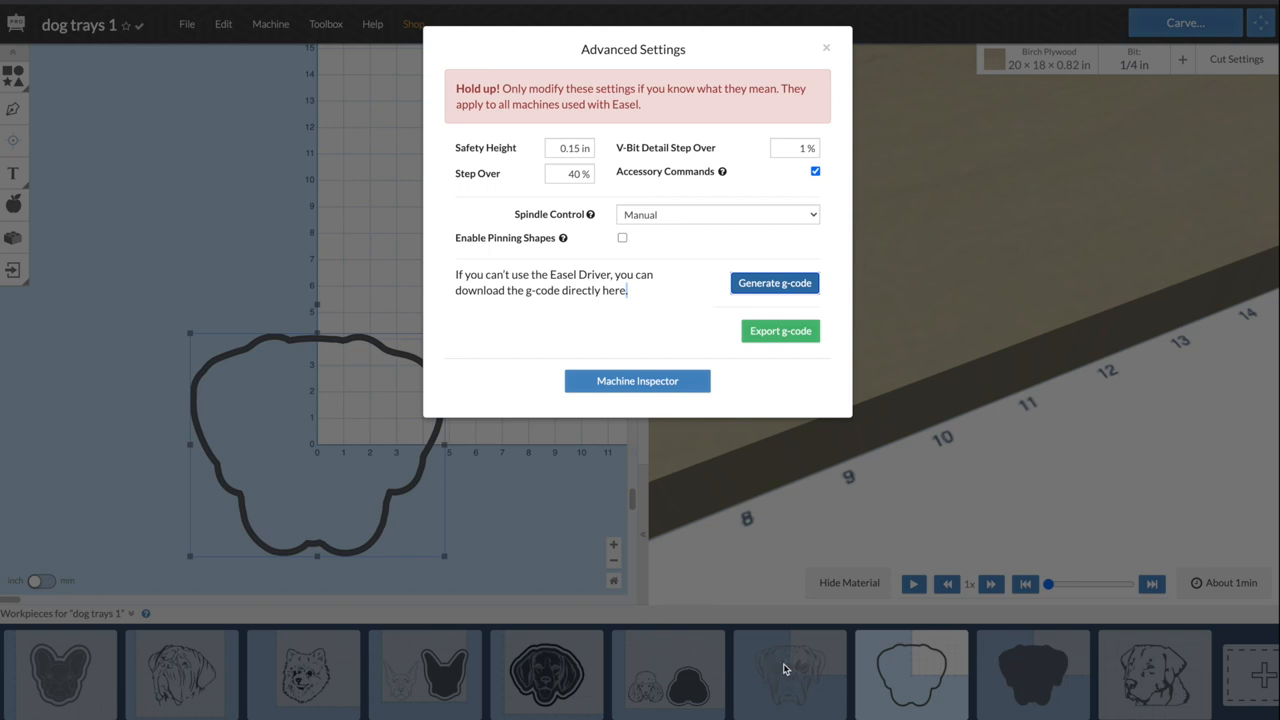
pyautogui.moveTo(1025, 674)
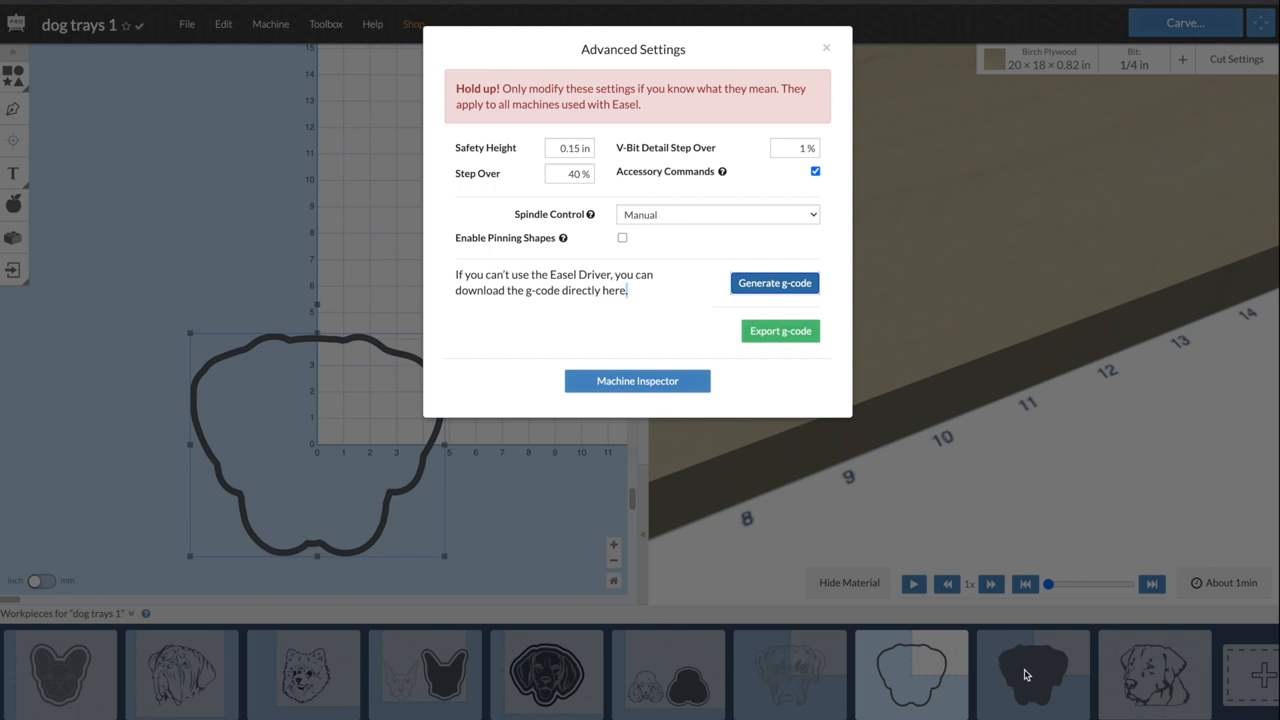
pyautogui.moveTo(957, 635)
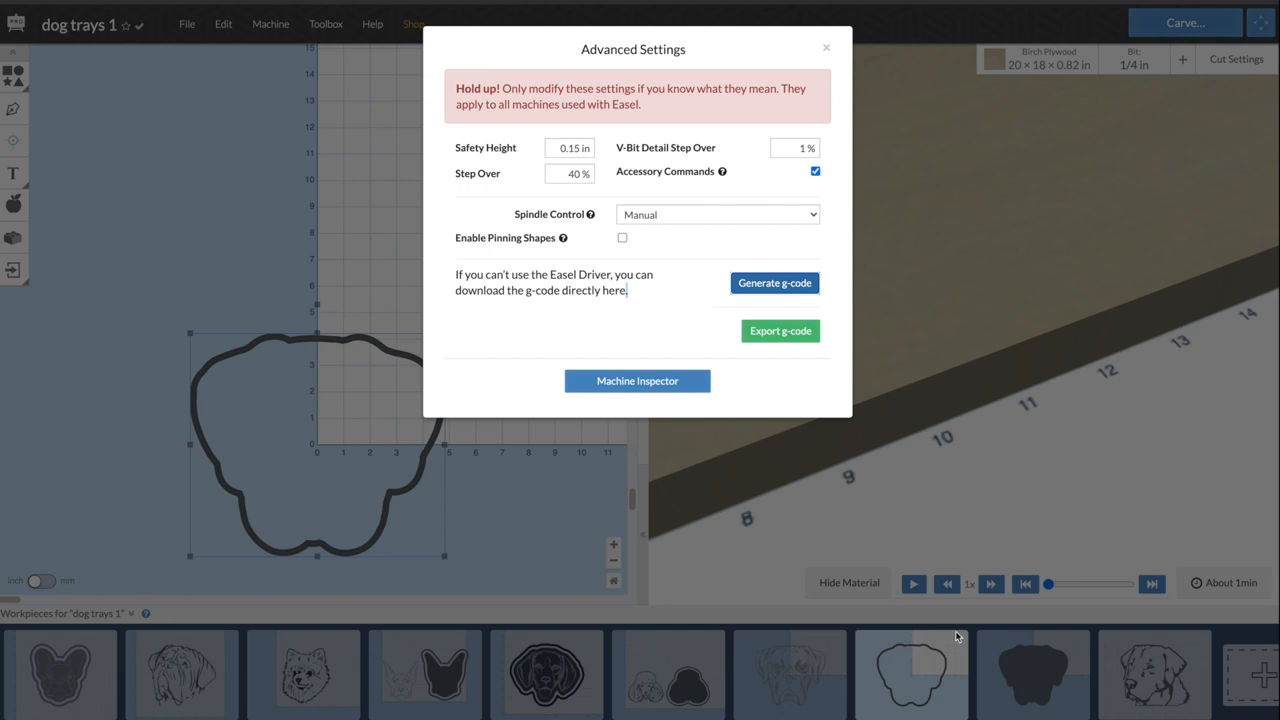
pyautogui.moveTo(872, 305)
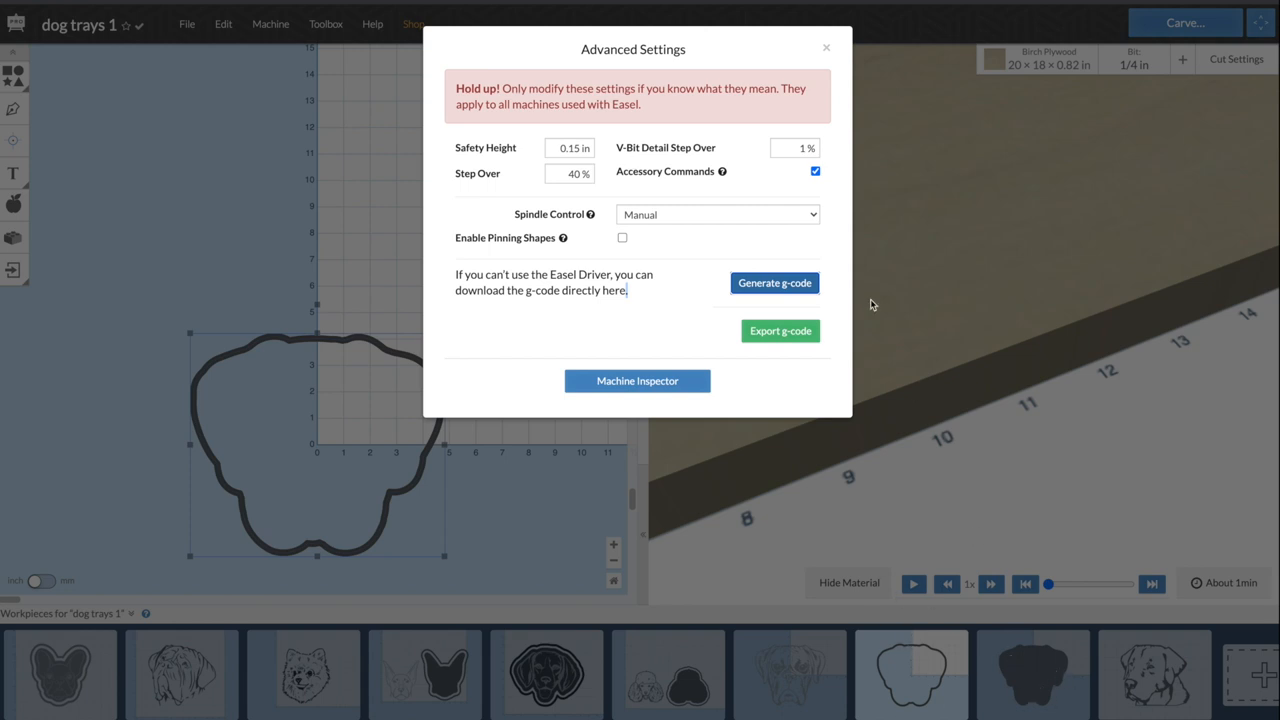
pyautogui.click(780, 331)
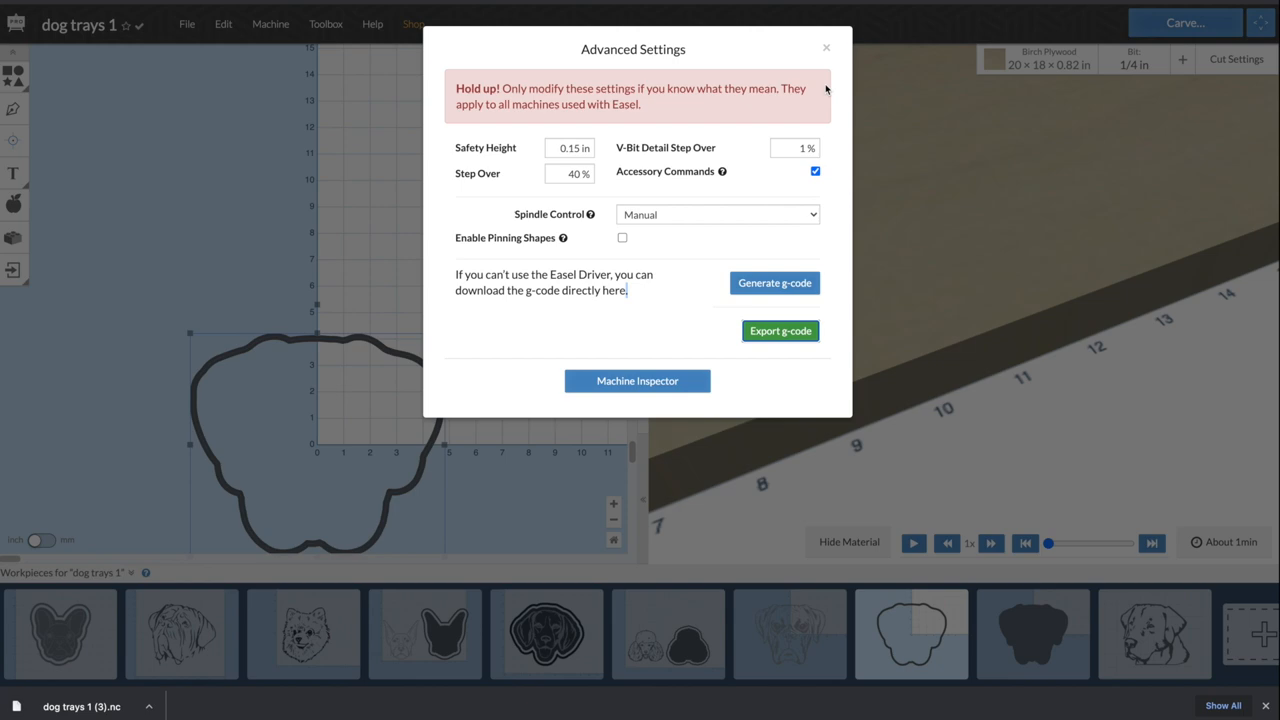
pyautogui.click(826, 47)
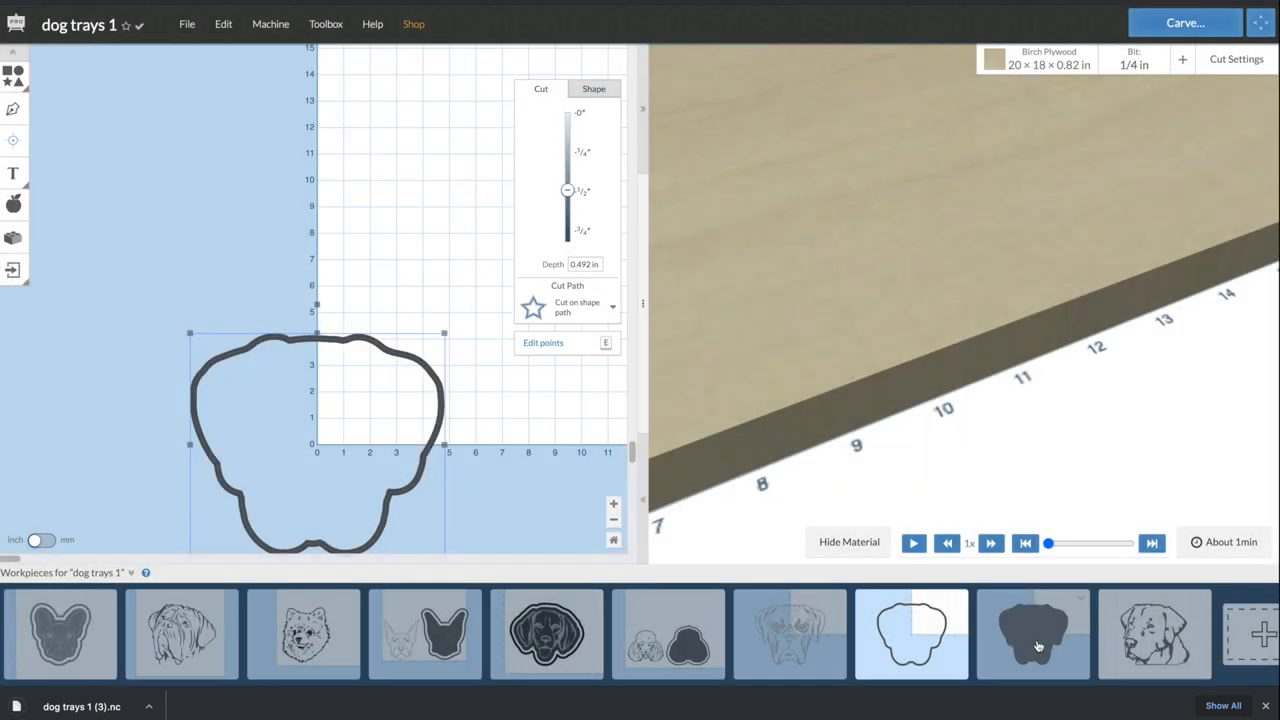
# - Start exporting the solid dog silhouette workpiece's G-code from Advanced settings
pyautogui.click(269, 24)
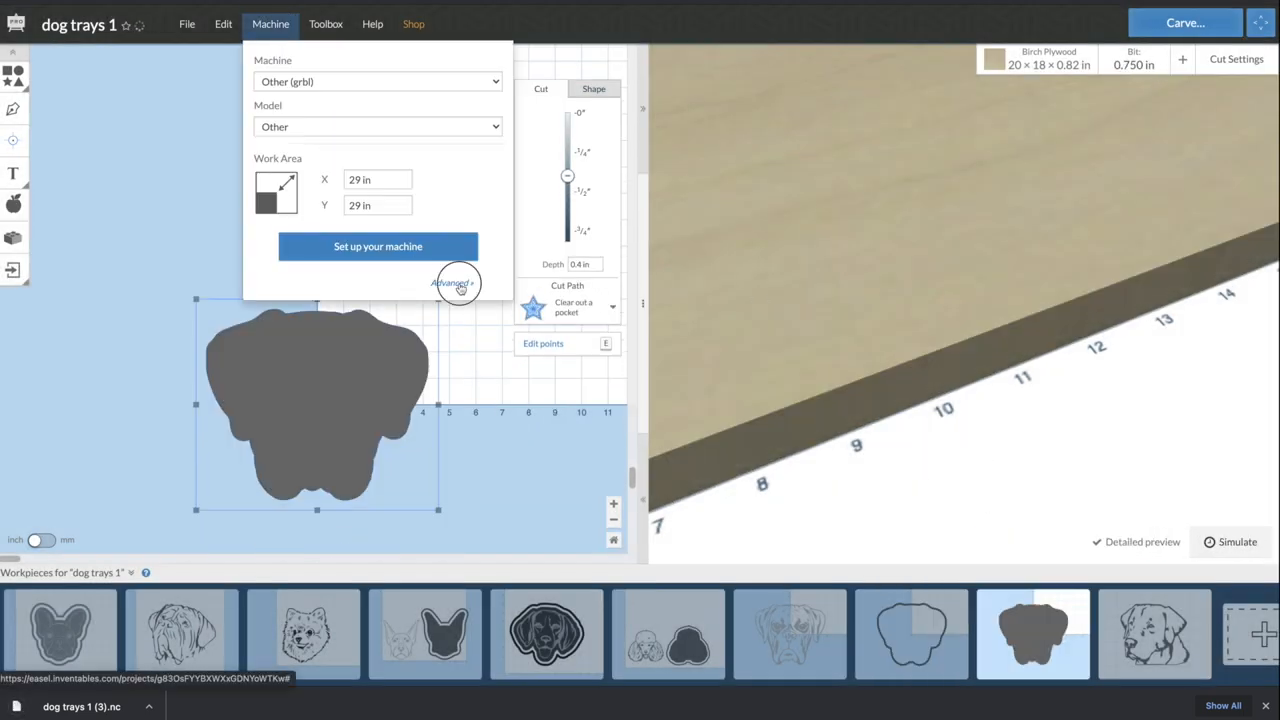
pyautogui.click(448, 283)
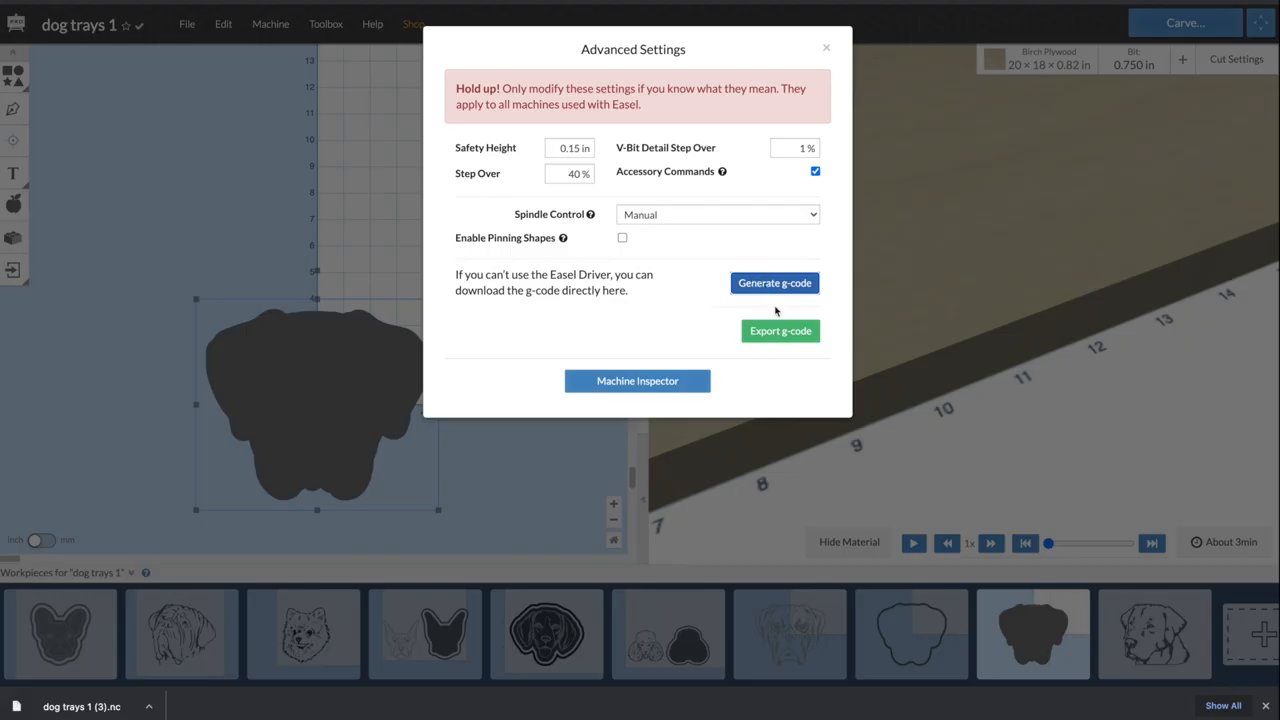
pyautogui.click(824, 47)
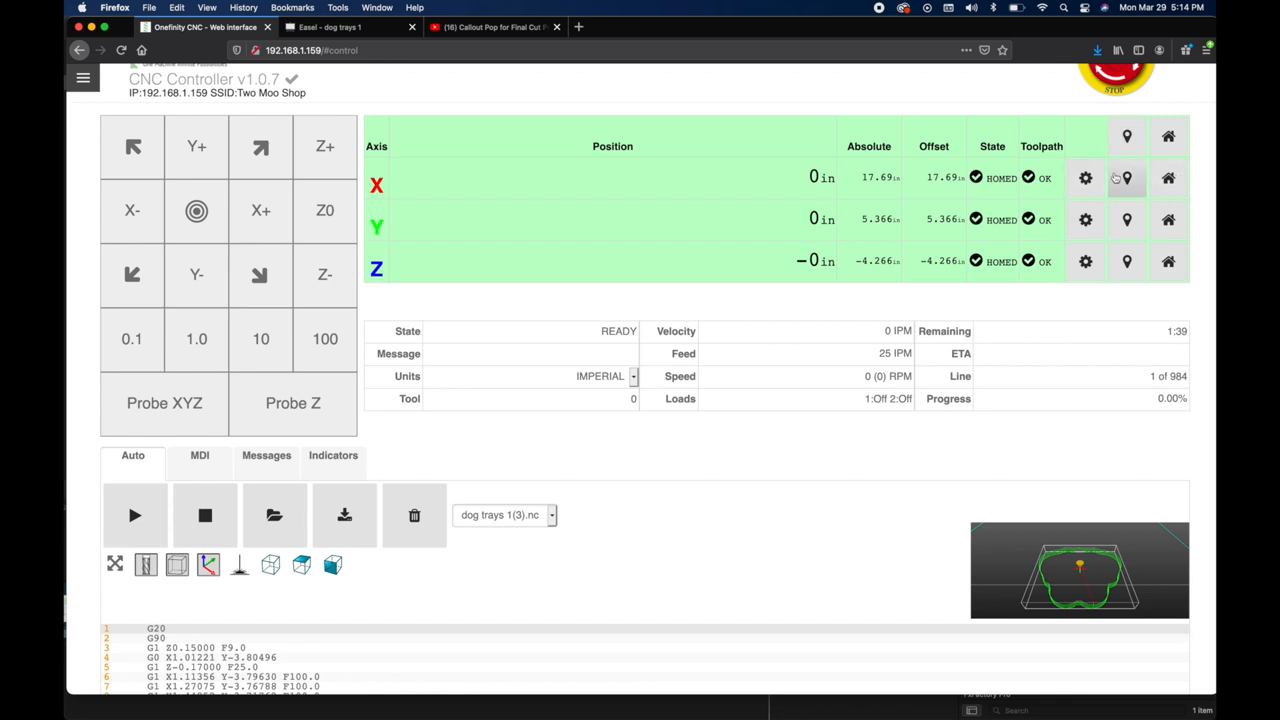
pyautogui.moveTo(559, 413)
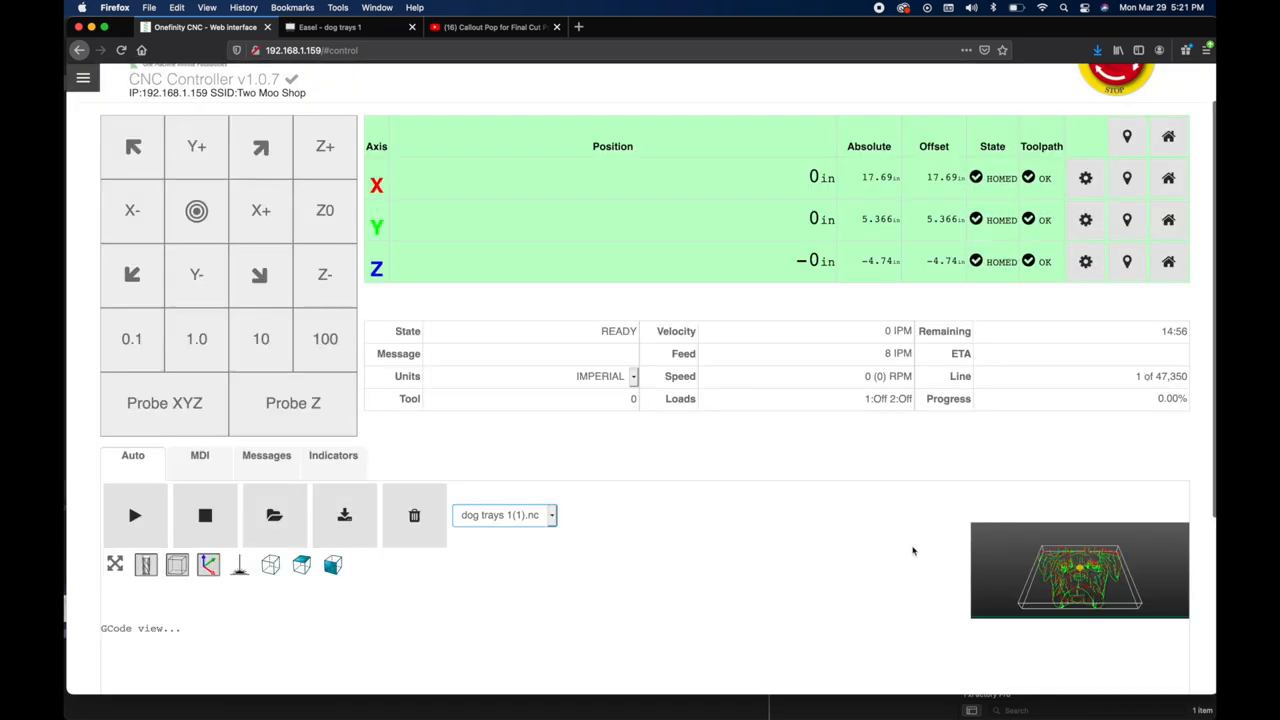
# - Run the loaded dog trays 1(1).nc program (47,350 lines, 14:56 estimate) on the controller
pyautogui.click(135, 516)
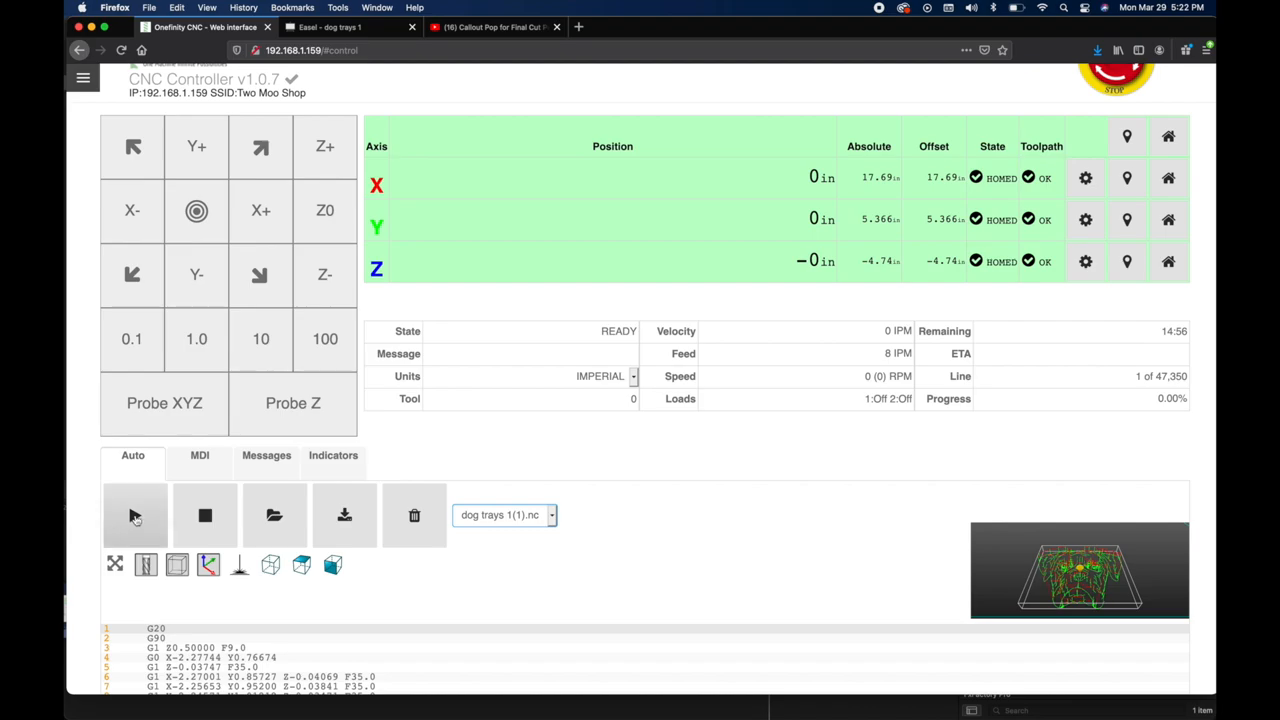